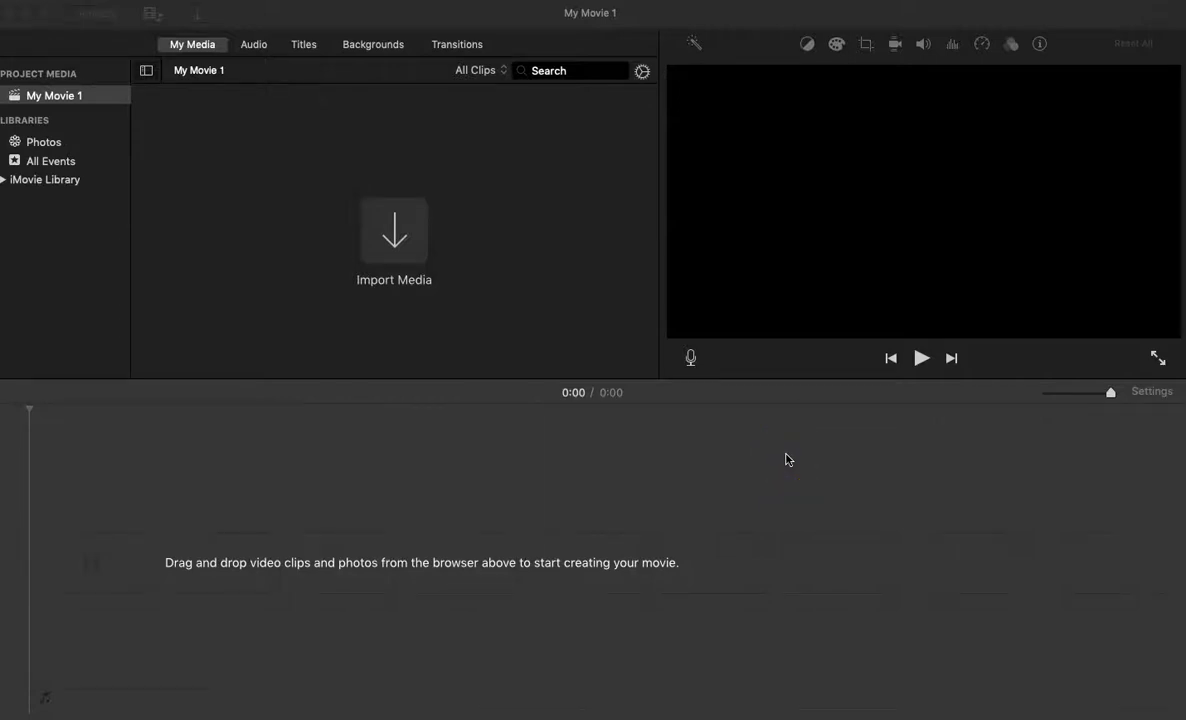
pyautogui.moveTo(784, 459)
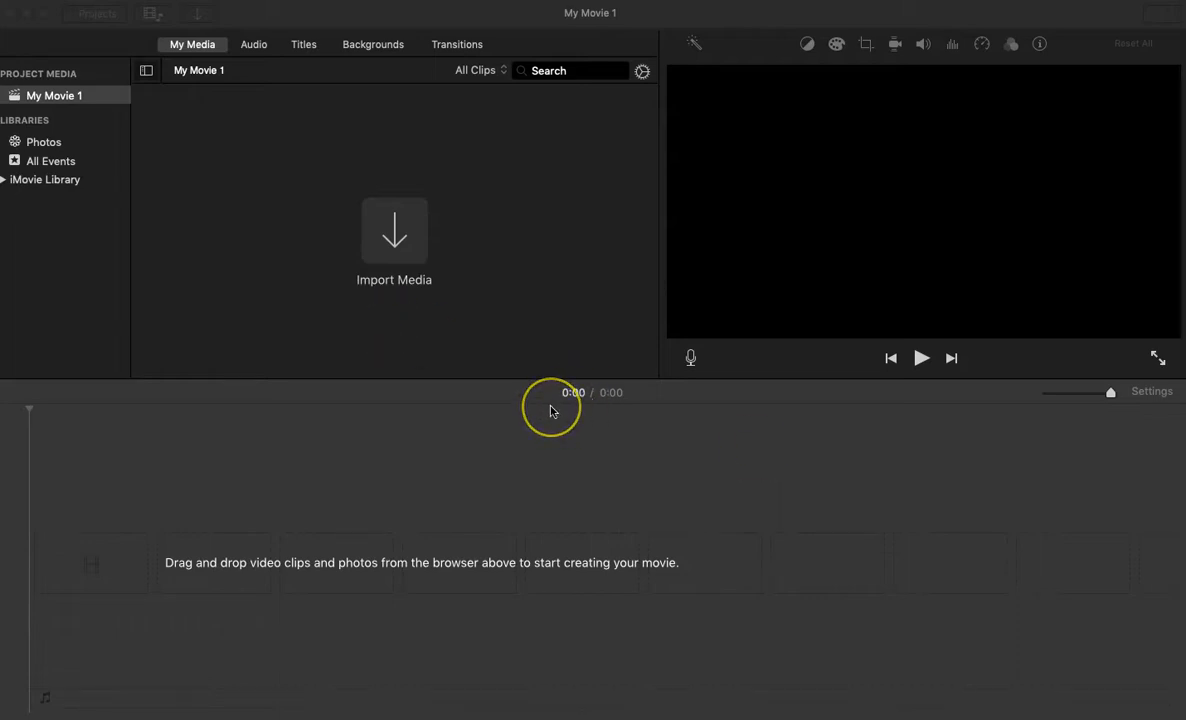
pyautogui.moveTo(437, 439)
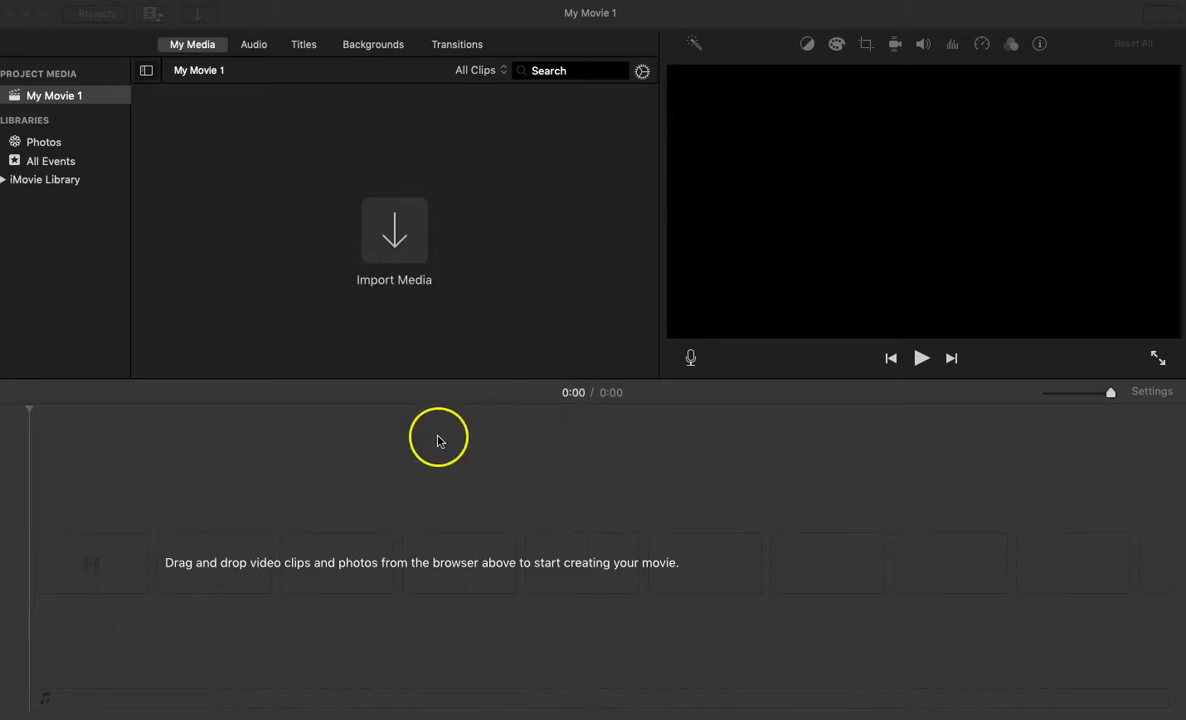
pyautogui.moveTo(248, 362)
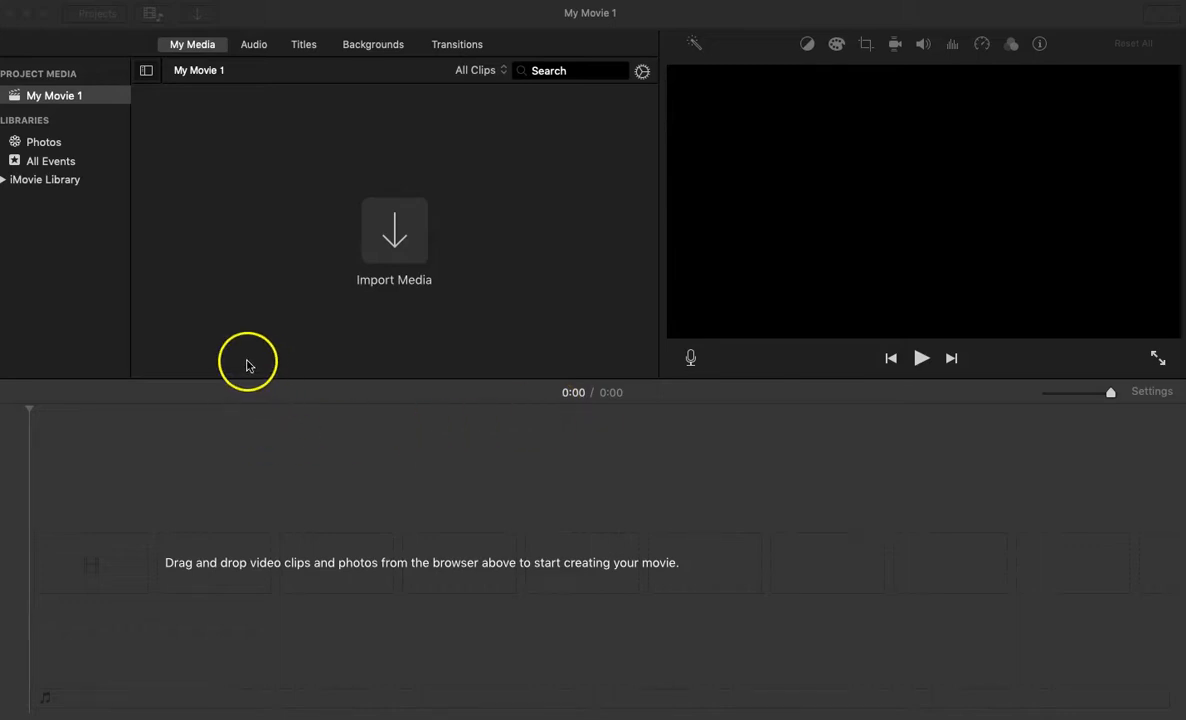
pyautogui.moveTo(238, 253)
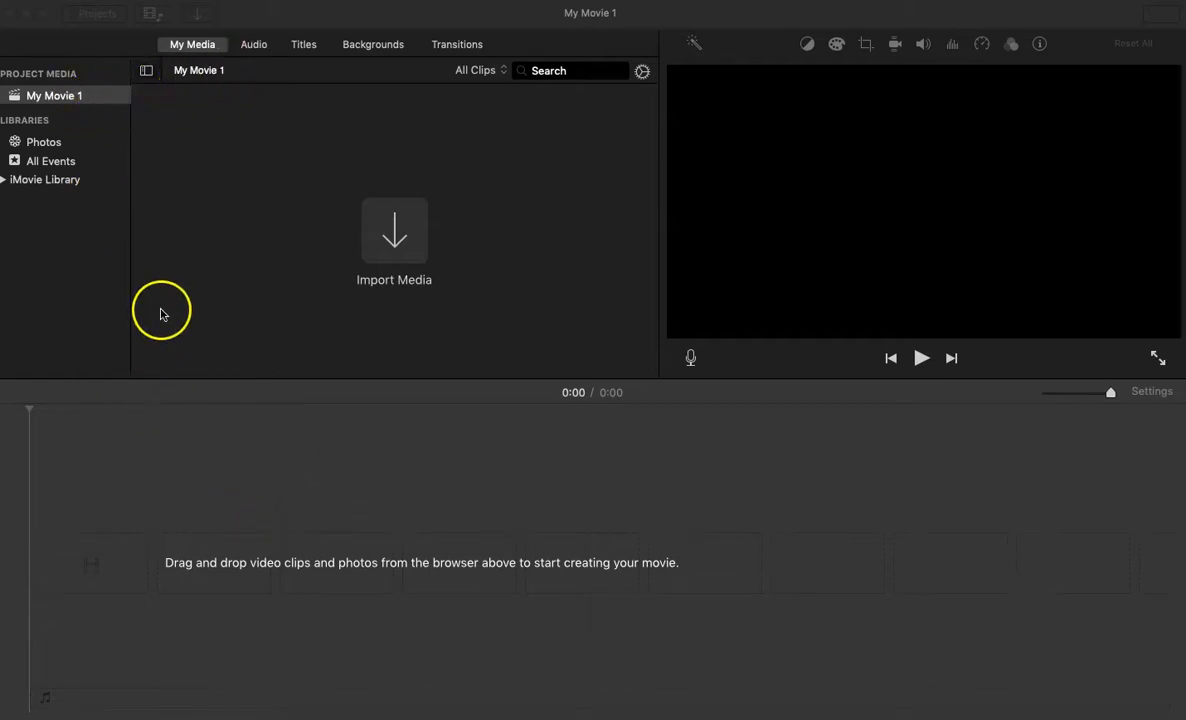
pyautogui.moveTo(553, 699)
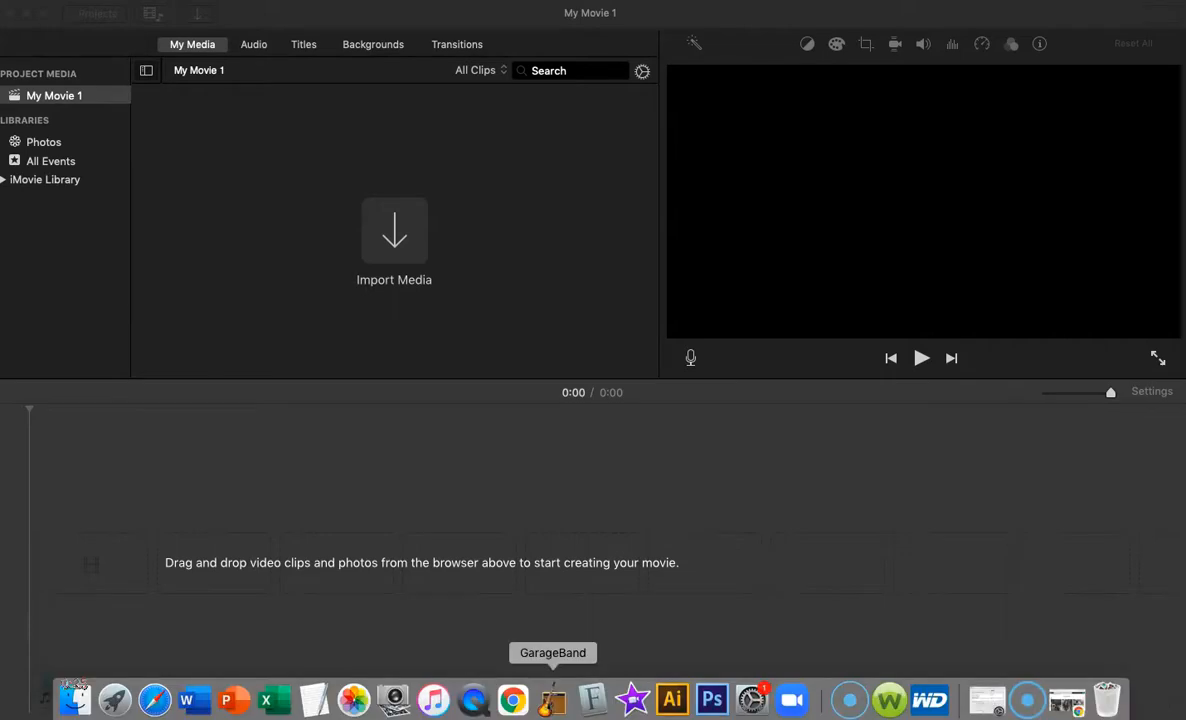
# Drag snake-clip.mp4 from Finder's Downloads folder into iMovie's My Media
pyautogui.click(75, 699)
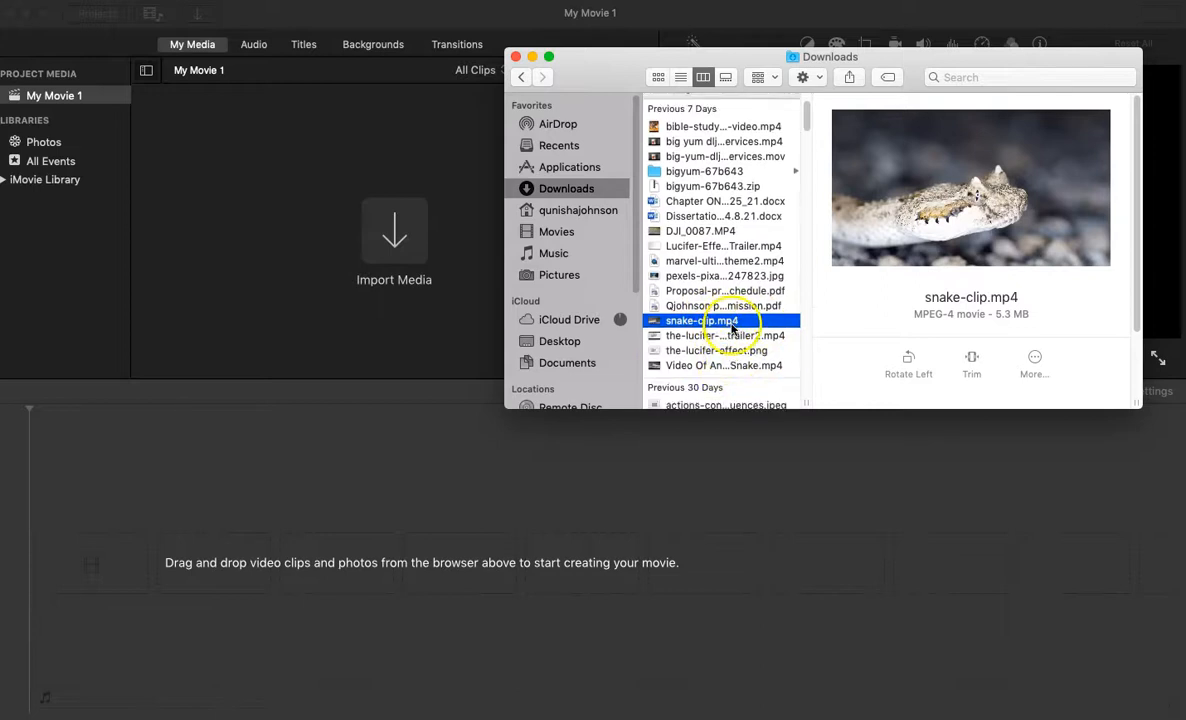
pyautogui.moveTo(738, 378)
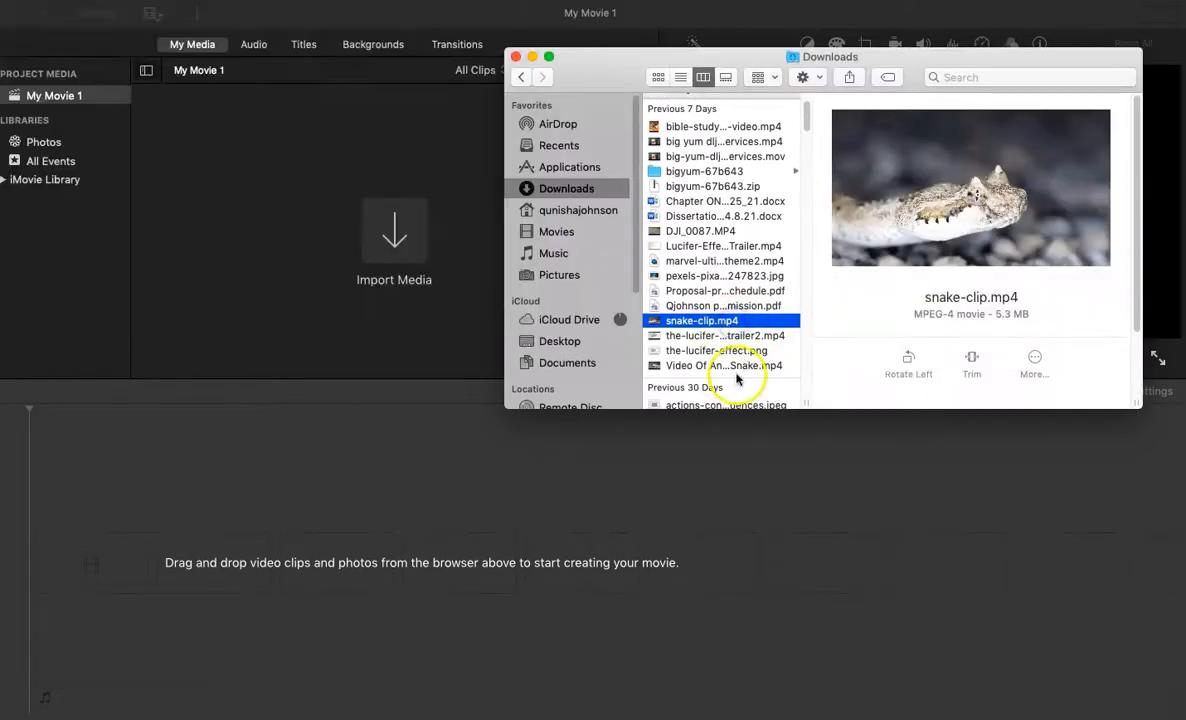
pyautogui.moveTo(710, 322)
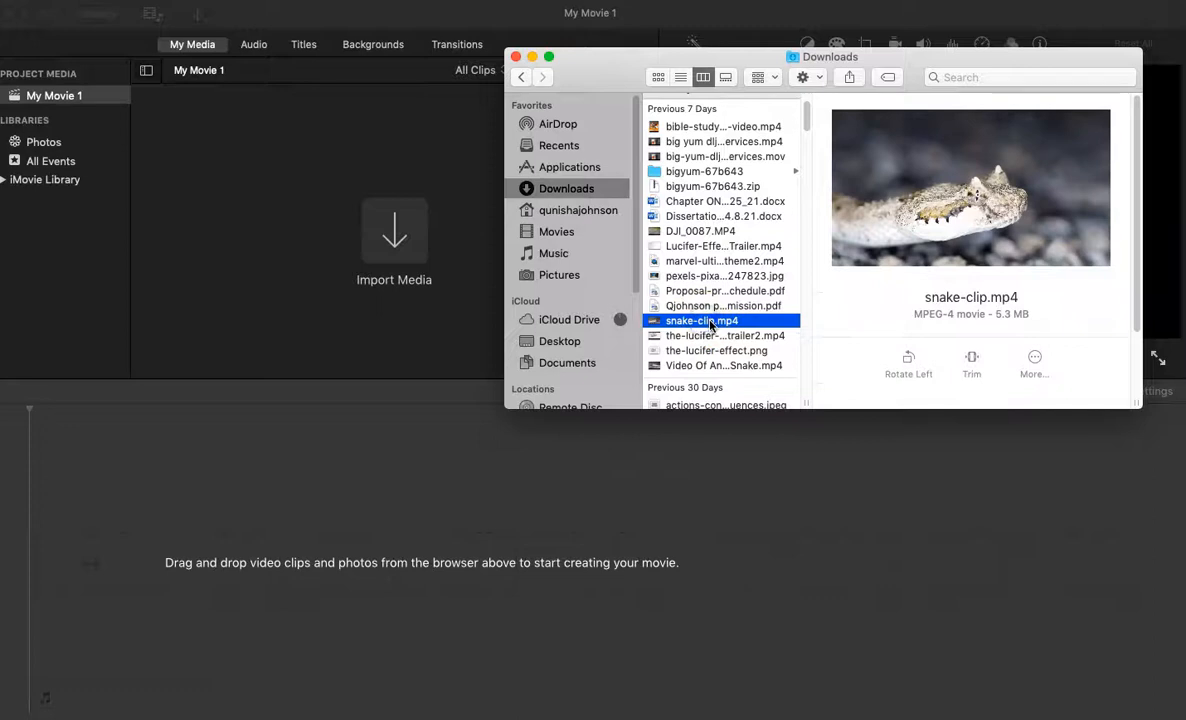
pyautogui.moveTo(701, 320); pyautogui.dragTo(268, 151)
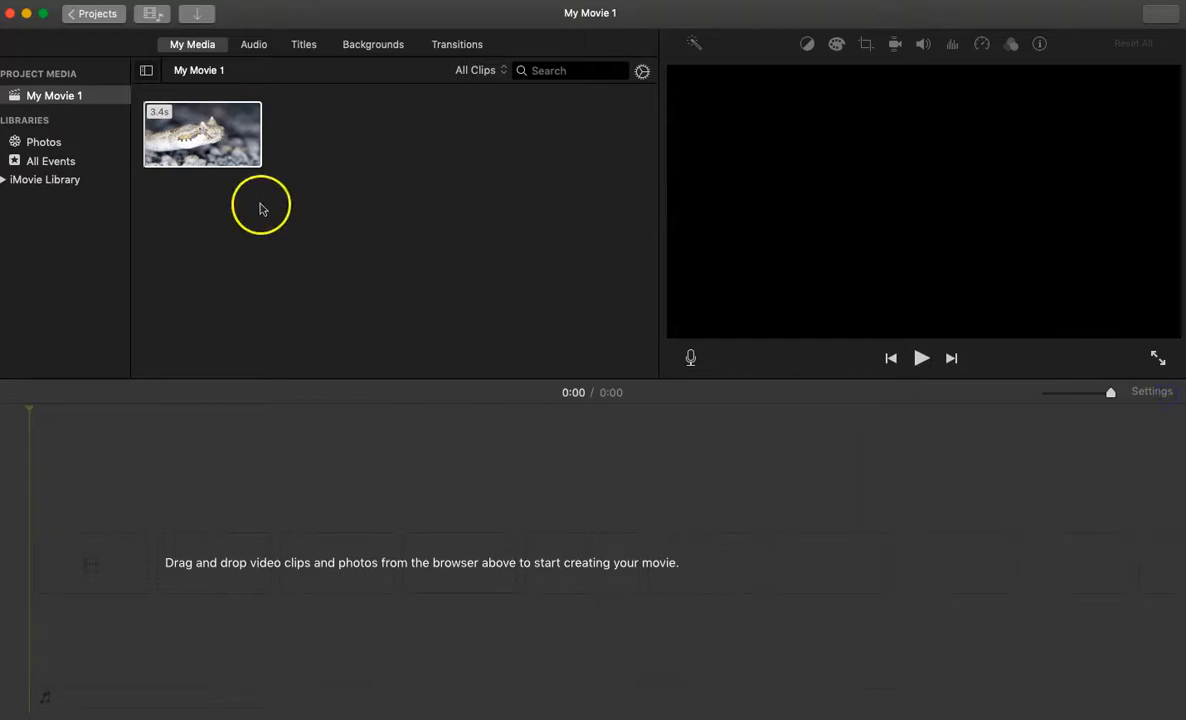
pyautogui.moveTo(202, 135); pyautogui.dragTo(480, 568)
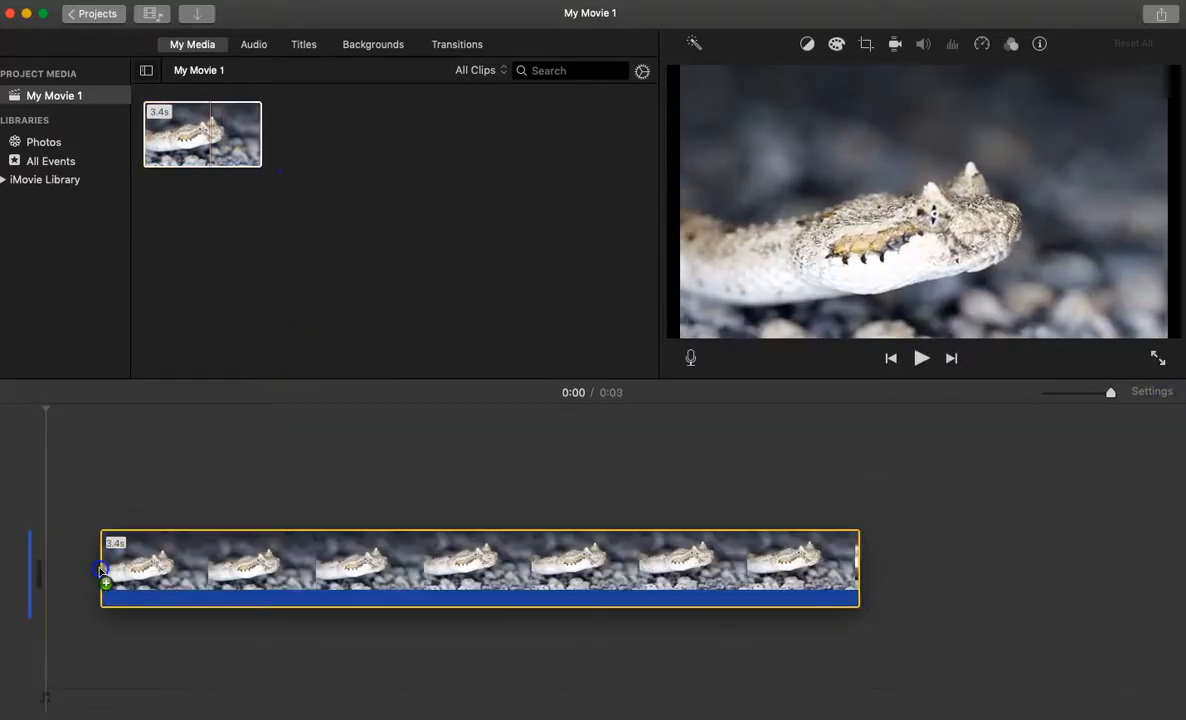
pyautogui.click(1151, 391)
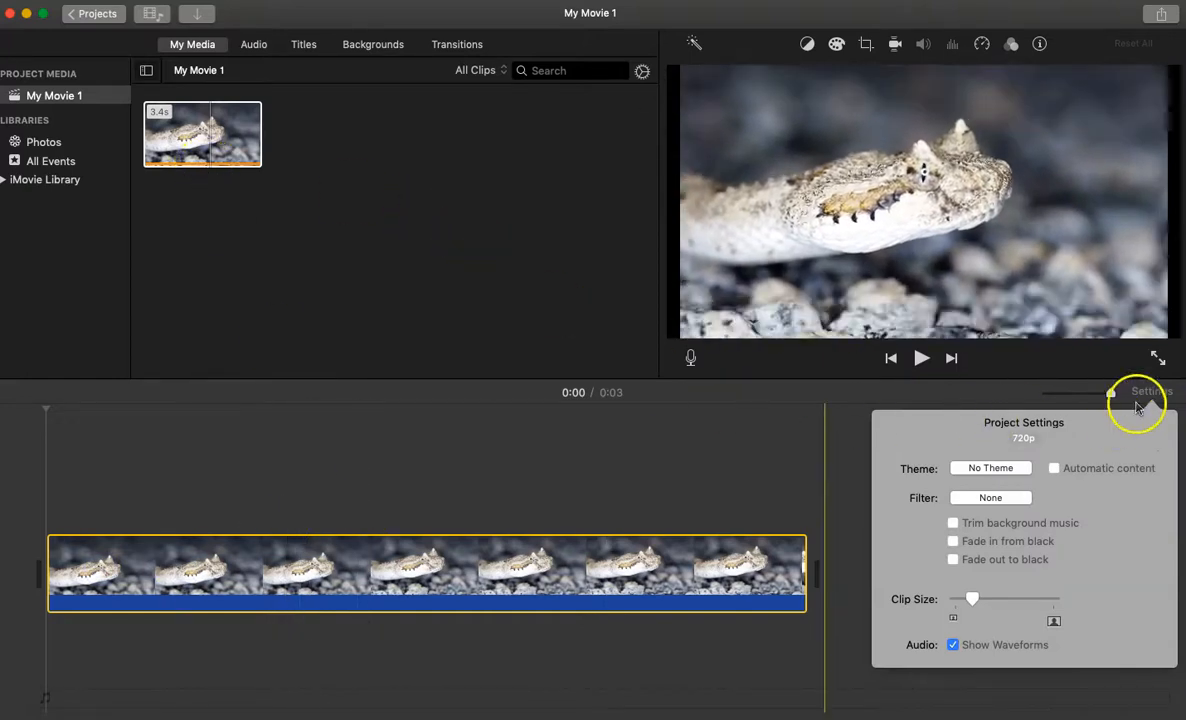
pyautogui.click(1150, 391)
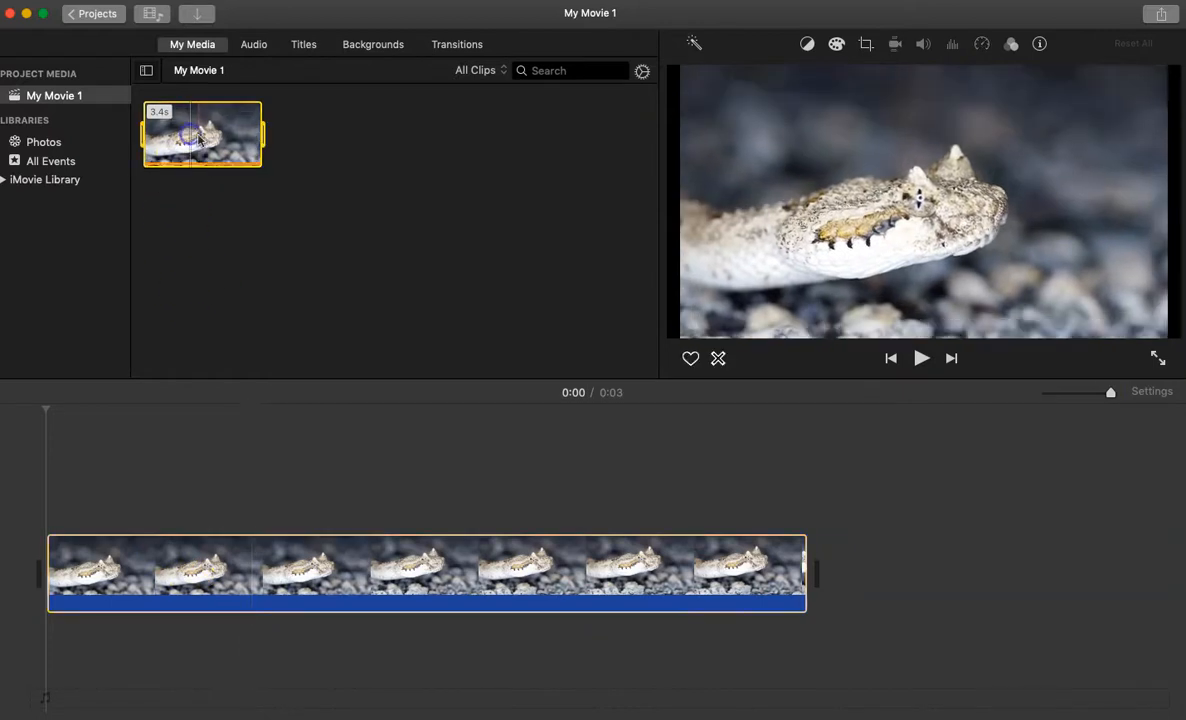
pyautogui.rightClick(200, 135)
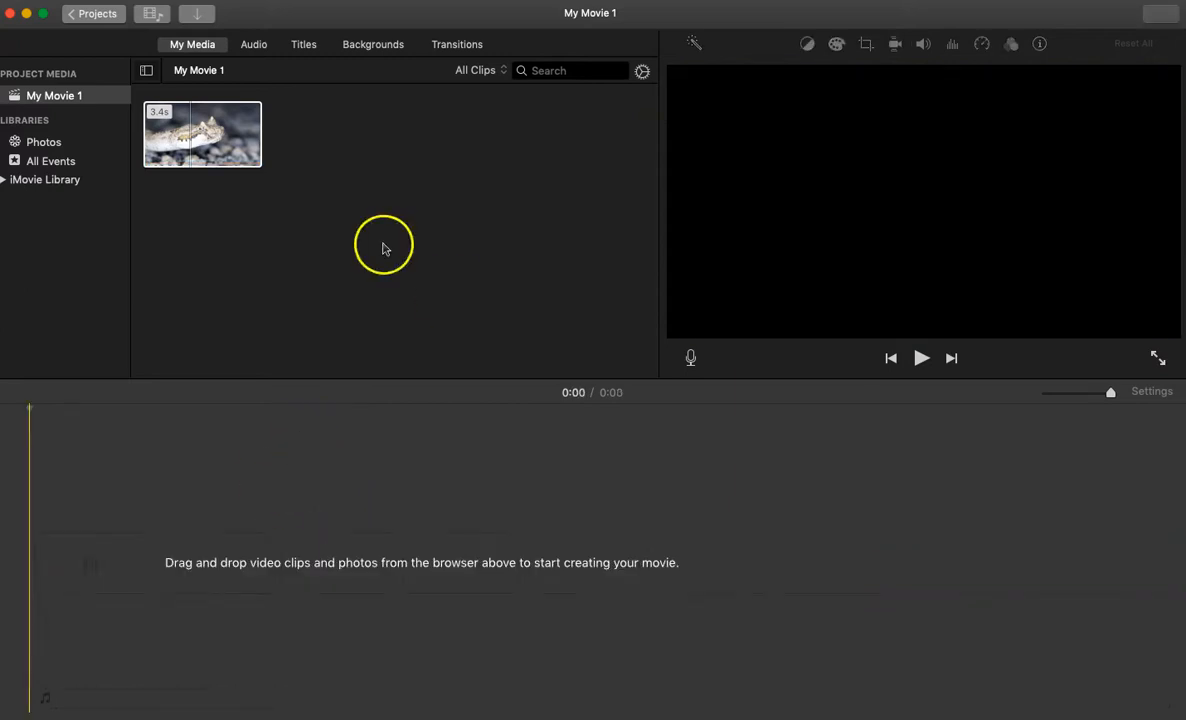
# Delete the snake clip from the event and view the project settings
pyautogui.rightClick(201, 134)
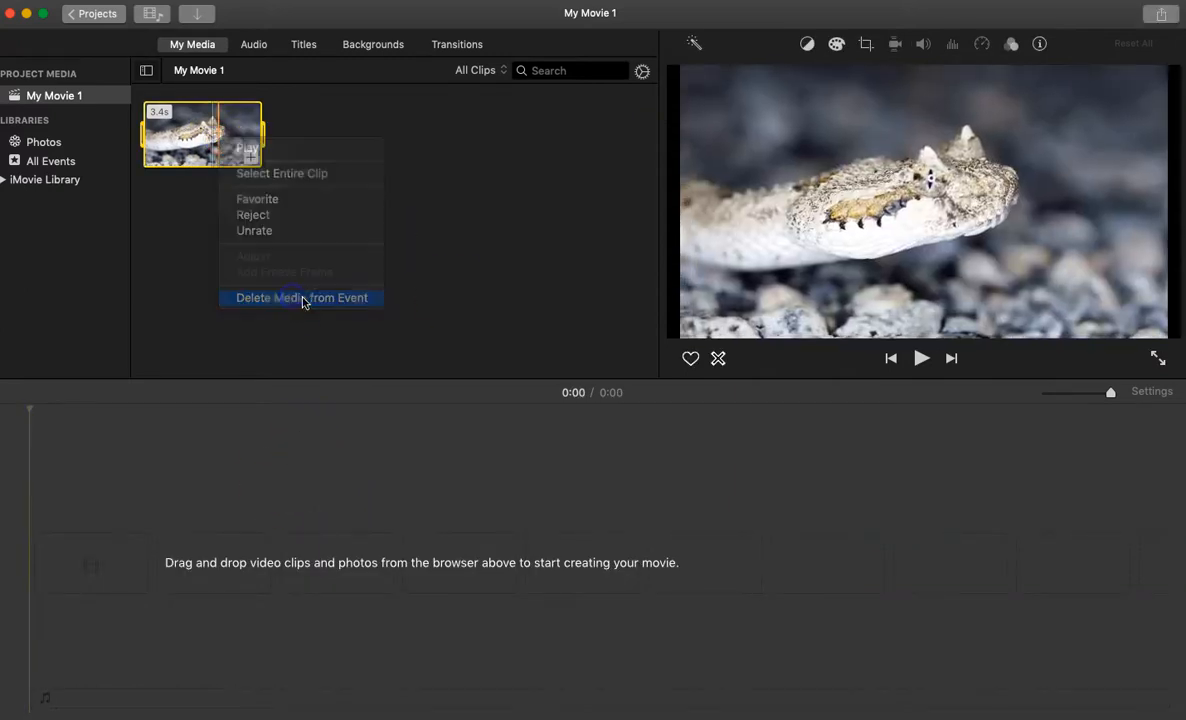
pyautogui.click(301, 297)
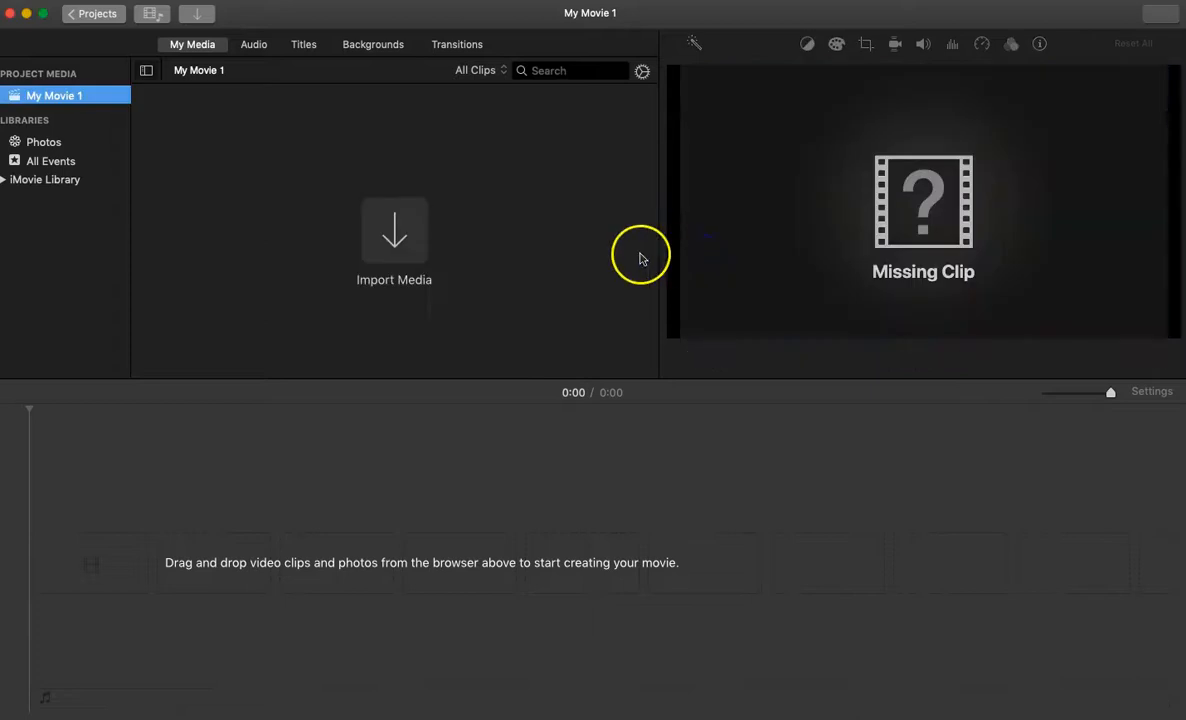
pyautogui.moveTo(240, 205)
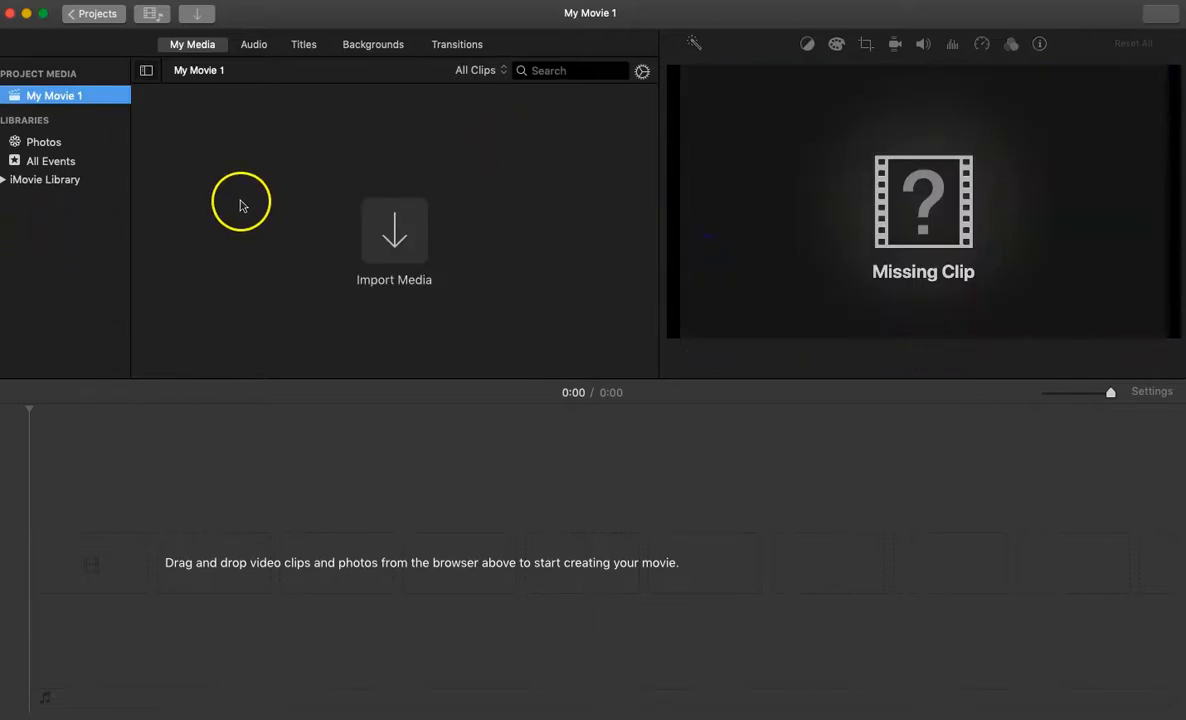
pyautogui.moveTo(290, 210)
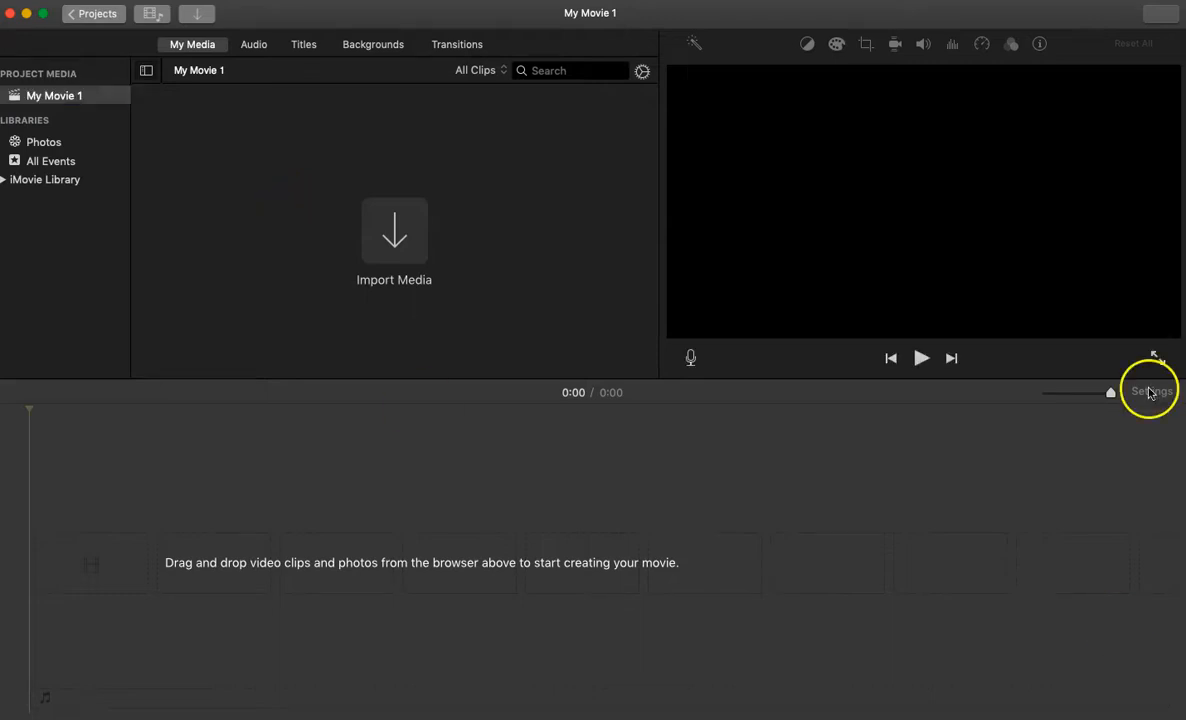
pyautogui.click(1150, 391)
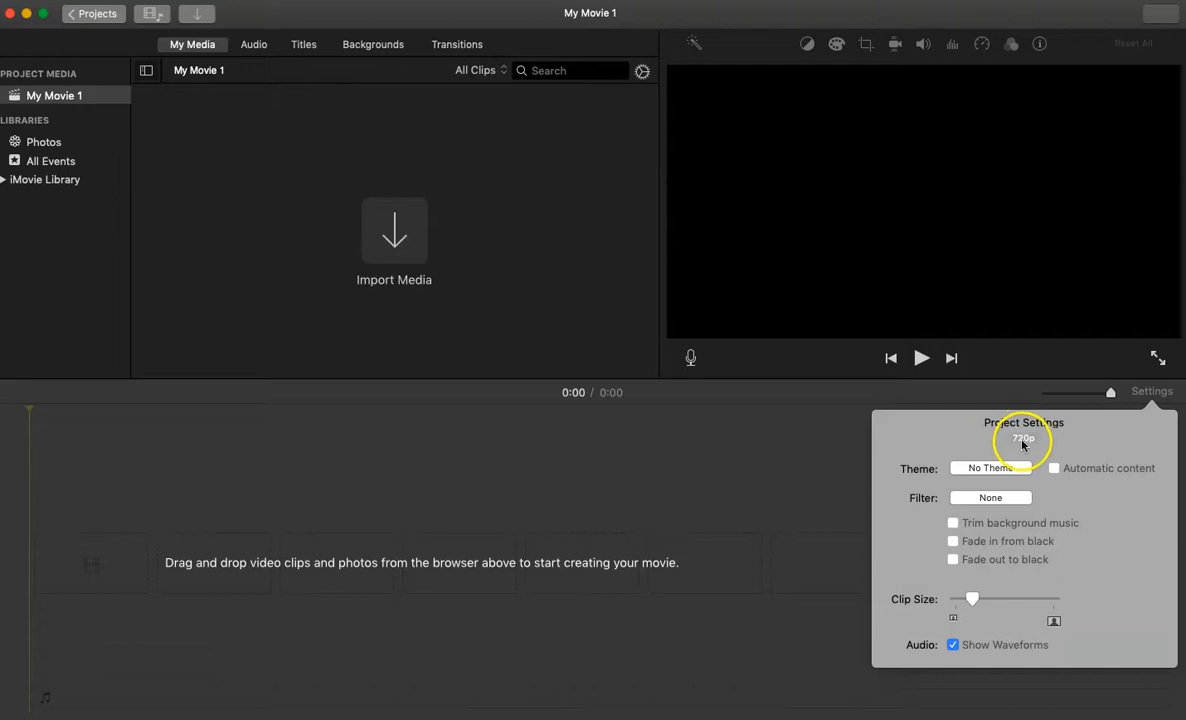
pyautogui.moveTo(220, 287)
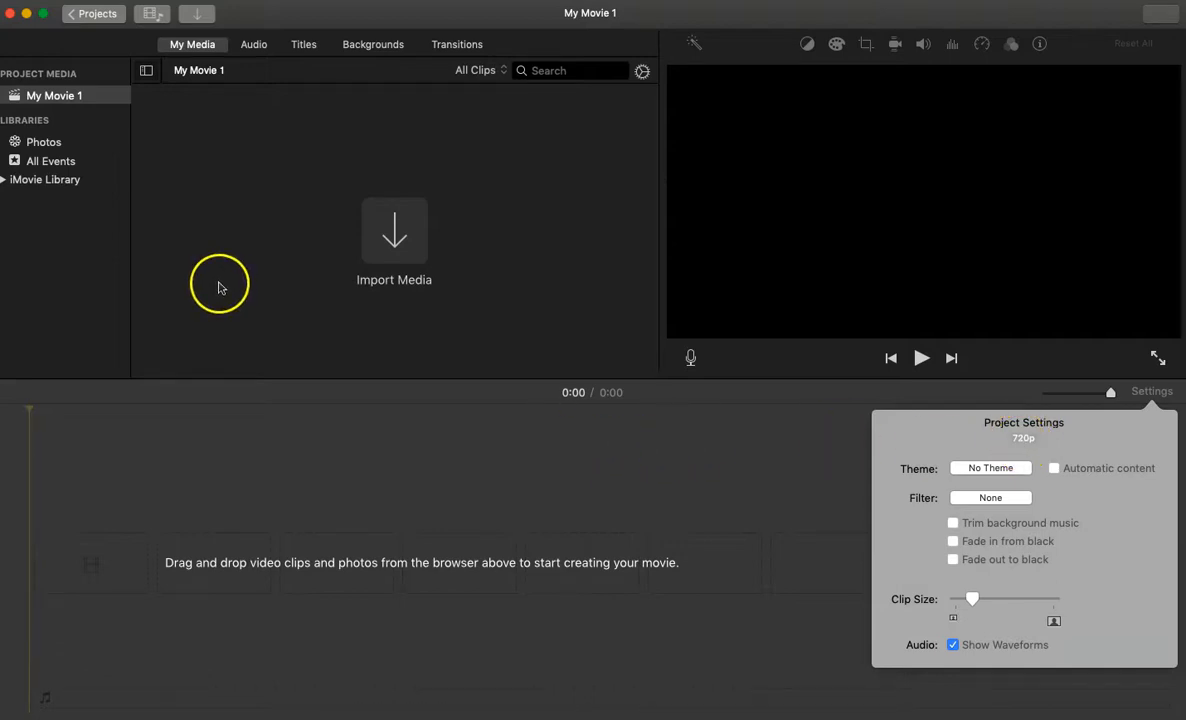
pyautogui.moveTo(1178, 410)
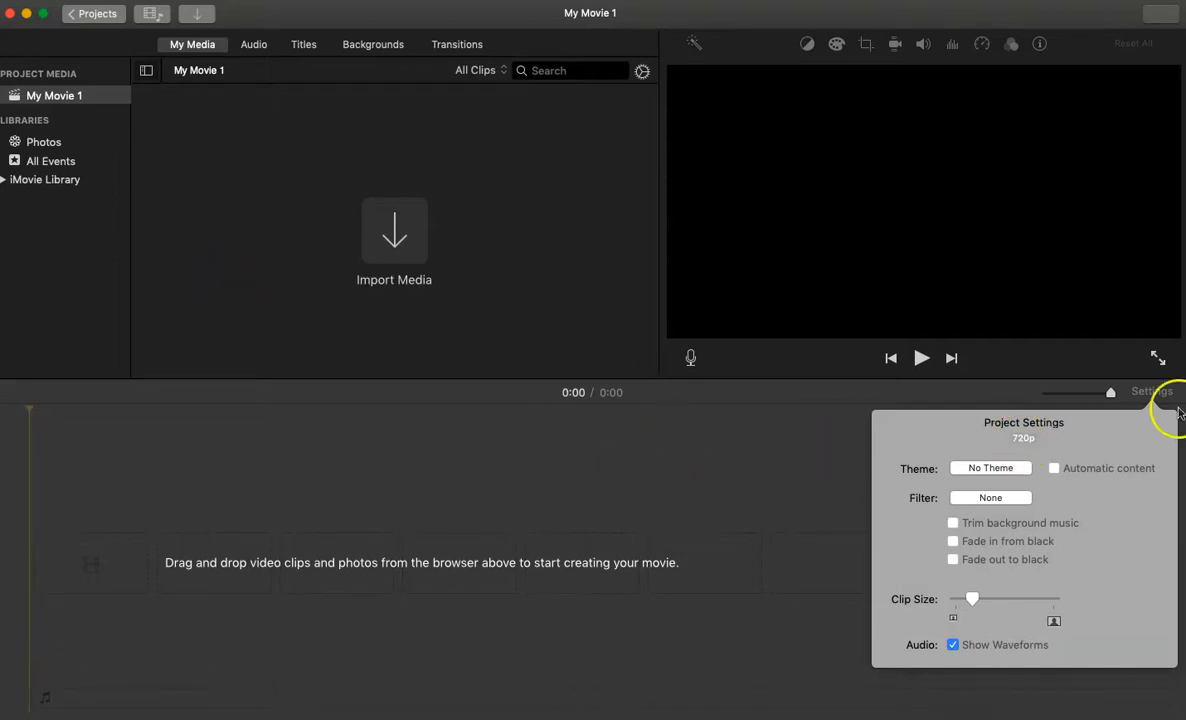
pyautogui.moveTo(355, 373)
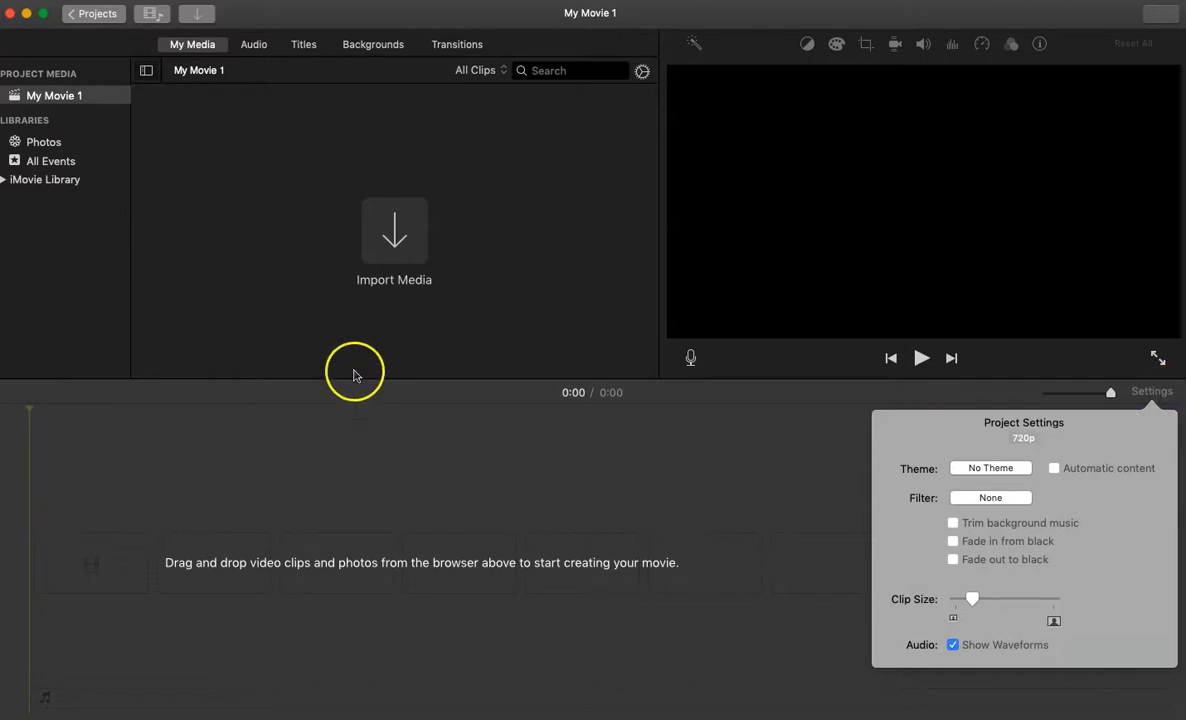
pyautogui.moveTo(308, 205)
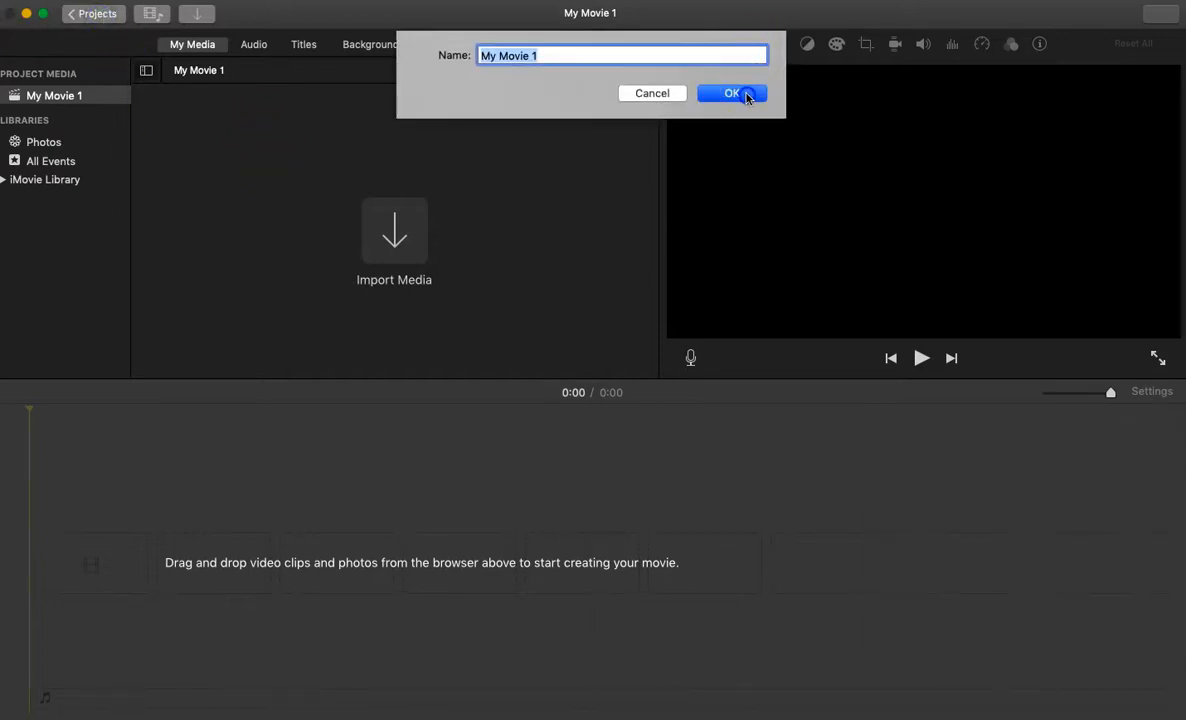
# Keep the project name, leave the project, and delete the My Movie project
pyautogui.click(732, 93)
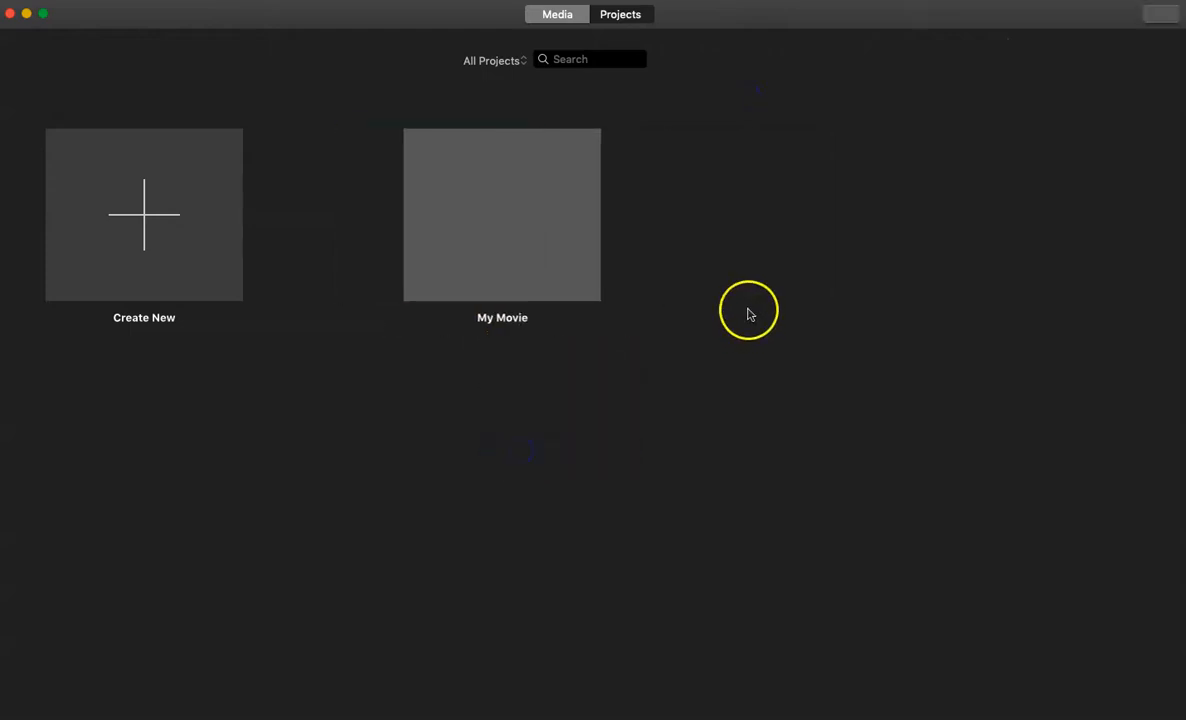
pyautogui.rightClick(502, 214)
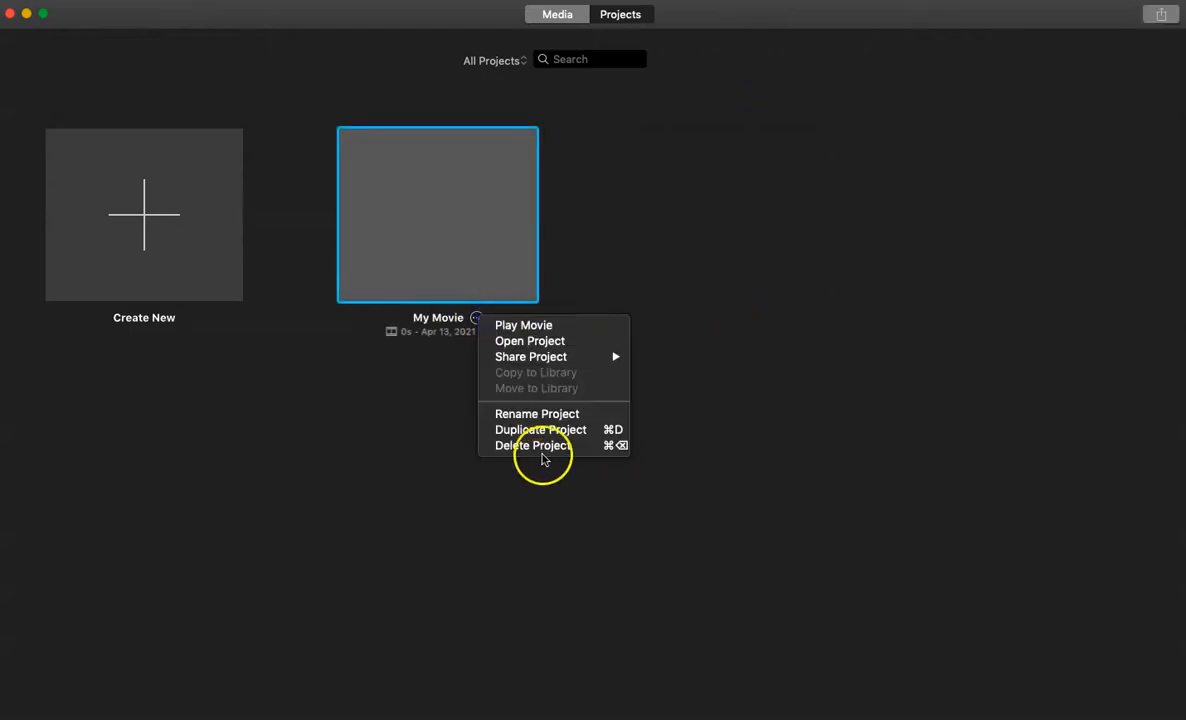
pyautogui.click(532, 445)
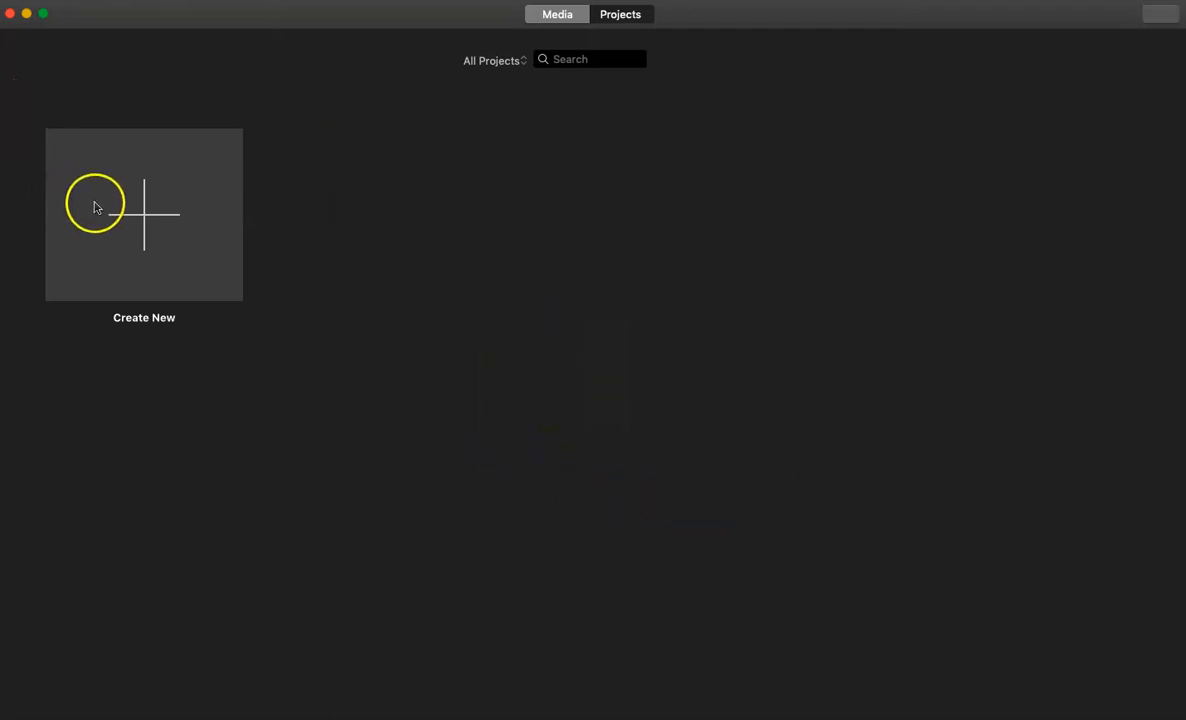
pyautogui.moveTo(535, 318)
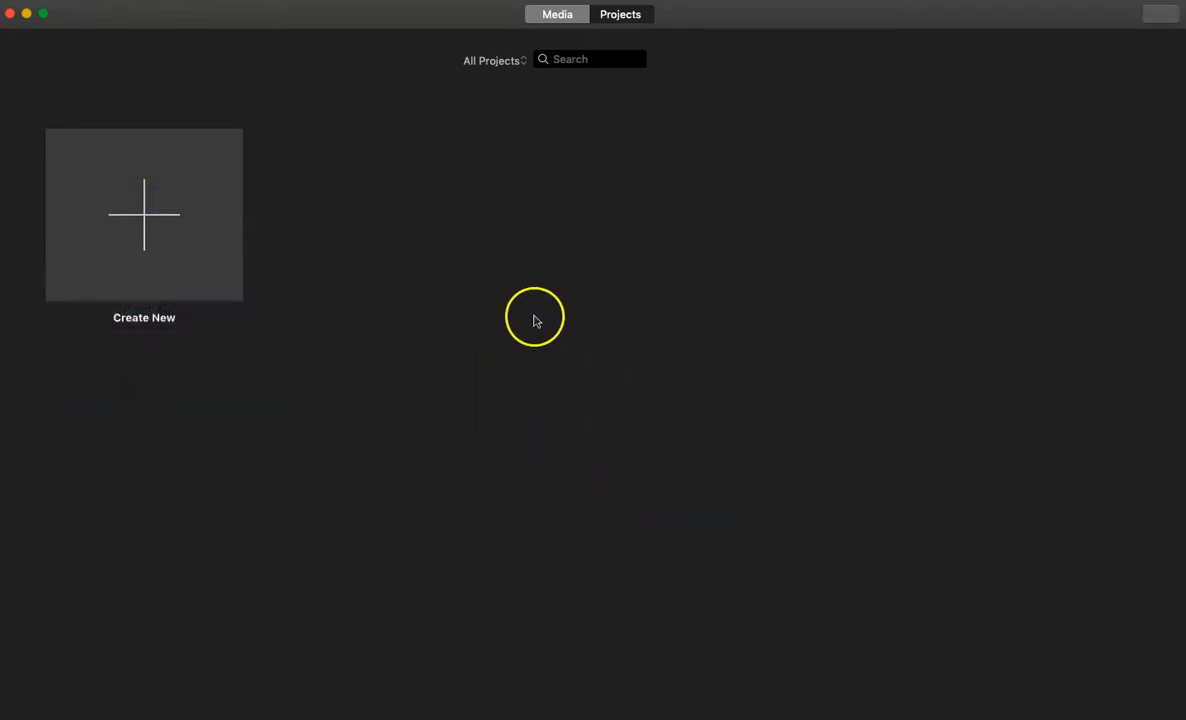
pyautogui.click(144, 214)
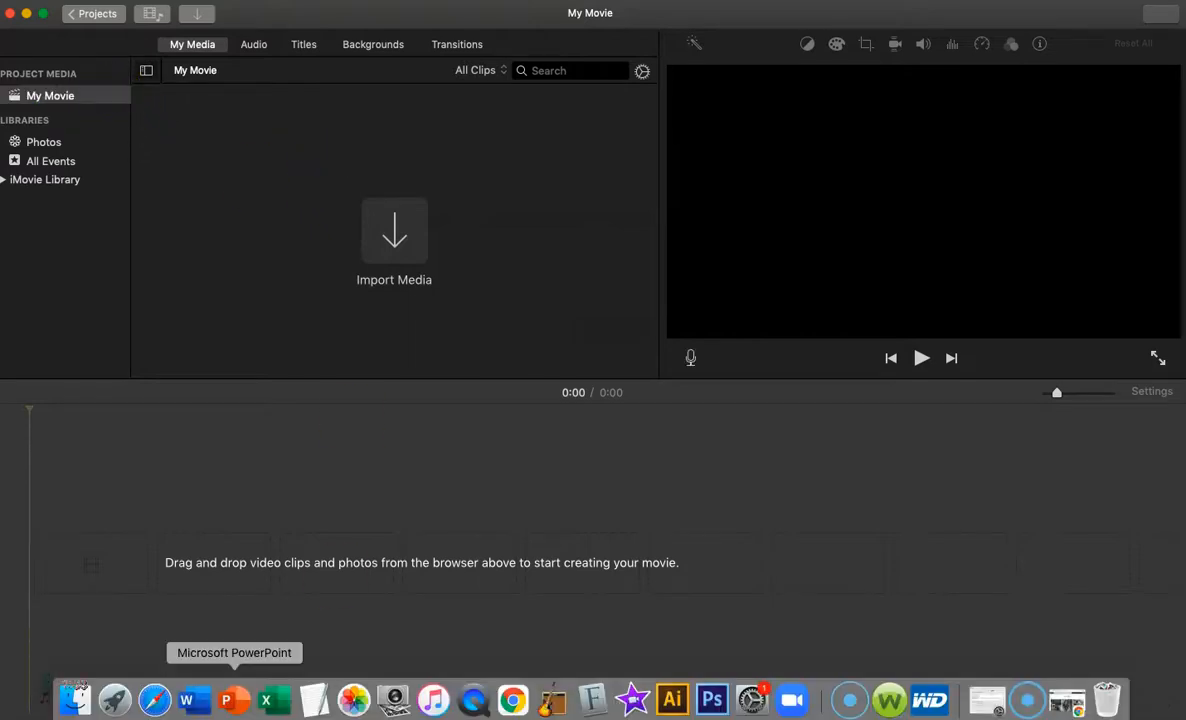
# Import snake-clip.mp4 from Downloads into the new My Movie project's media
pyautogui.click(394, 240)
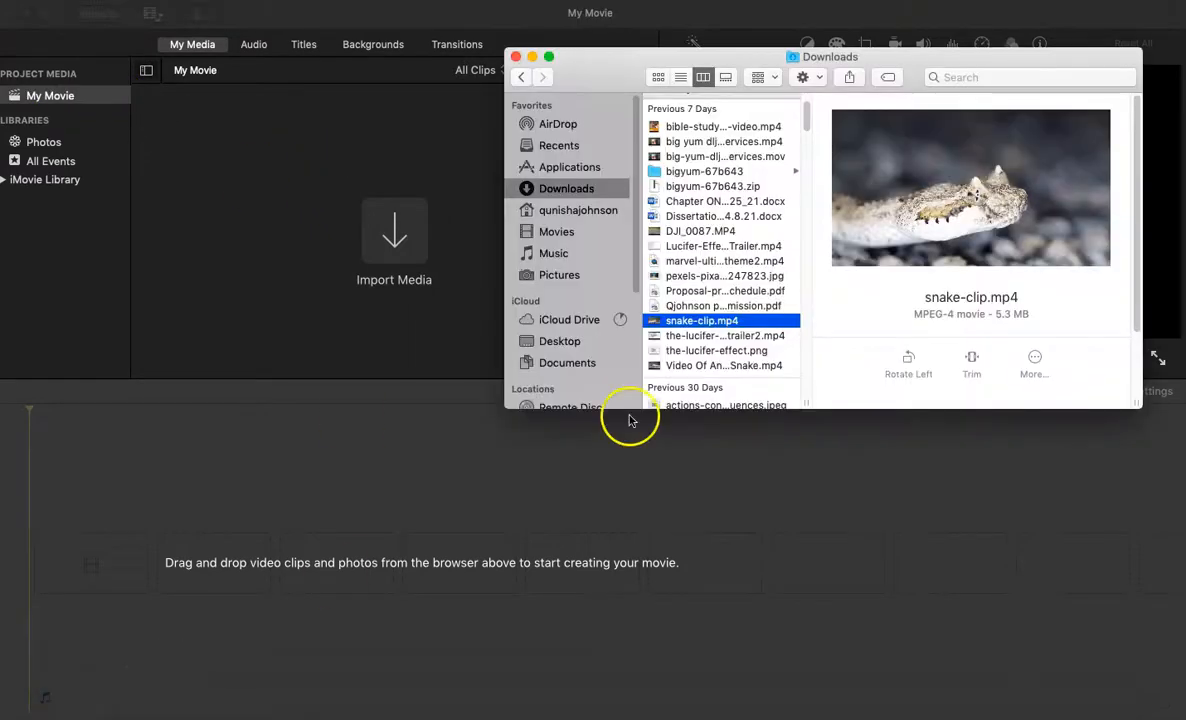
pyautogui.click(723, 365)
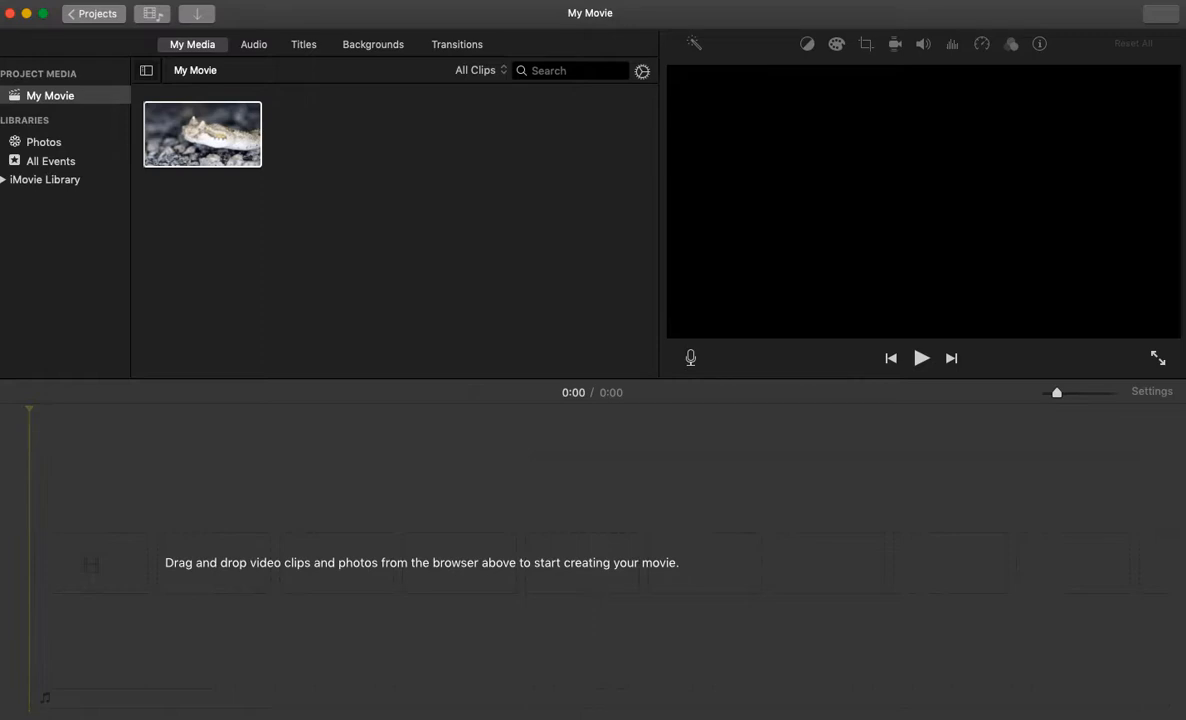
pyautogui.moveTo(513, 699)
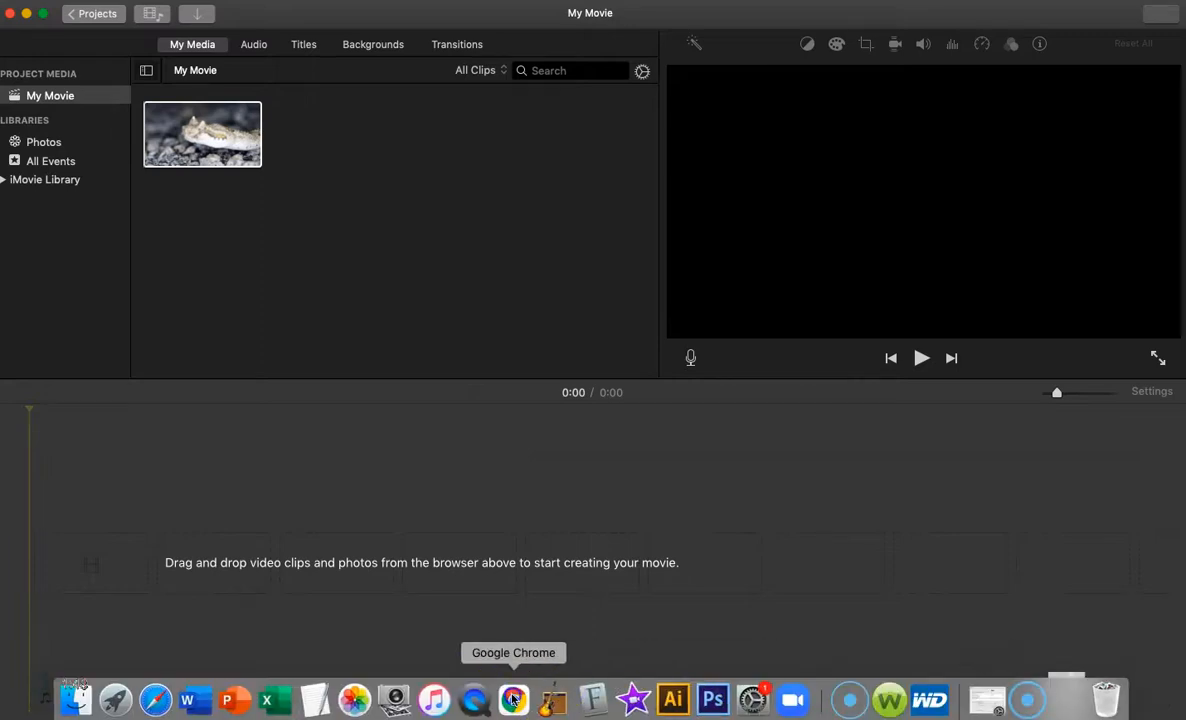
pyautogui.click(513, 699)
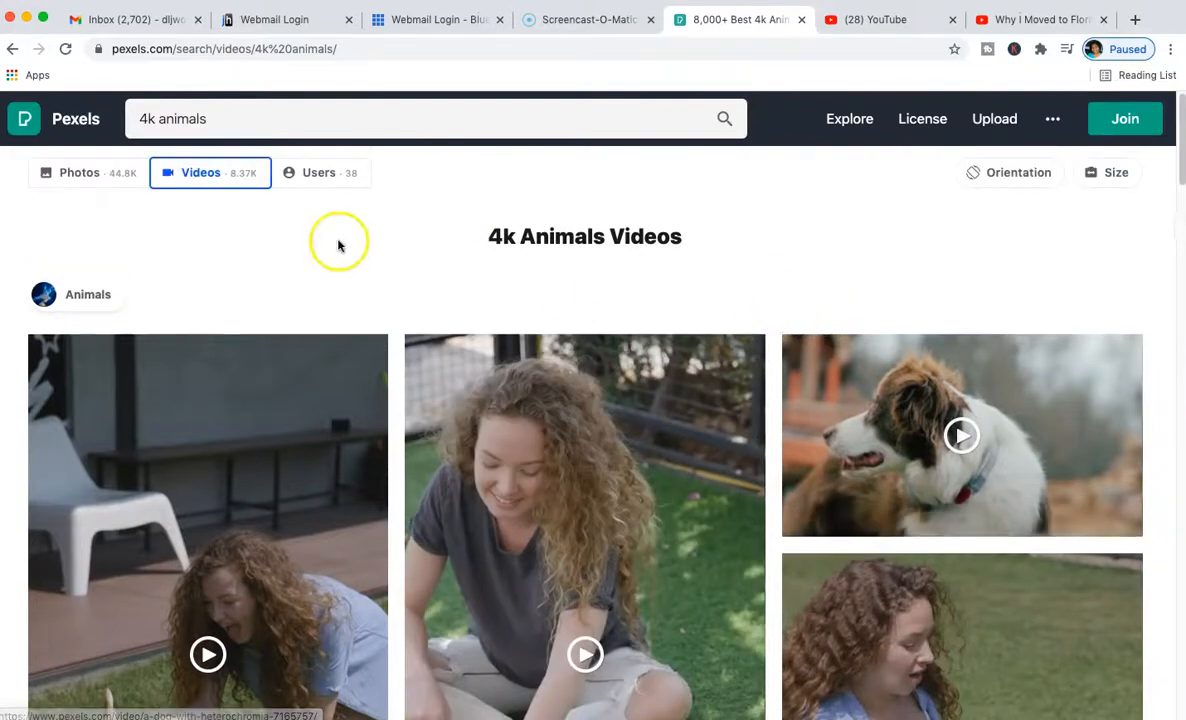
pyautogui.moveTo(745, 260)
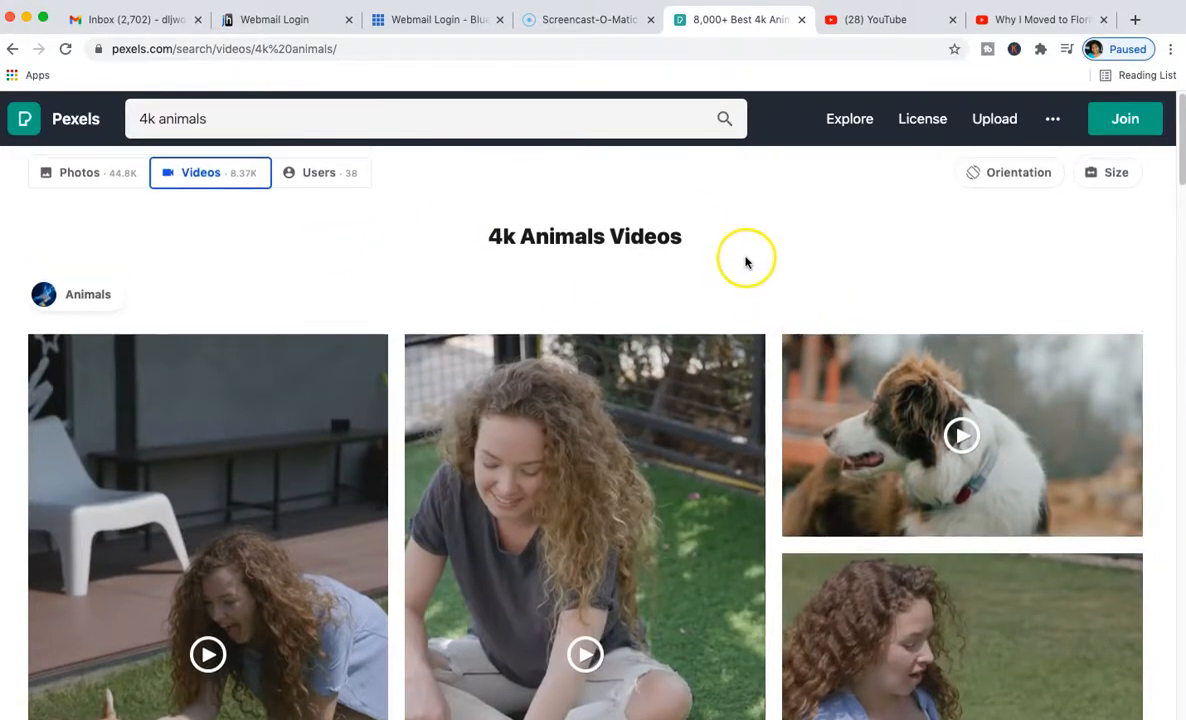
pyautogui.moveTo(565, 186)
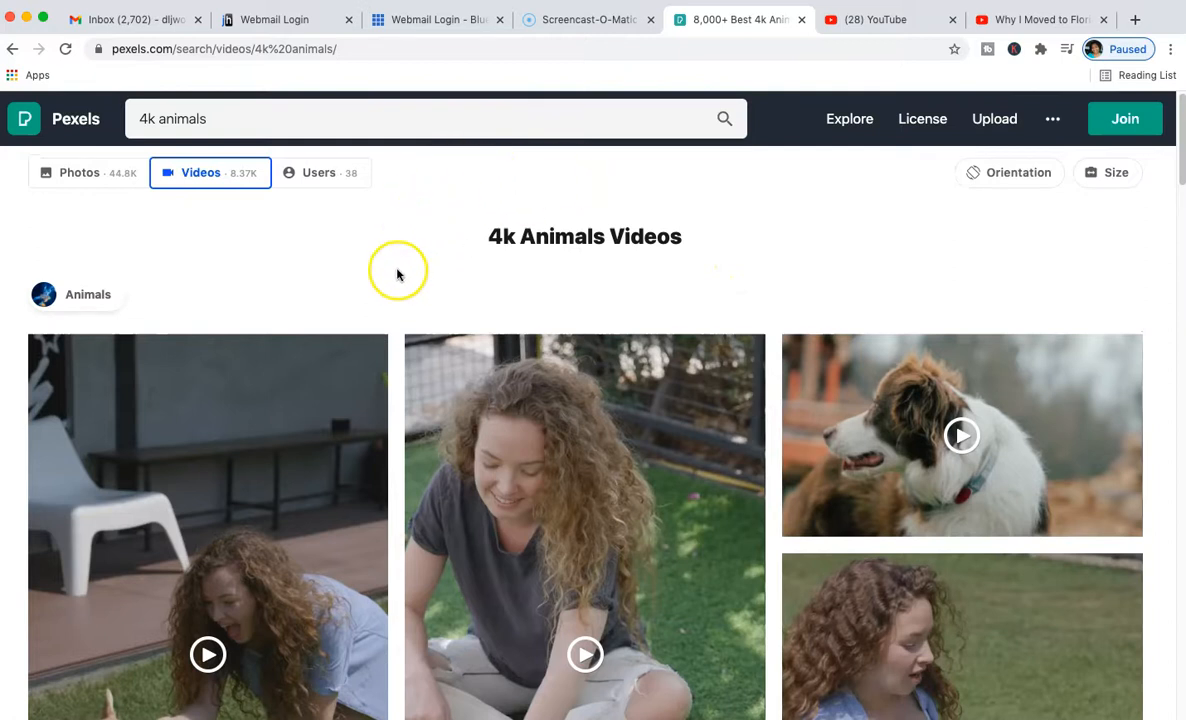
pyautogui.moveTo(573, 275)
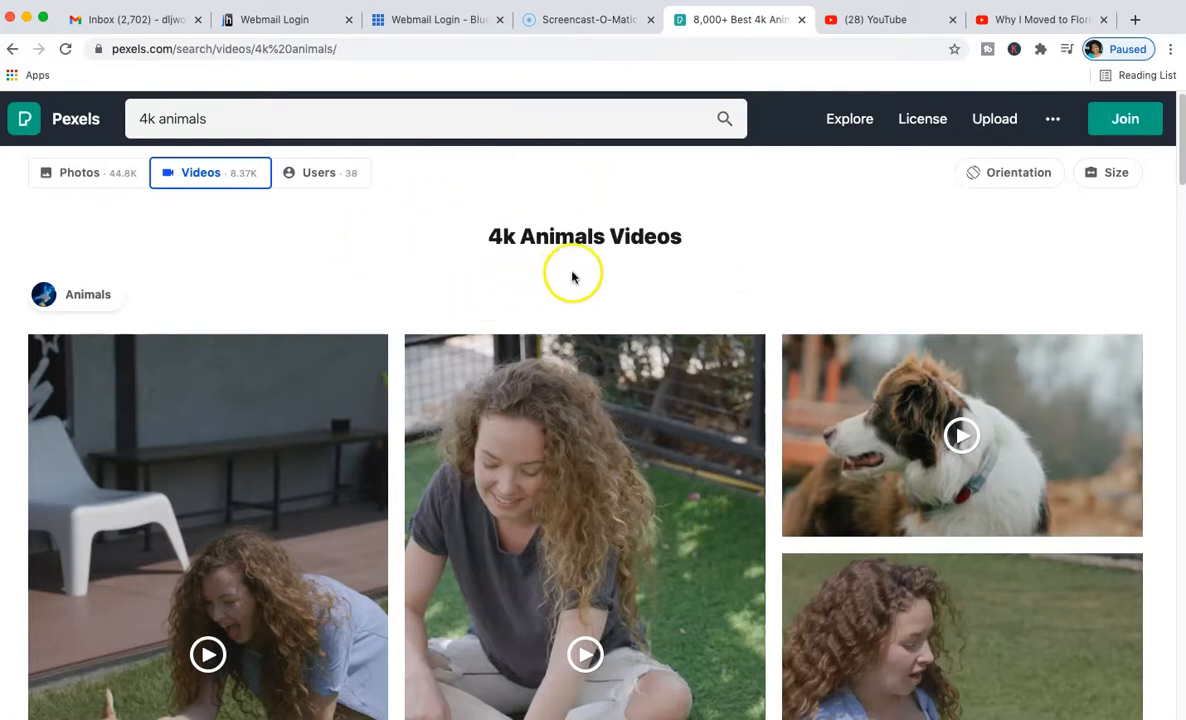
pyautogui.moveTo(558, 272)
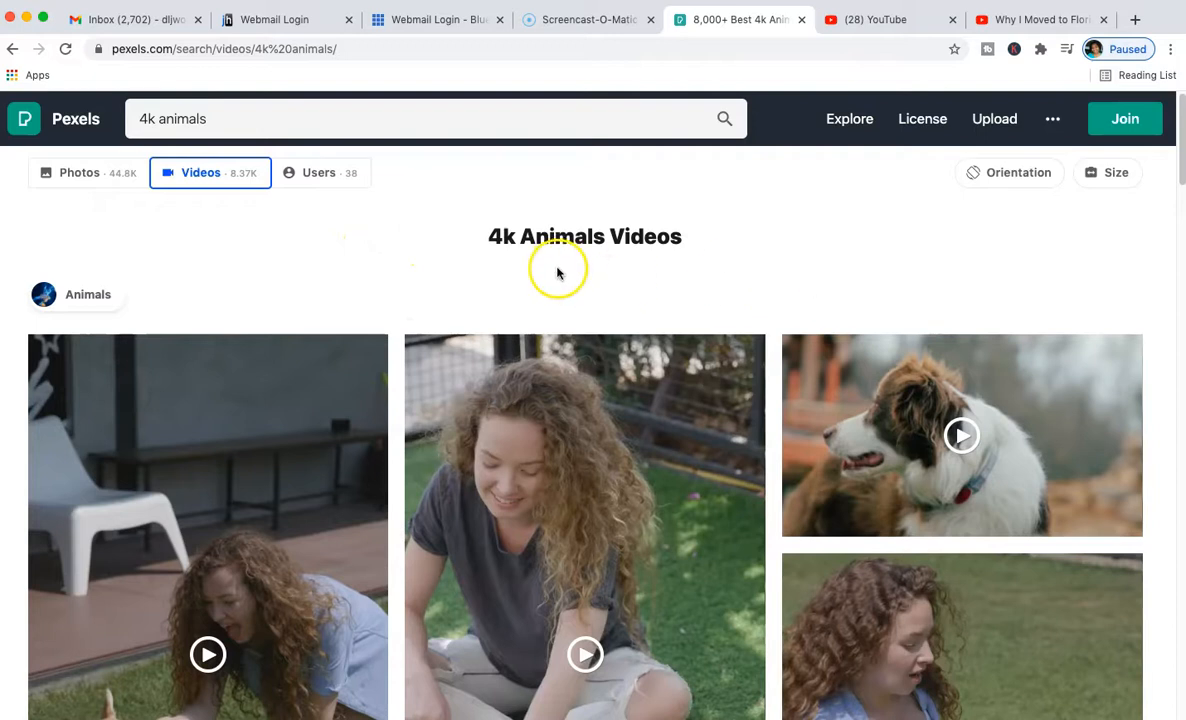
pyautogui.moveTo(768, 244)
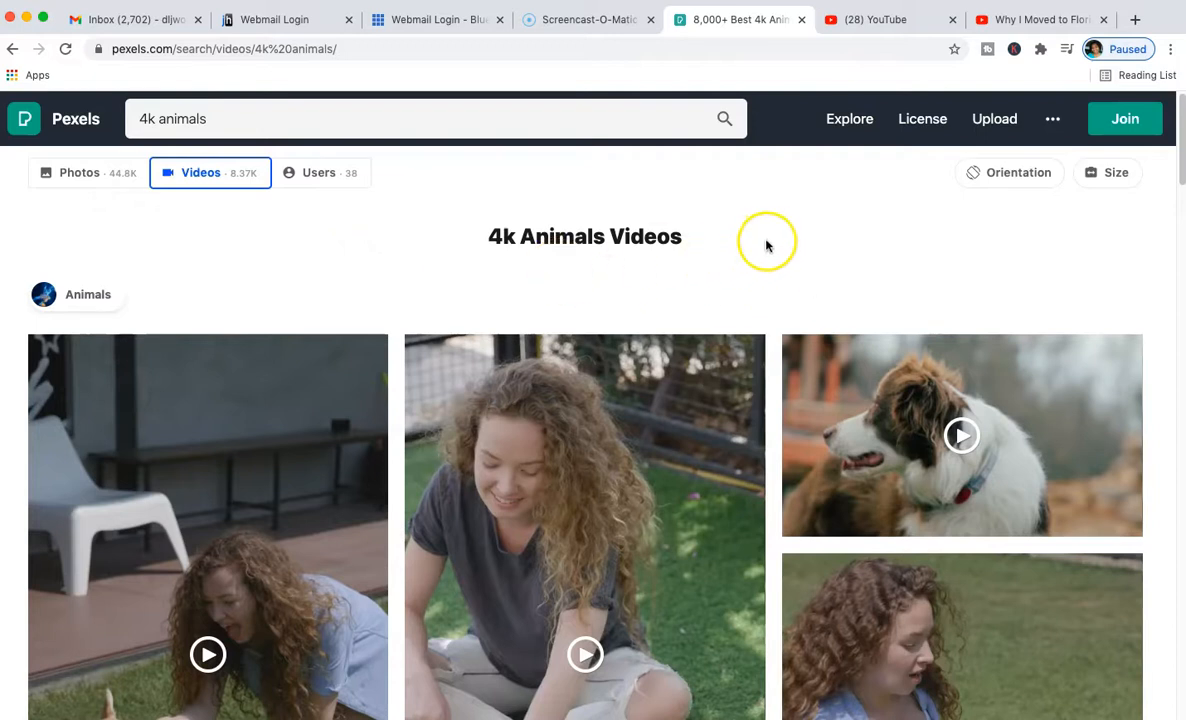
pyautogui.moveTo(759, 245)
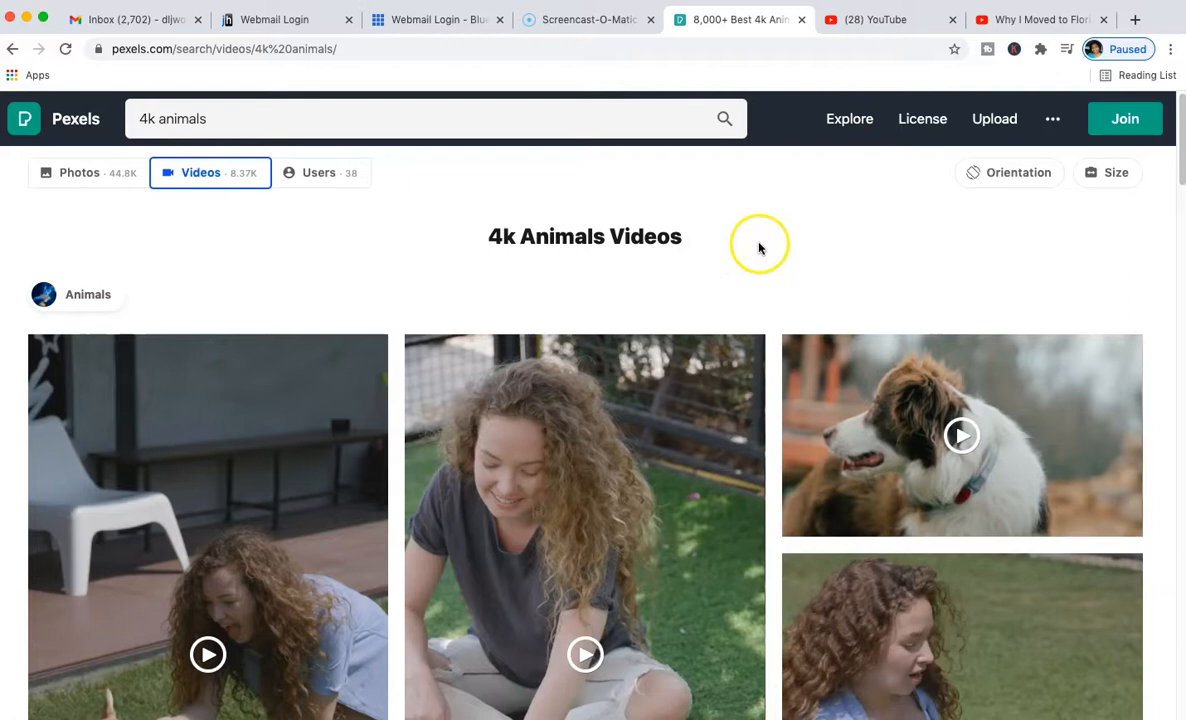
pyautogui.moveTo(530, 253)
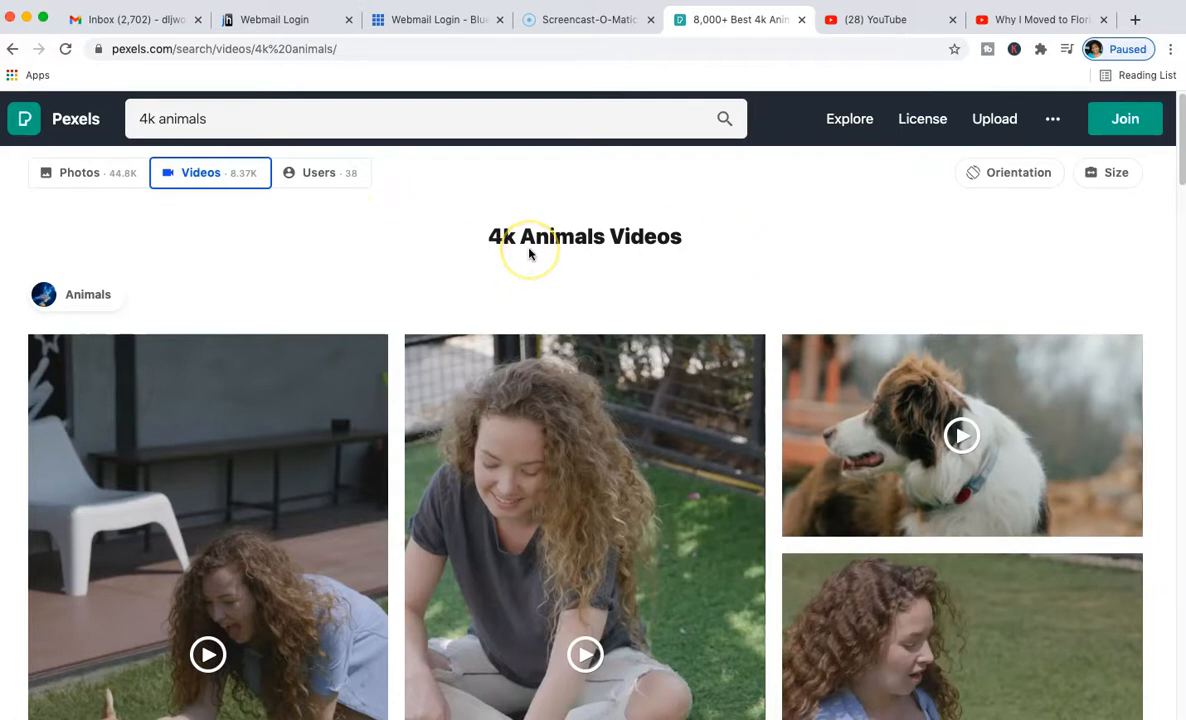
pyautogui.moveTo(557, 218)
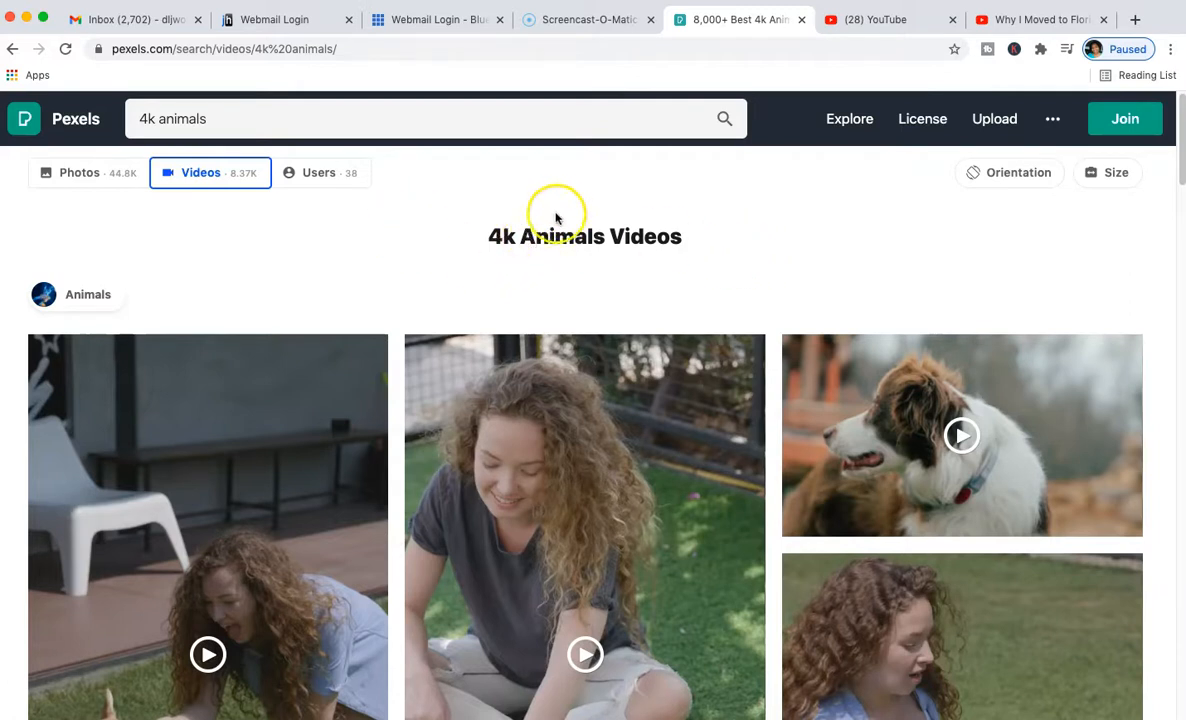
pyautogui.moveTo(370, 247)
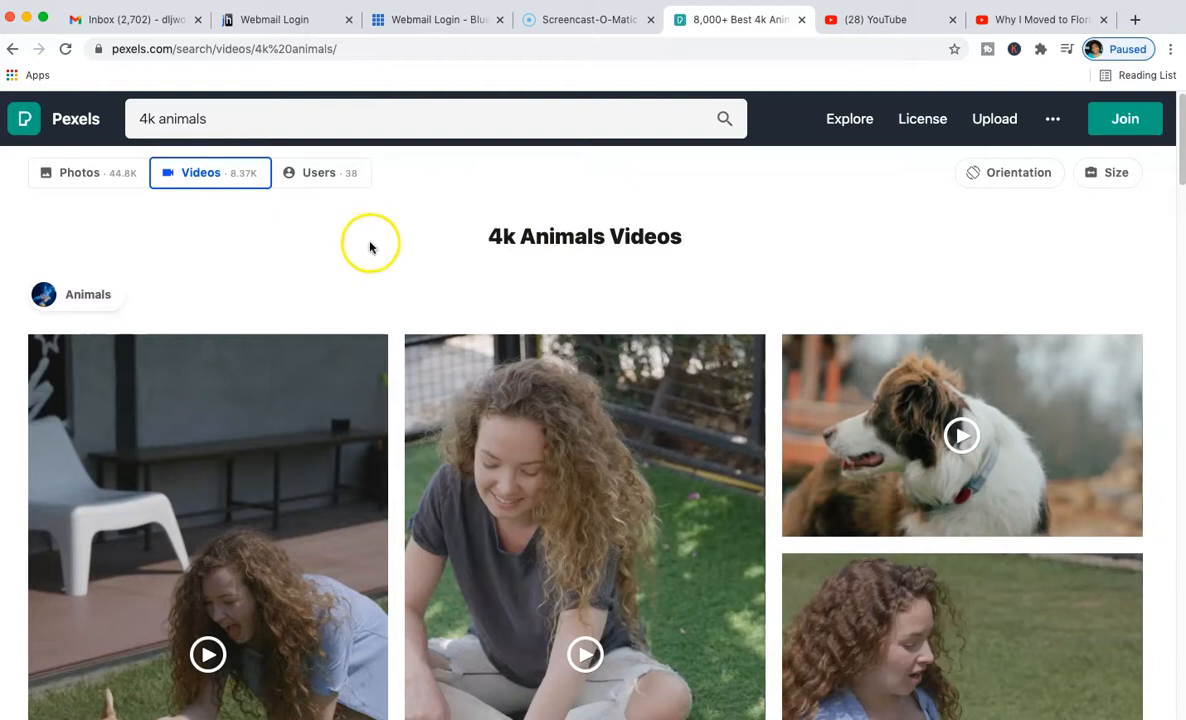
pyautogui.moveTo(603, 237)
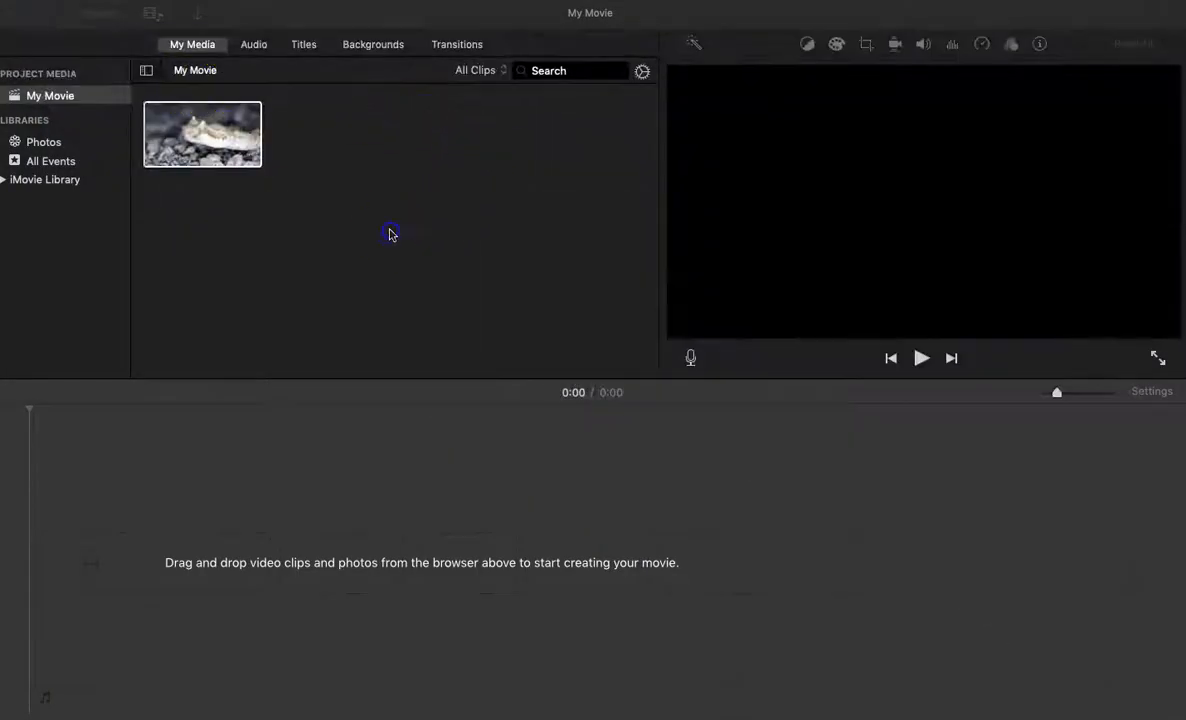
# Place the snake clip on the timeline and mute its audio in the Volume controls
pyautogui.click(202, 134)
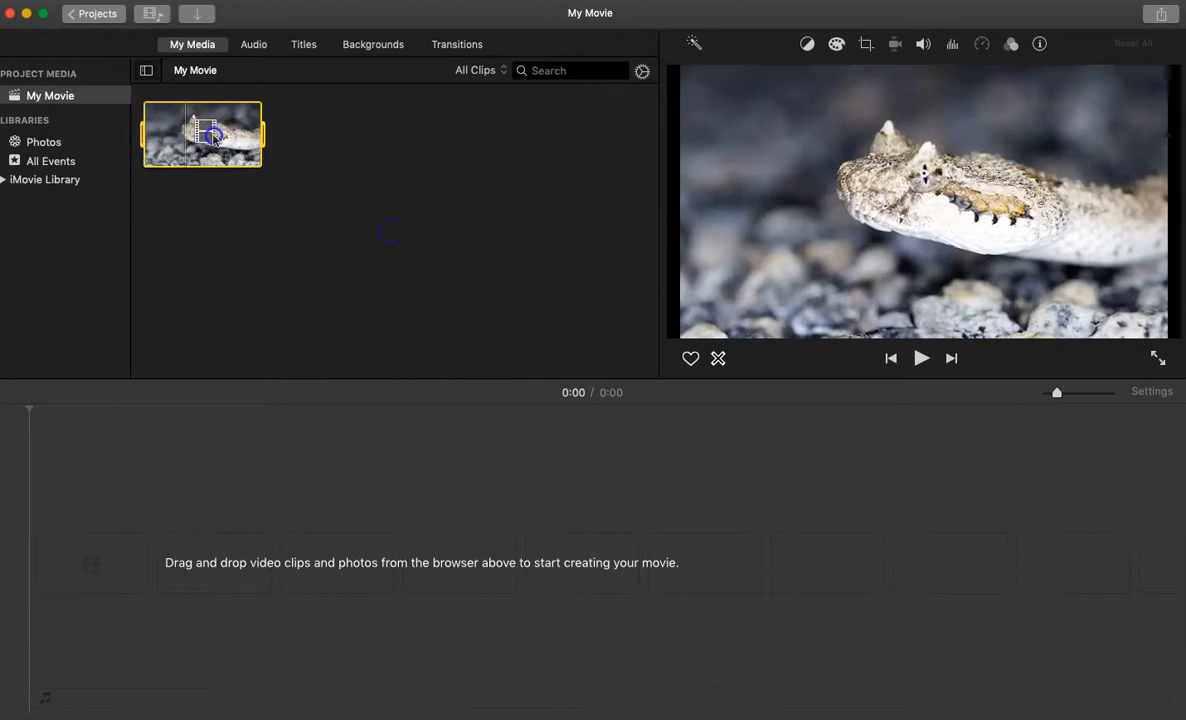
pyautogui.moveTo(202, 134); pyautogui.dragTo(378, 573)
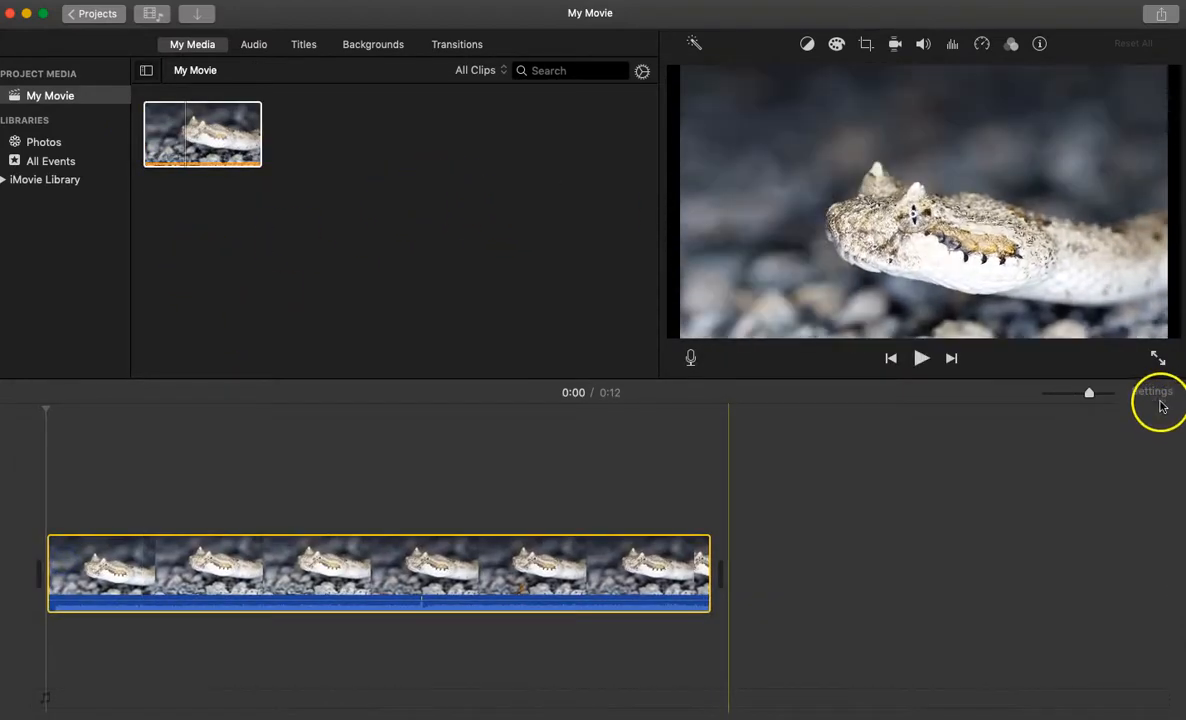
pyautogui.click(1152, 391)
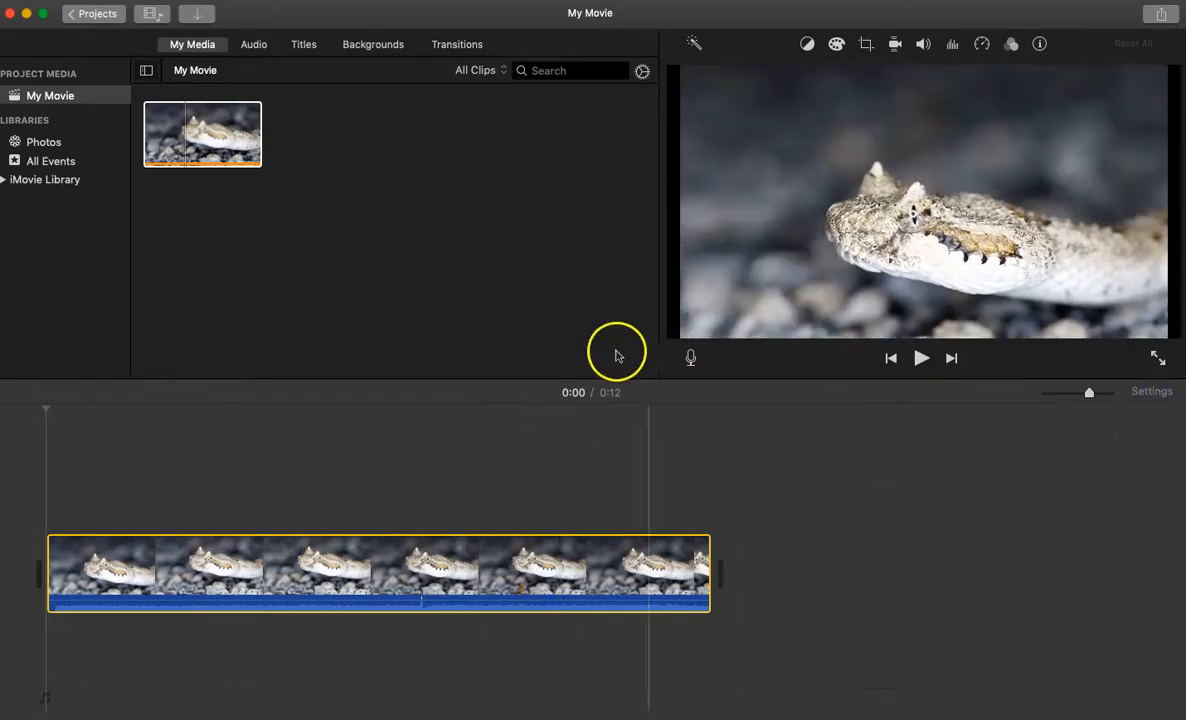
pyautogui.moveTo(508, 182)
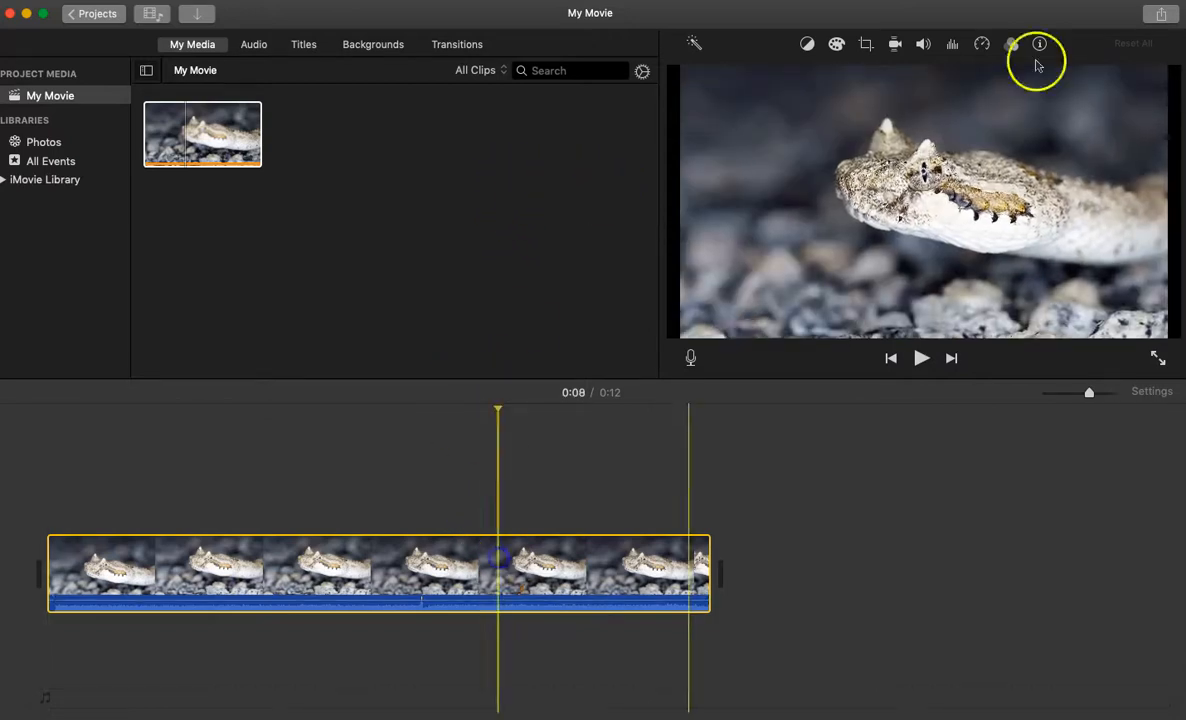
pyautogui.click(923, 43)
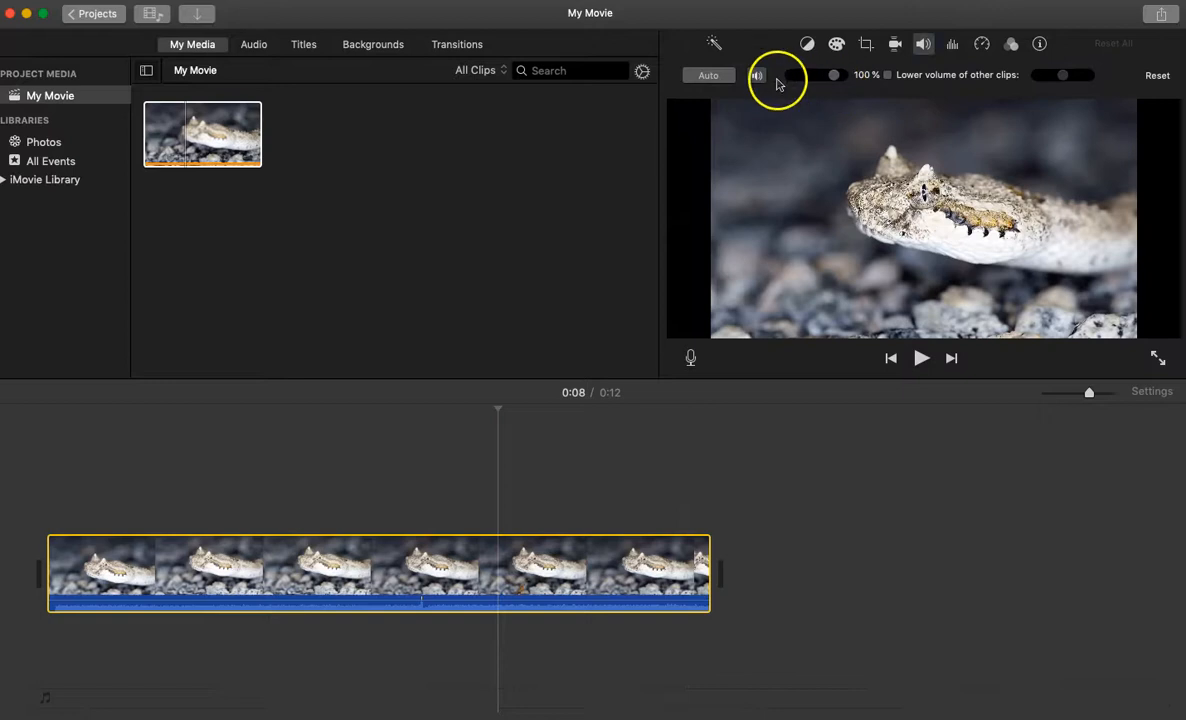
pyautogui.click(757, 75)
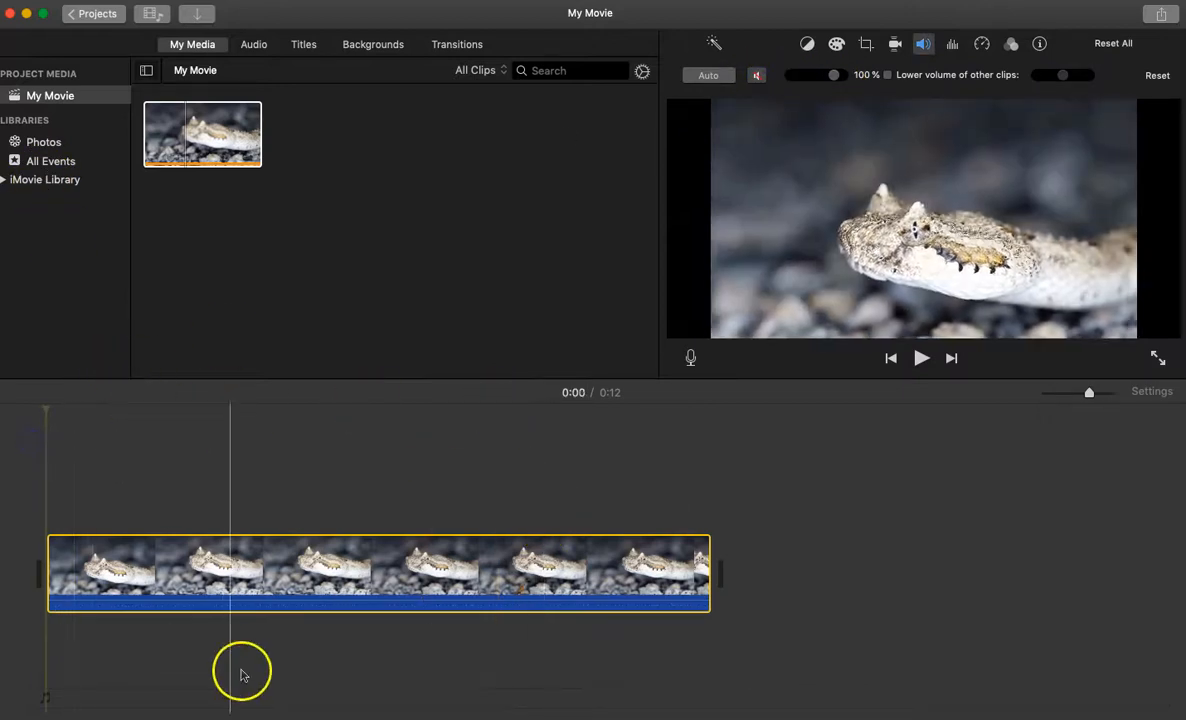
pyautogui.moveTo(65, 698)
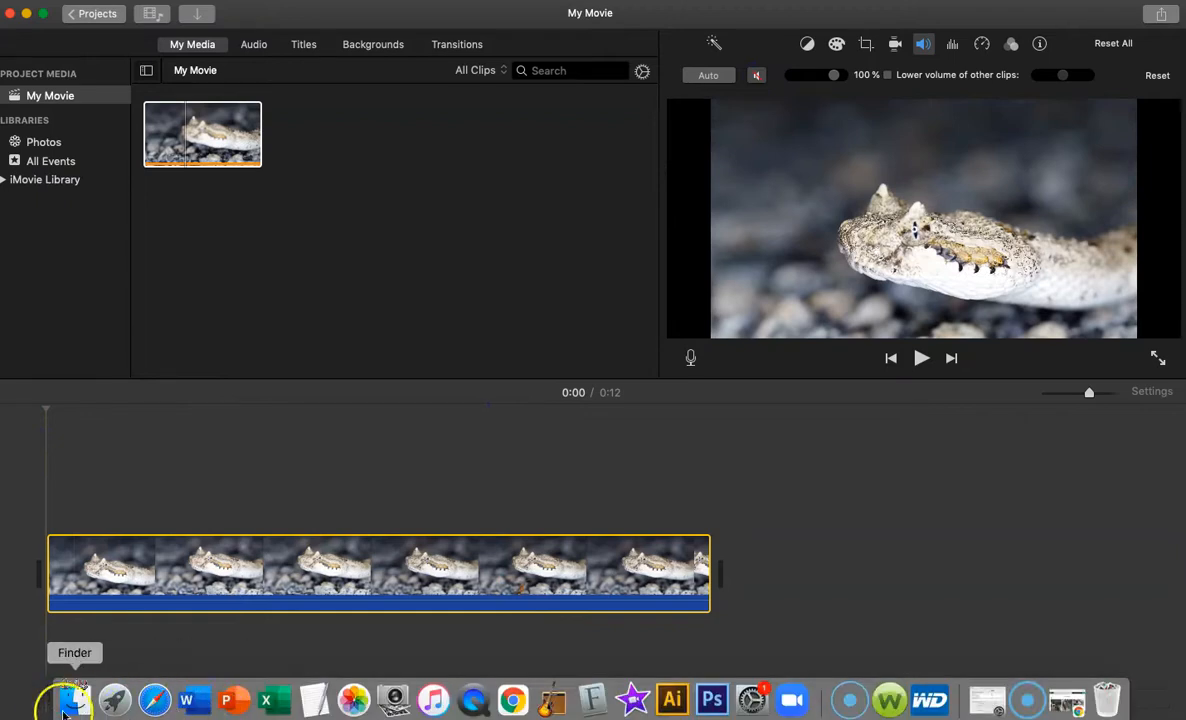
# Import 'Video Of An Idle Snake.mp4' from Downloads into the project's media
pyautogui.click(65, 697)
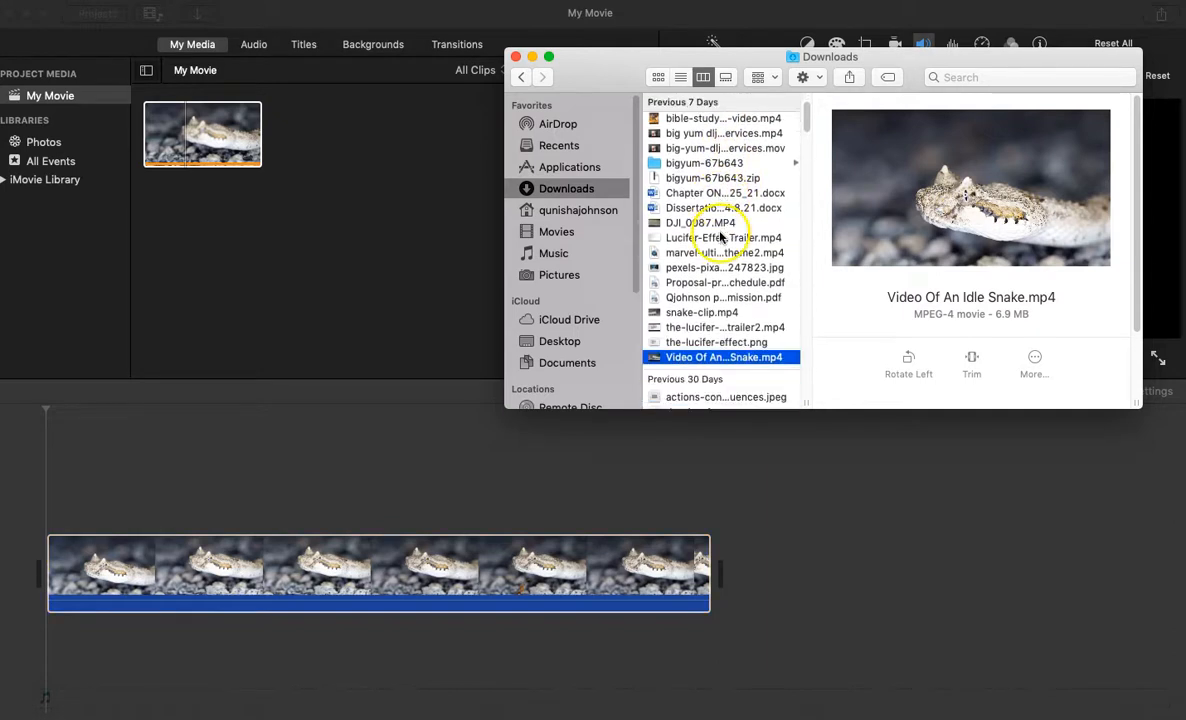
pyautogui.click(701, 312)
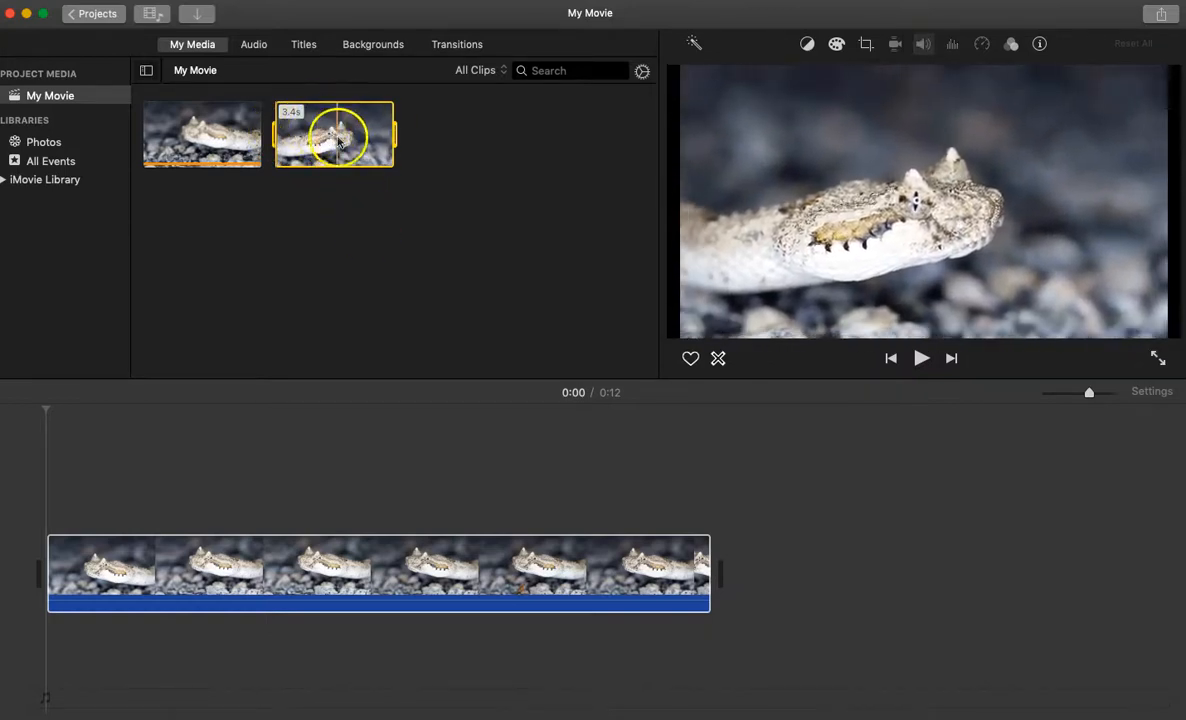
# Put the 3.4-second idle snake clip on the timeline in place of the 12-second clip
pyautogui.moveTo(334, 134); pyautogui.dragTo(825, 573)
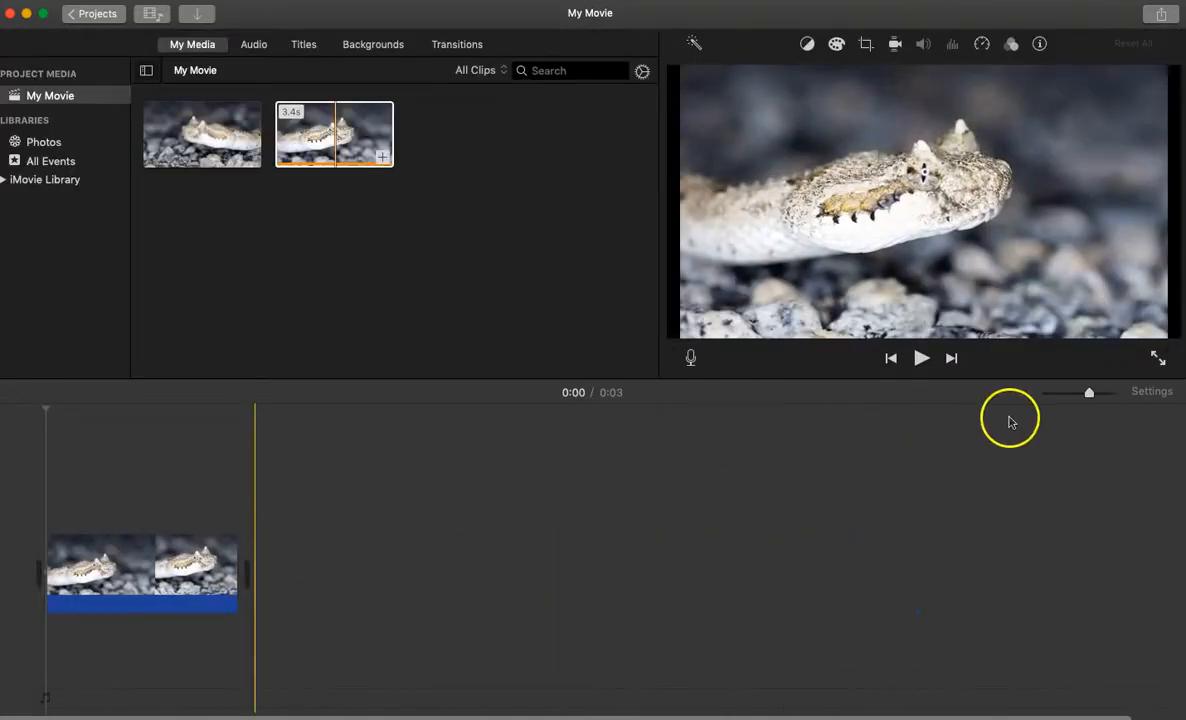
pyautogui.click(1151, 391)
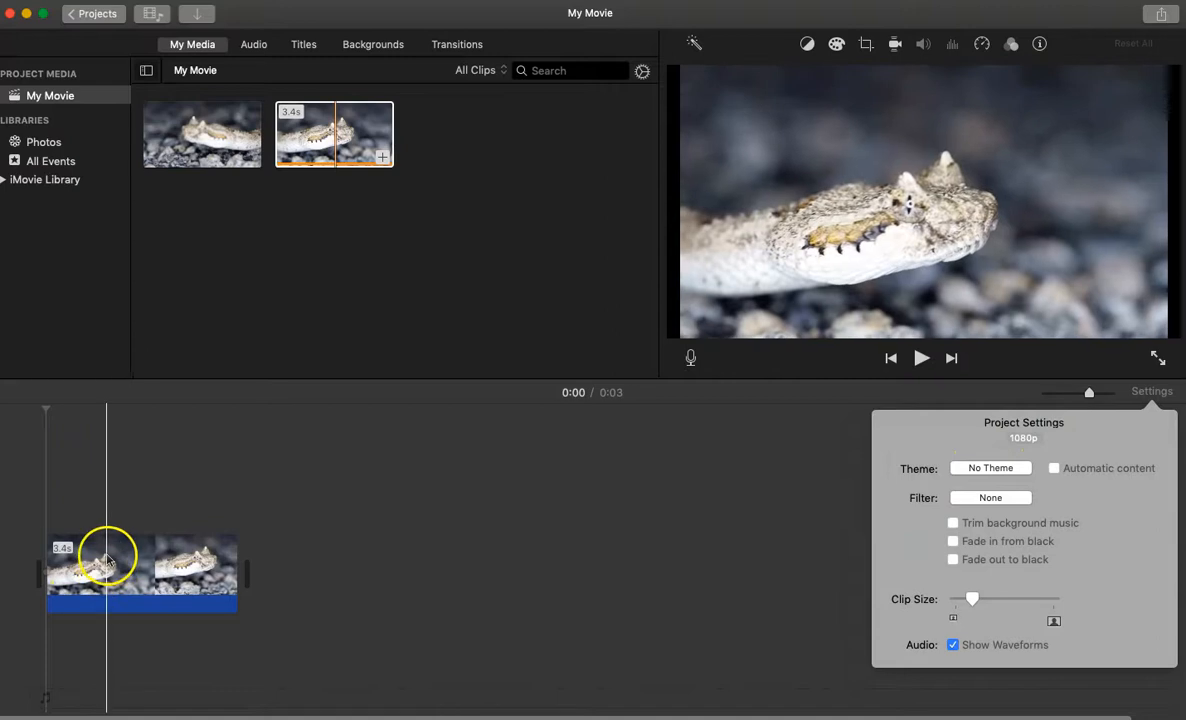
pyautogui.moveTo(105, 557); pyautogui.dragTo(230, 515)
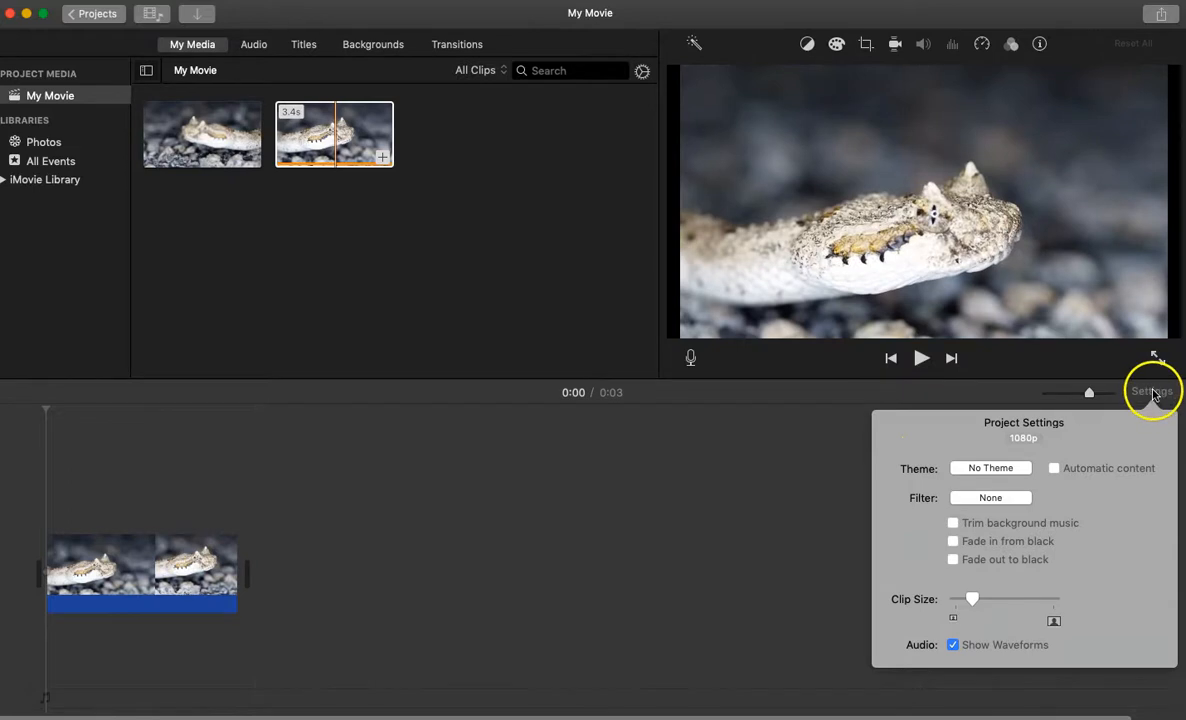
pyautogui.click(178, 160)
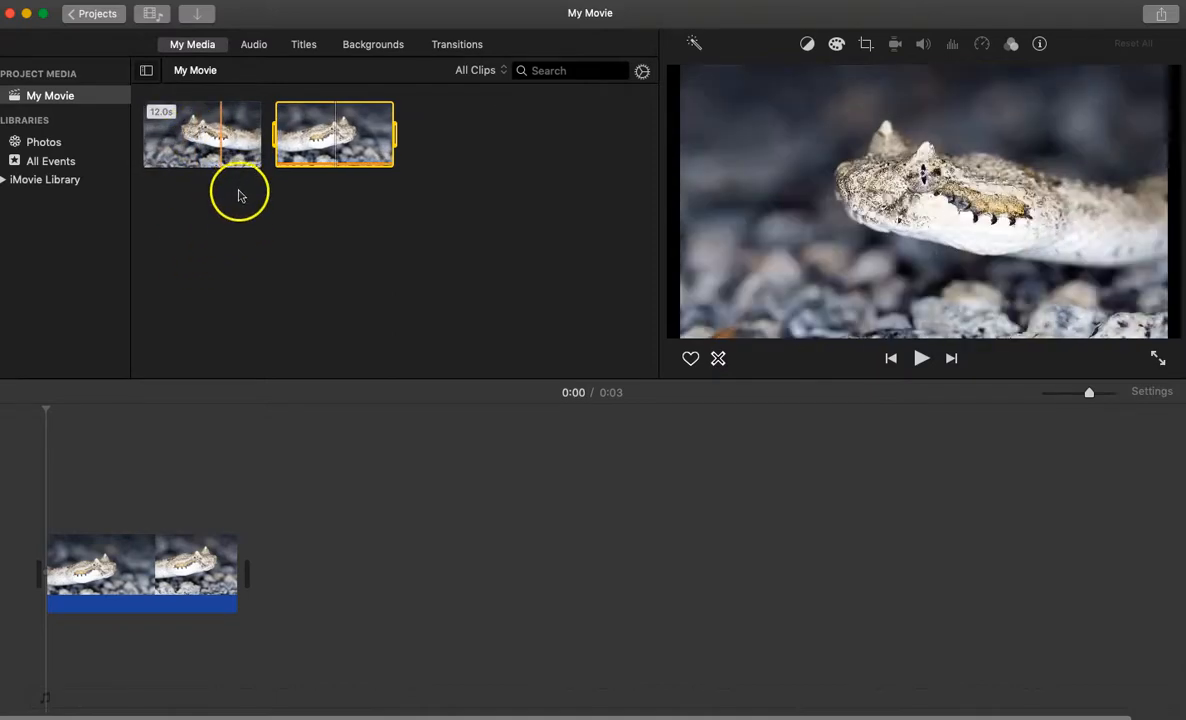
pyautogui.moveTo(380, 265)
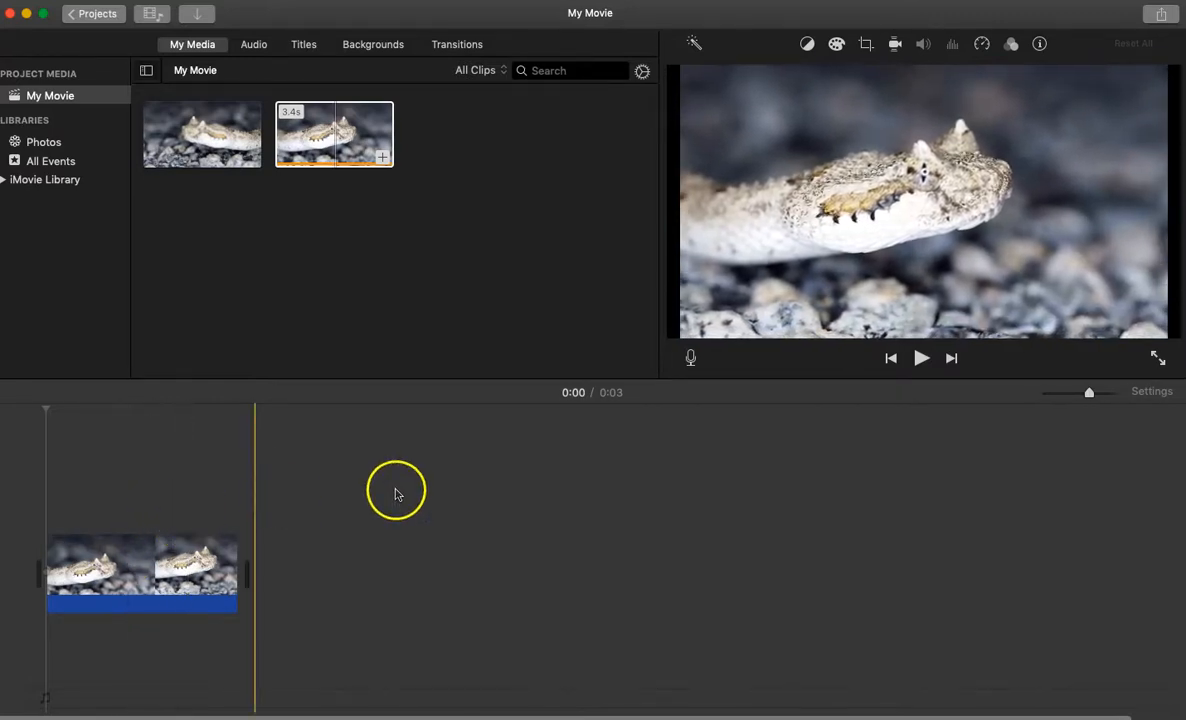
pyautogui.moveTo(397, 488)
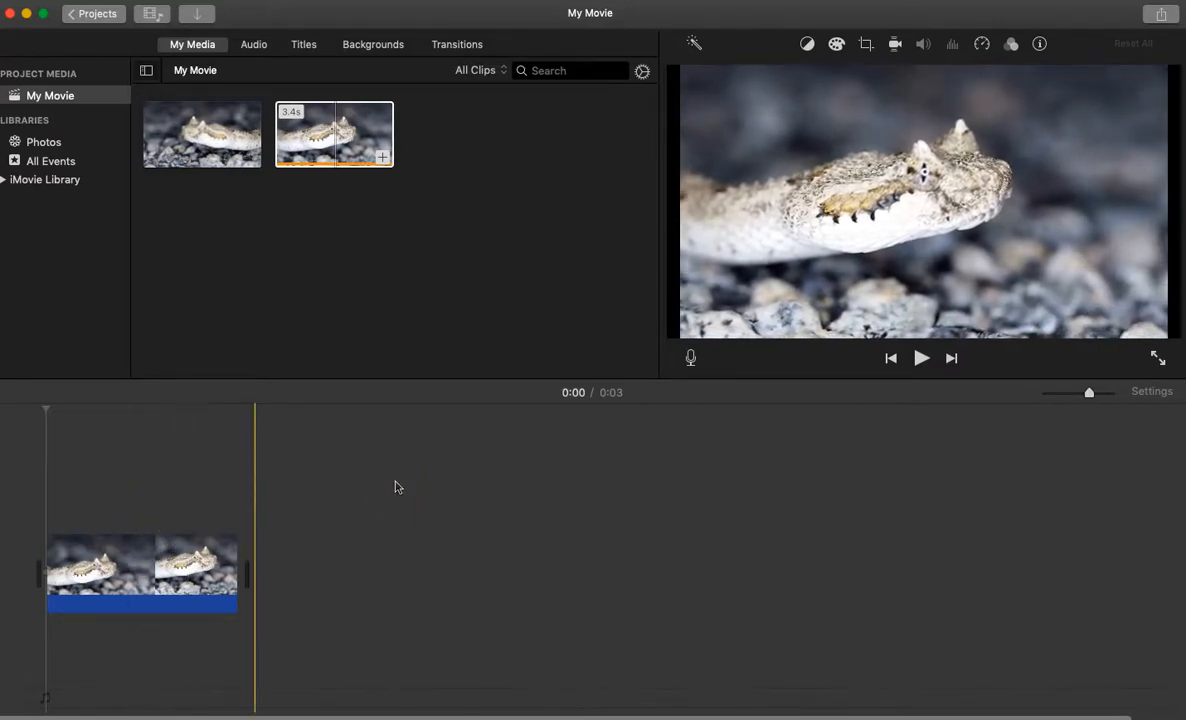
pyautogui.moveTo(315, 422)
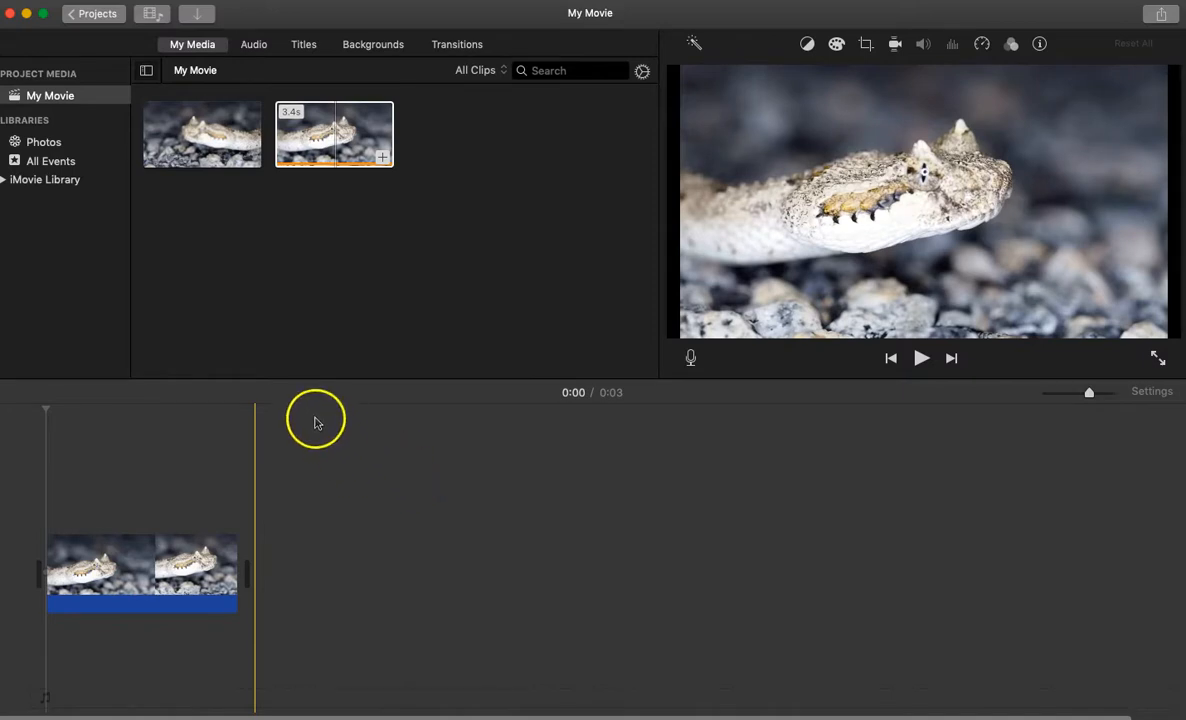
pyautogui.moveTo(316, 420)
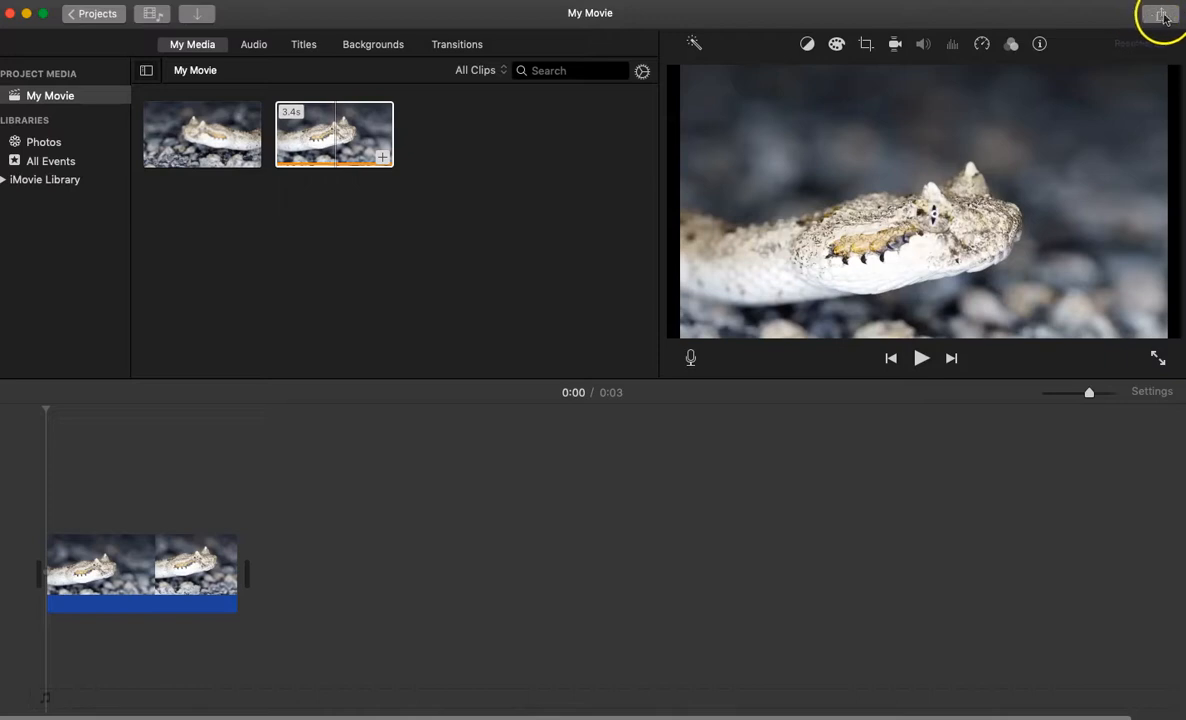
pyautogui.moveTo(335, 285)
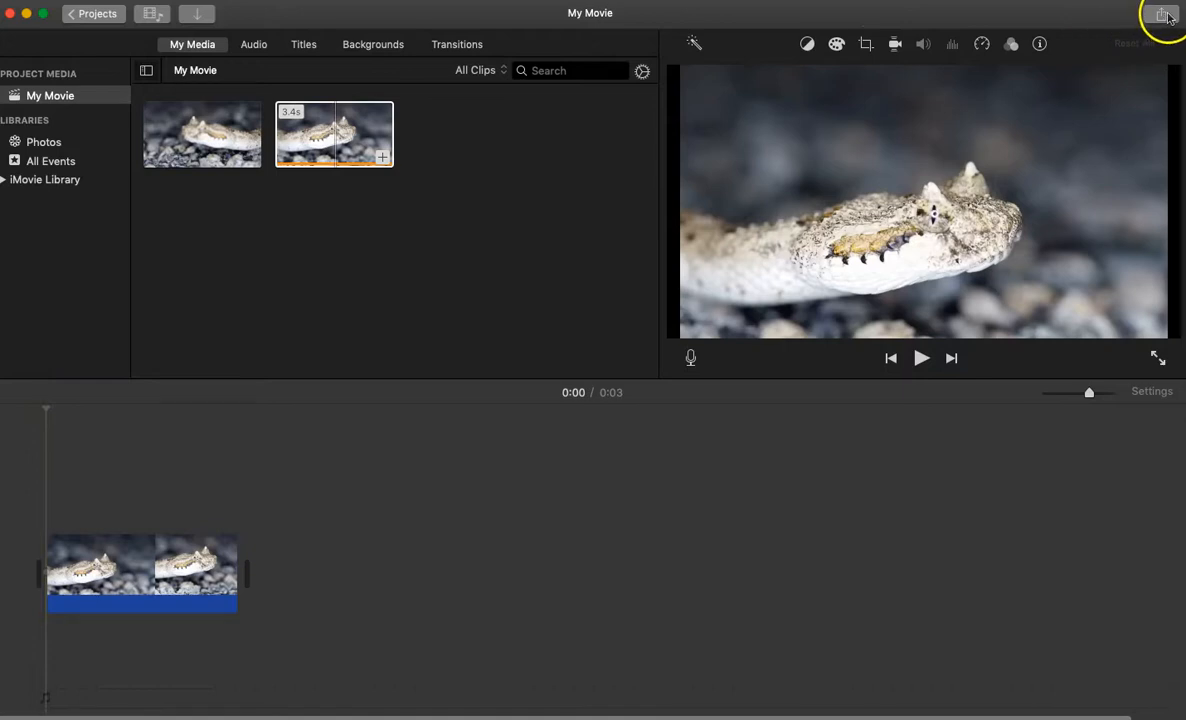
# Choose File from the Share options to export the 3-second movie
pyautogui.click(1162, 13)
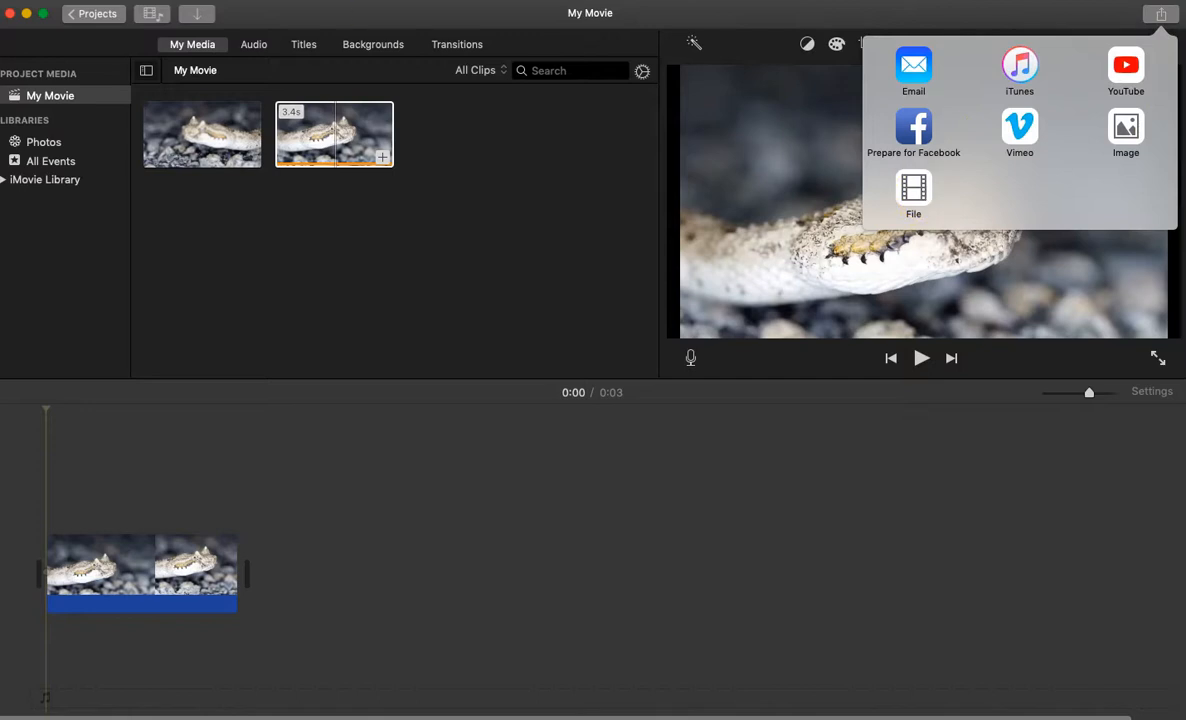
pyautogui.click(115, 242)
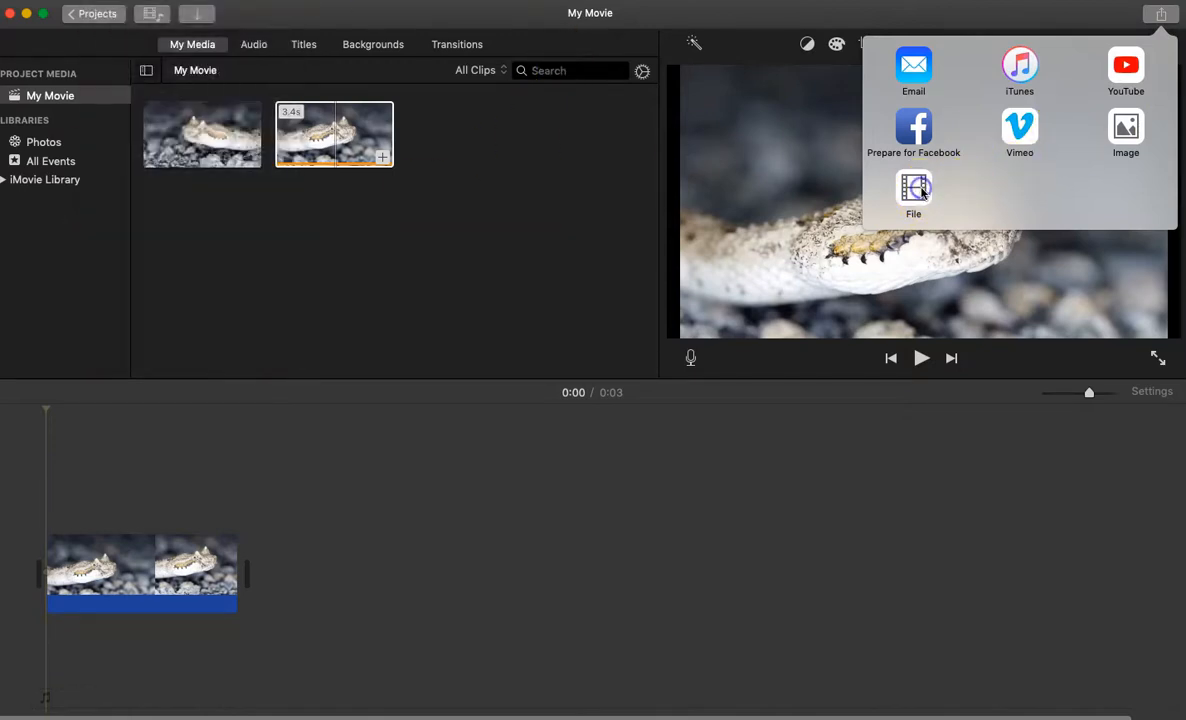
pyautogui.click(913, 195)
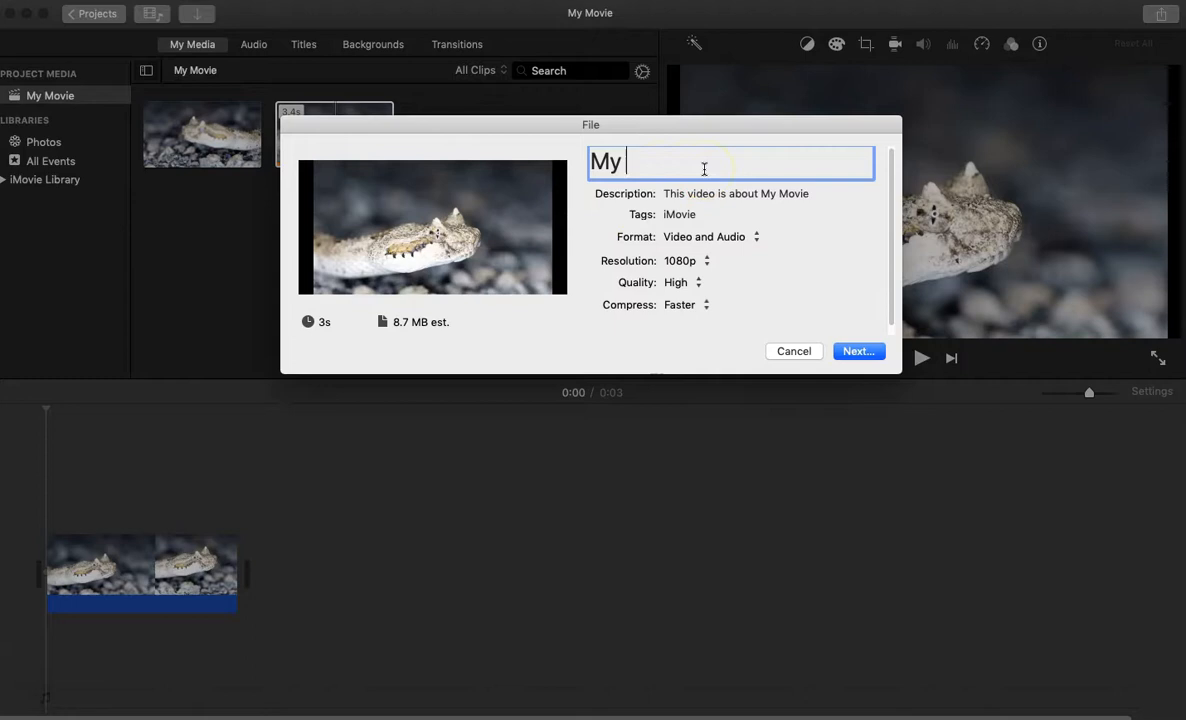
# Title the export 'snake movie'
pyautogui.write('snake')
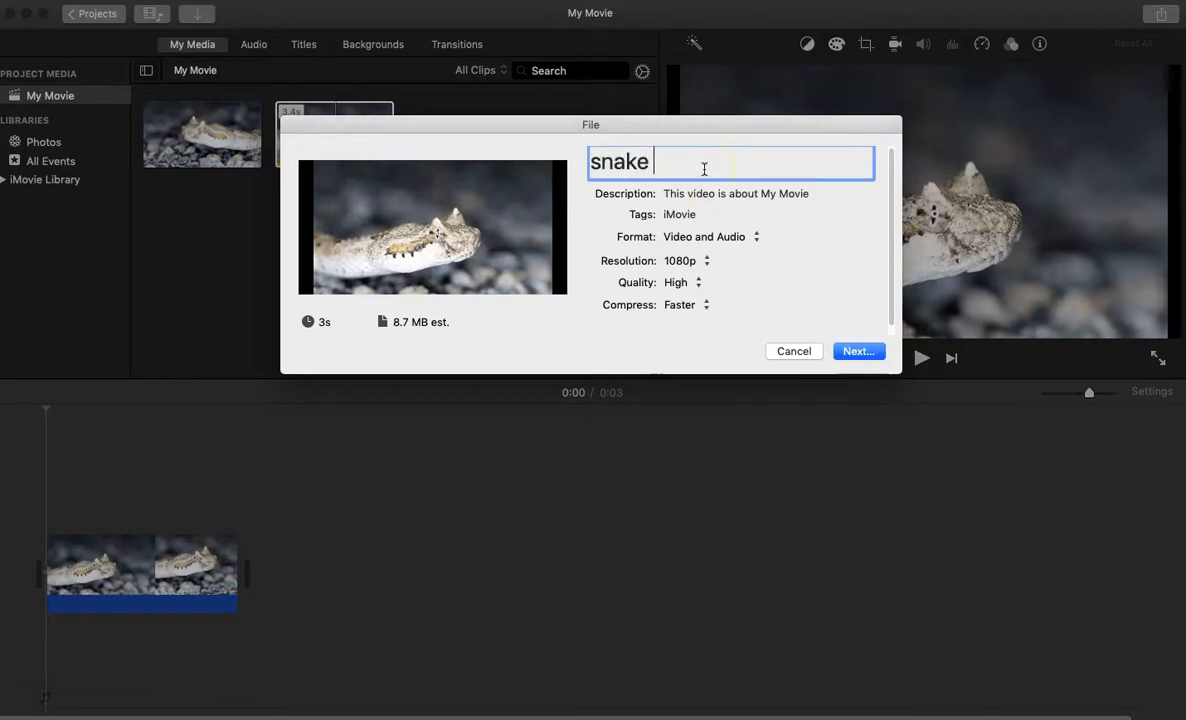
pyautogui.write('movie')
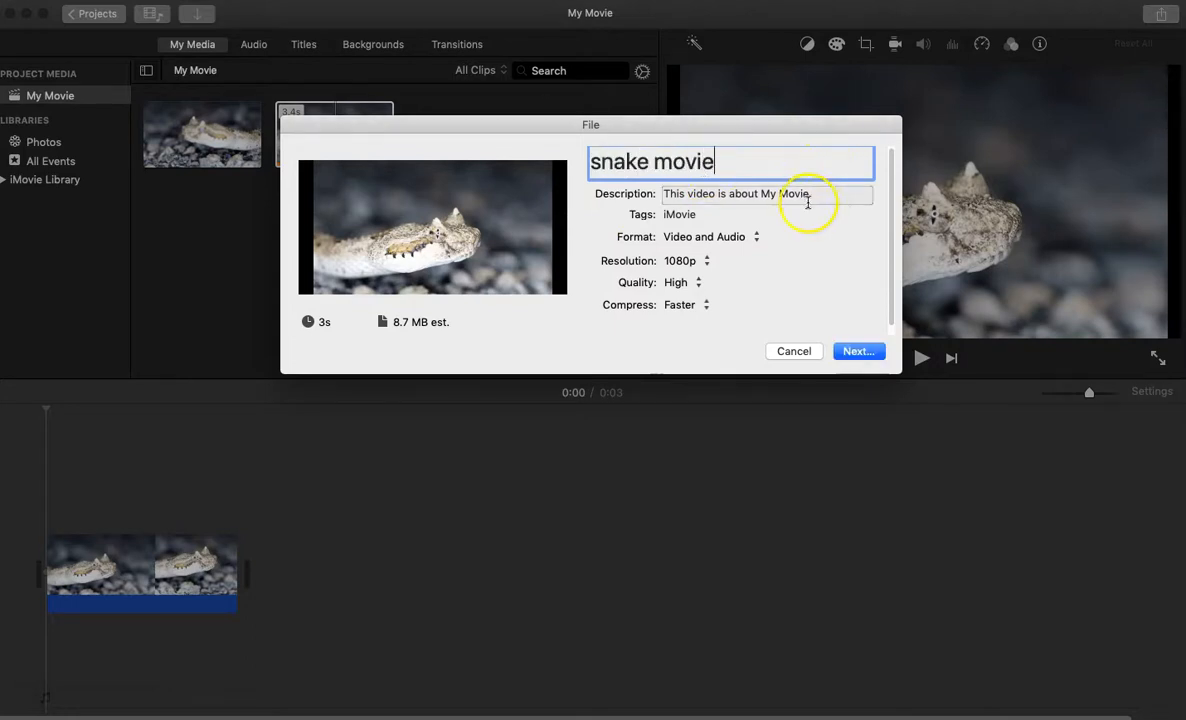
pyautogui.click(765, 214)
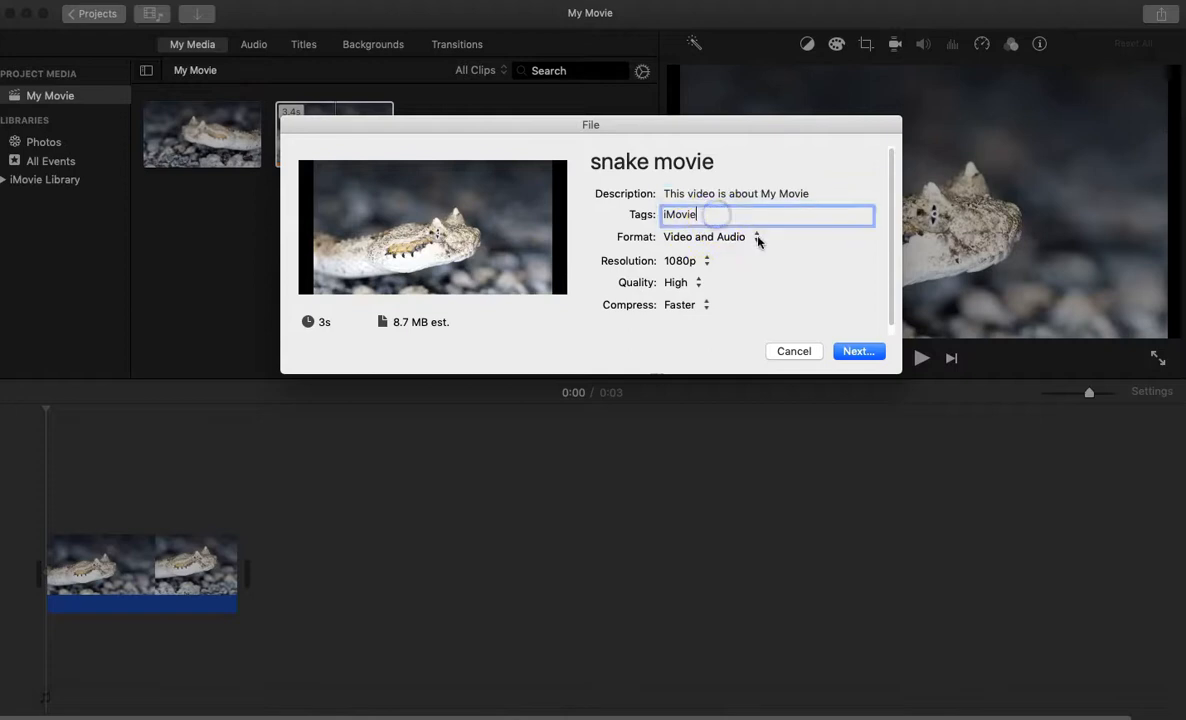
# Keep 1080p resolution, High quality and Faster compression, then continue to saving
pyautogui.click(685, 261)
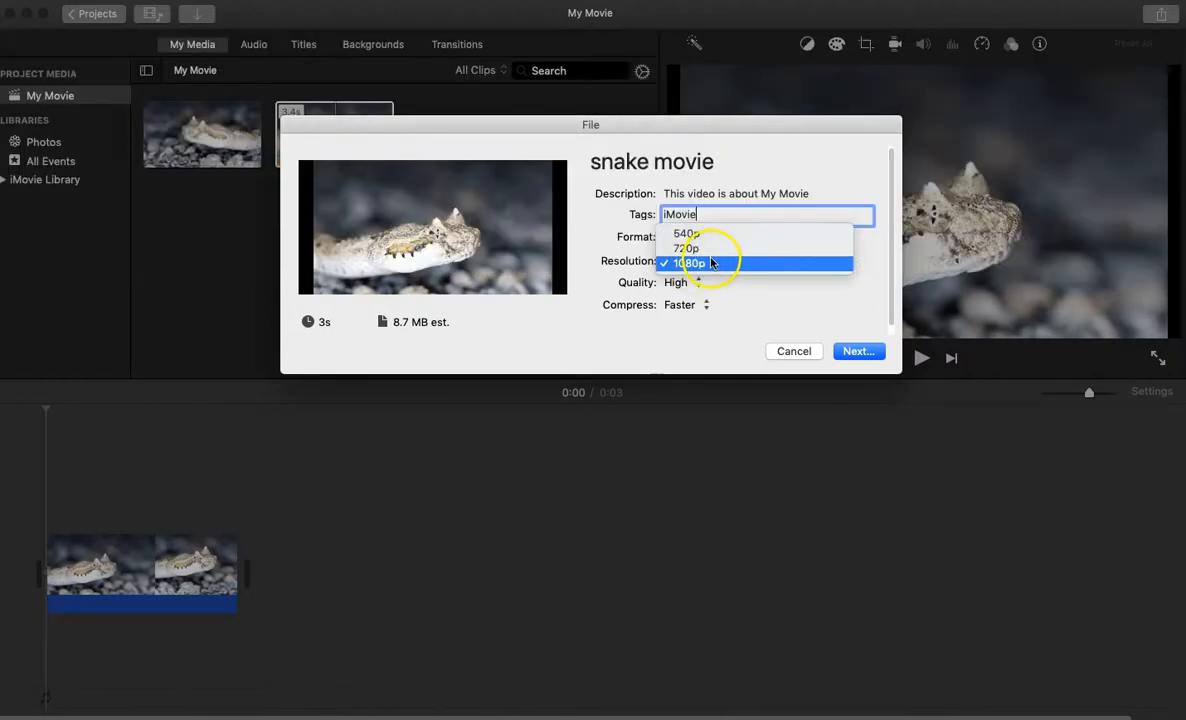
pyautogui.moveTo(686, 248)
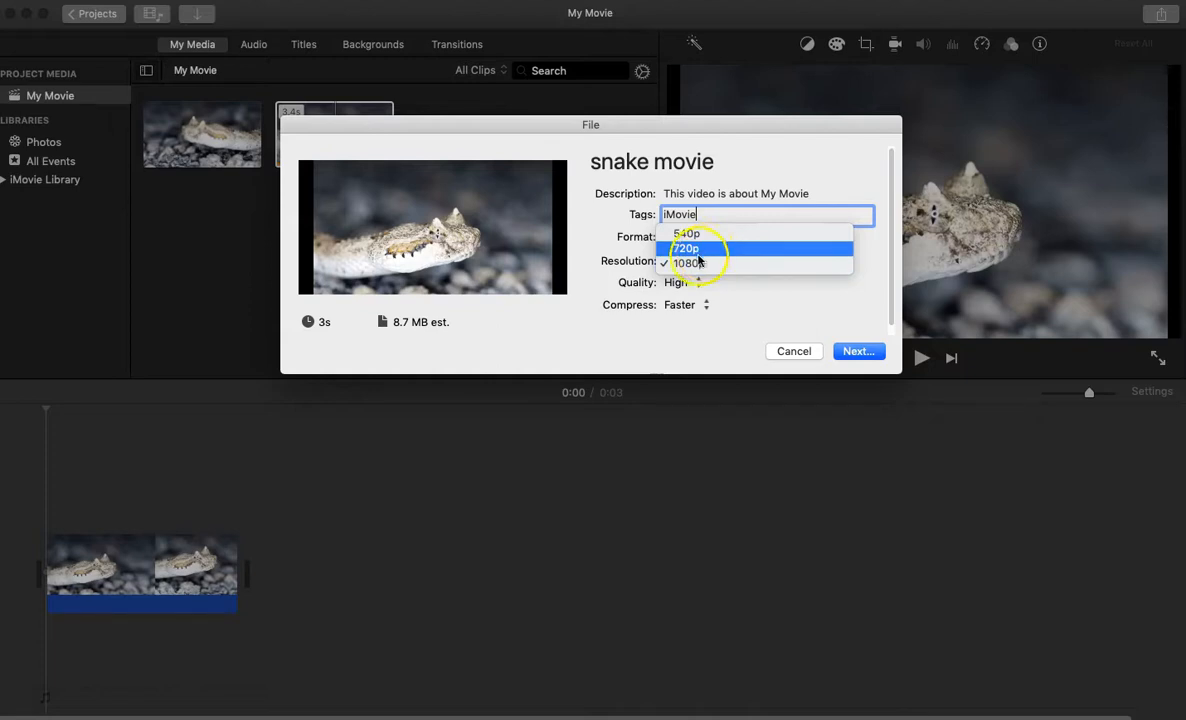
pyautogui.moveTo(690, 264)
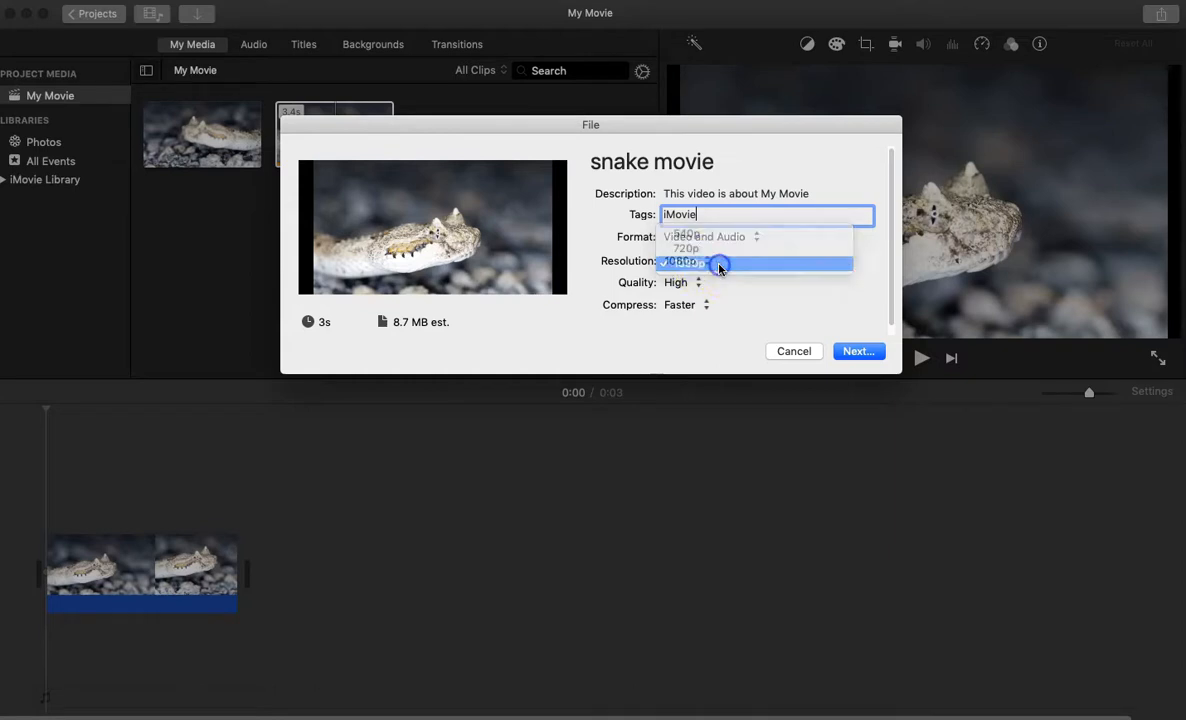
pyautogui.click(686, 261)
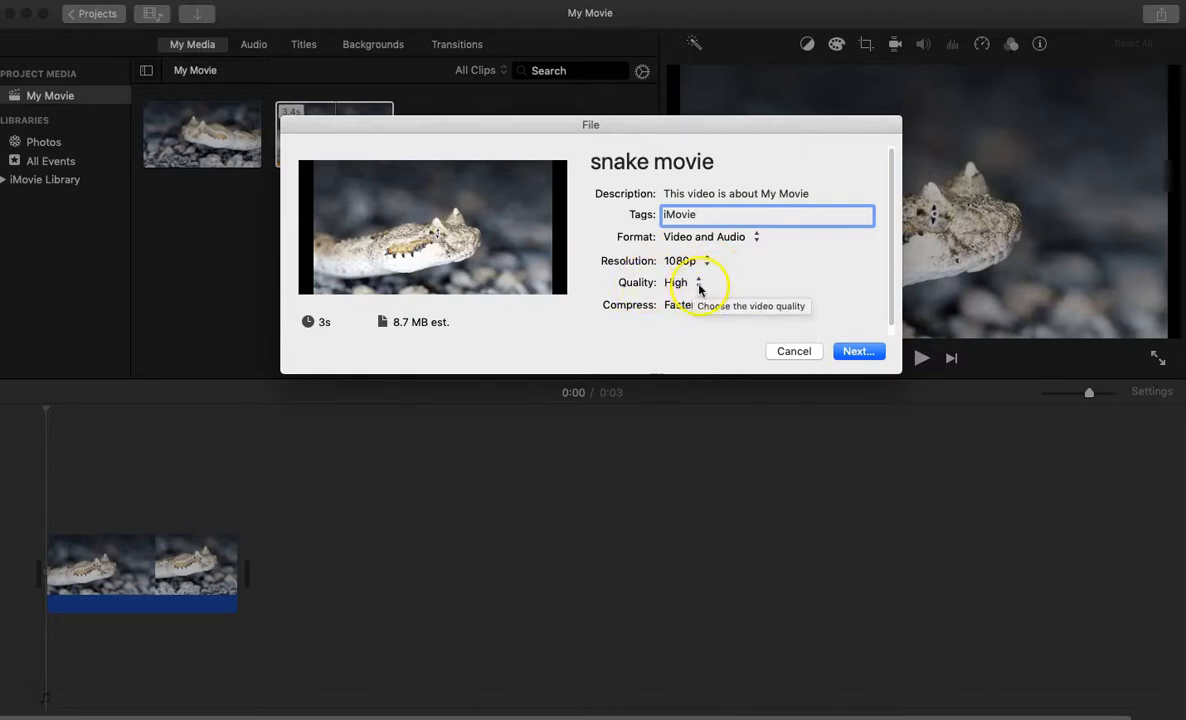
pyautogui.click(698, 282)
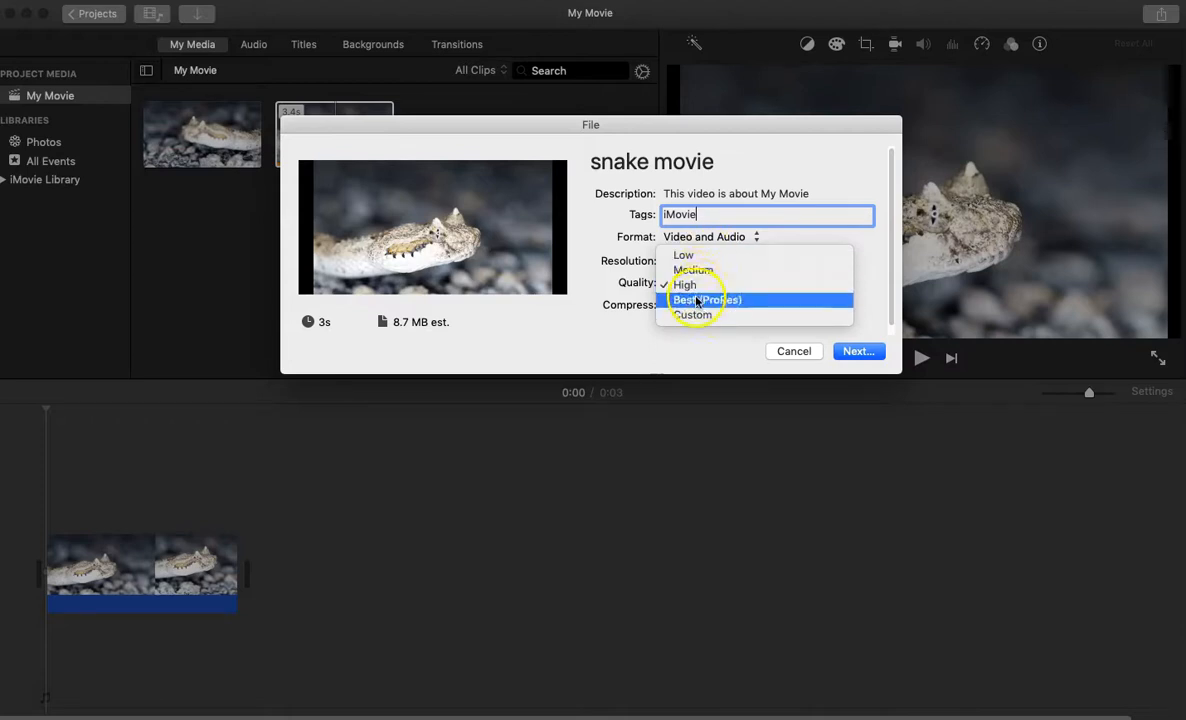
pyautogui.moveTo(700, 285)
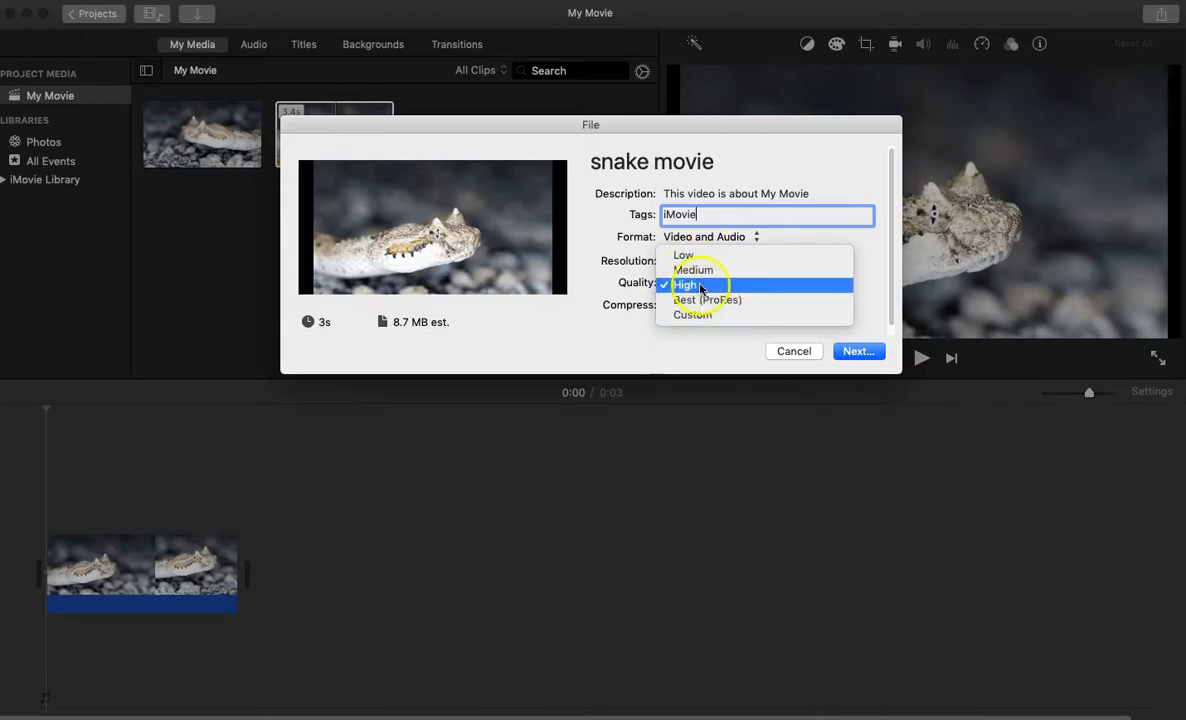
pyautogui.click(685, 285)
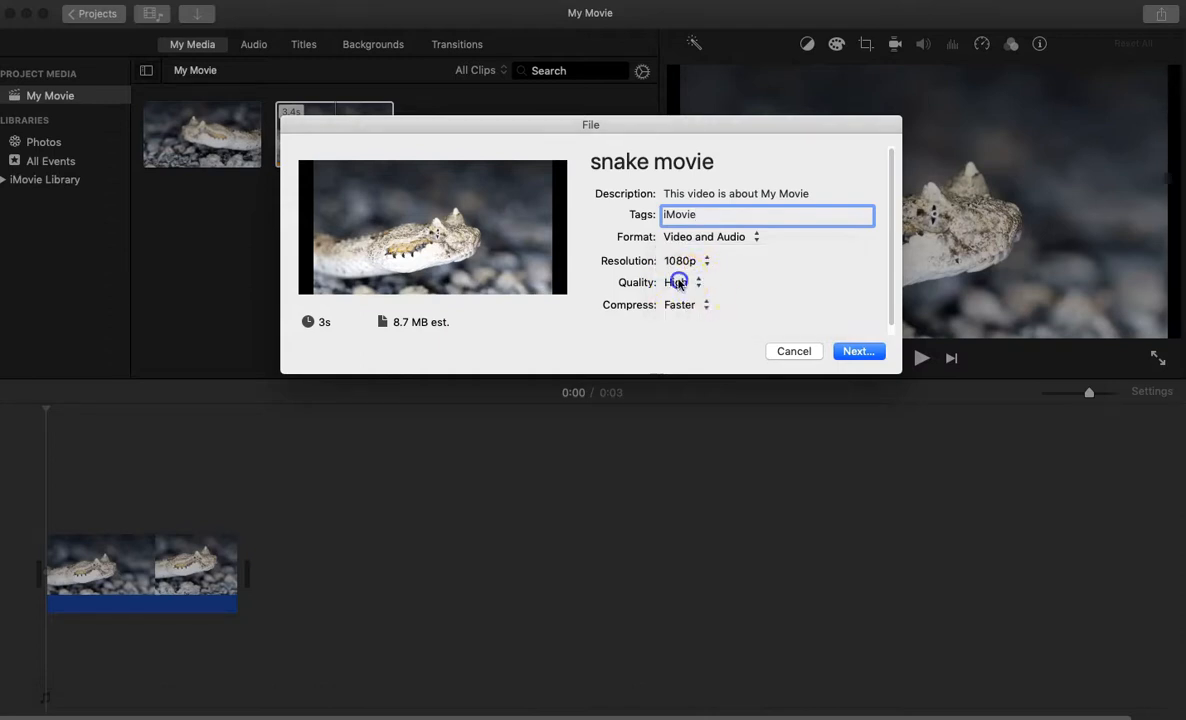
pyautogui.click(683, 282)
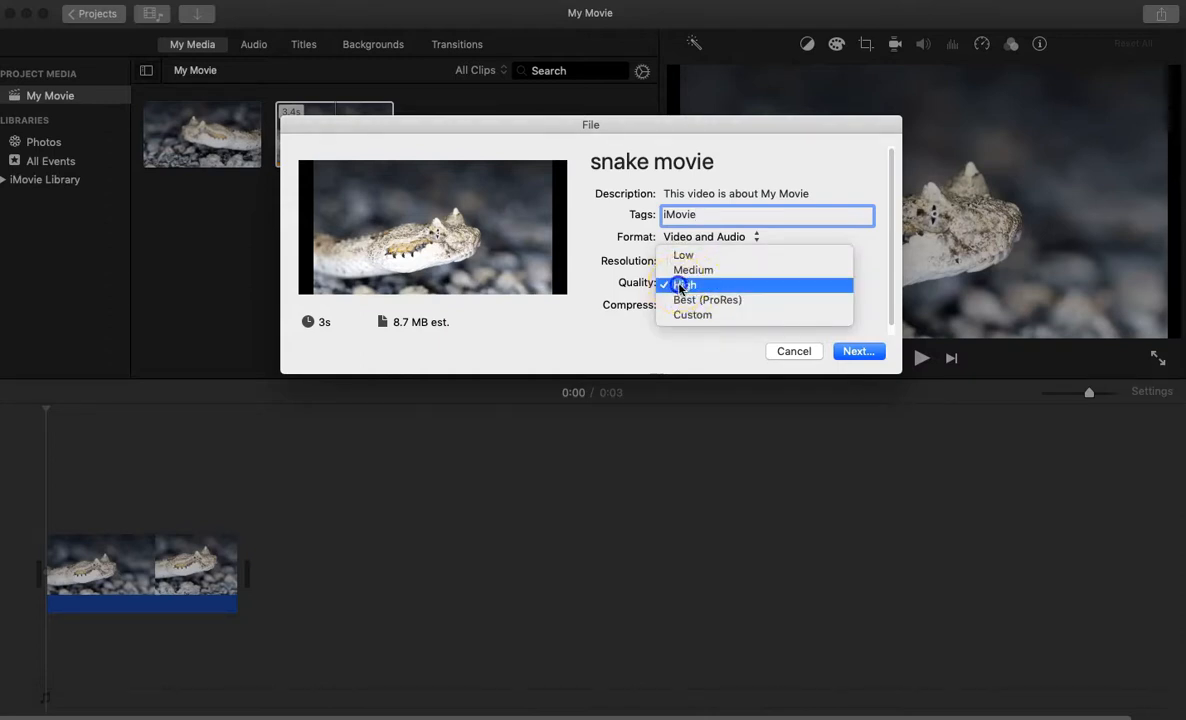
pyautogui.click(697, 305)
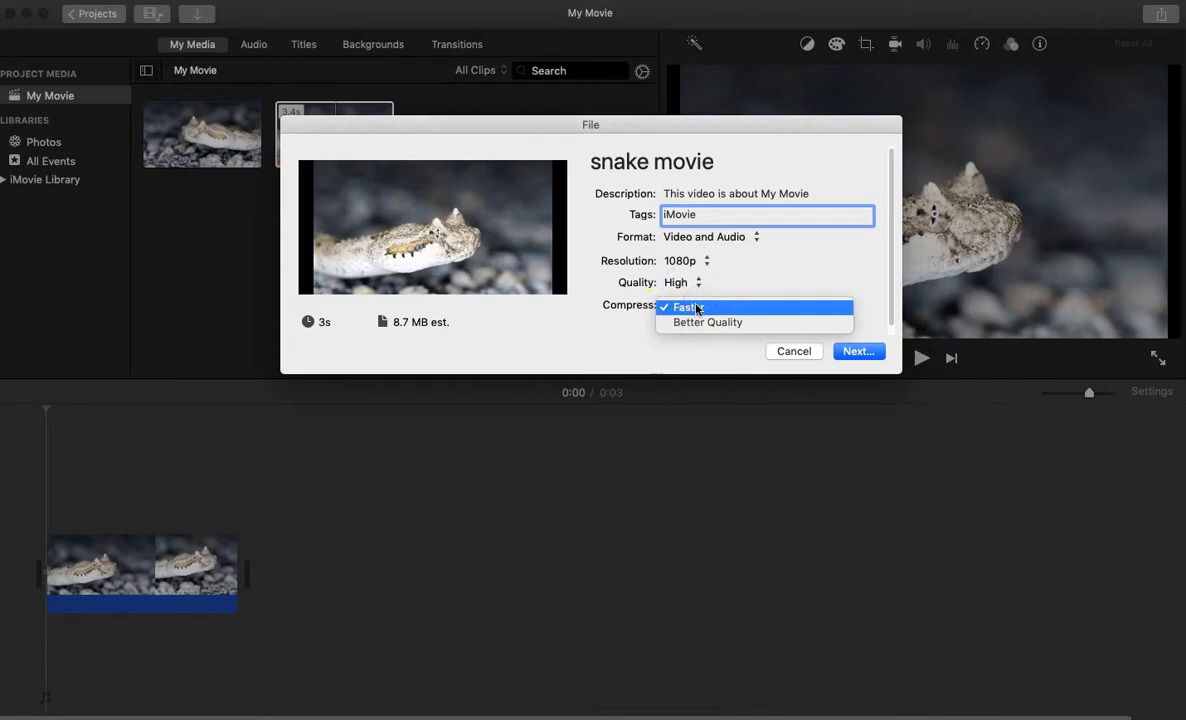
pyautogui.click(686, 282)
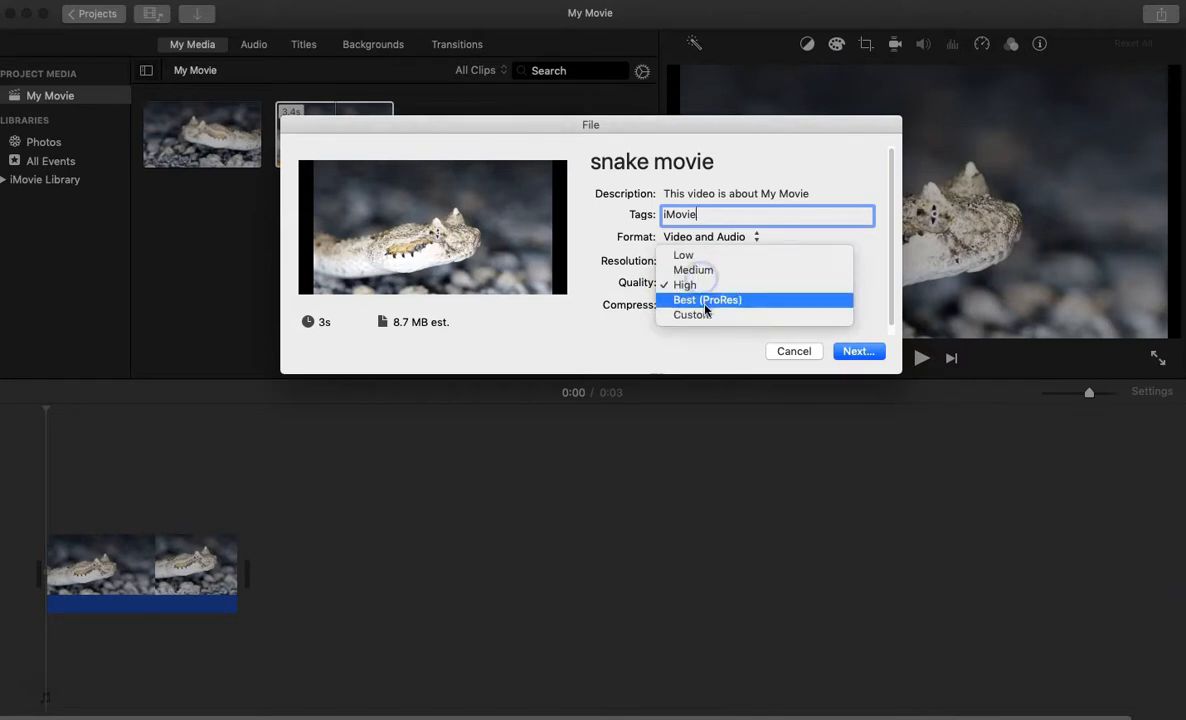
pyautogui.moveTo(700, 300)
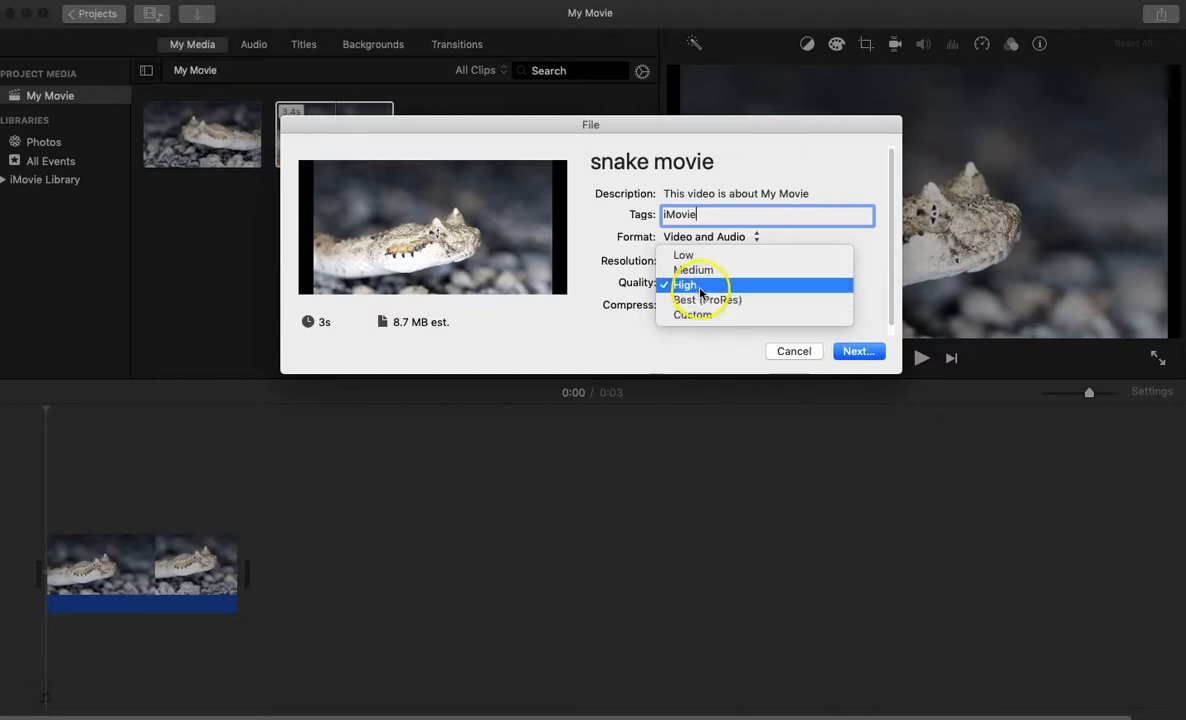
pyautogui.click(685, 284)
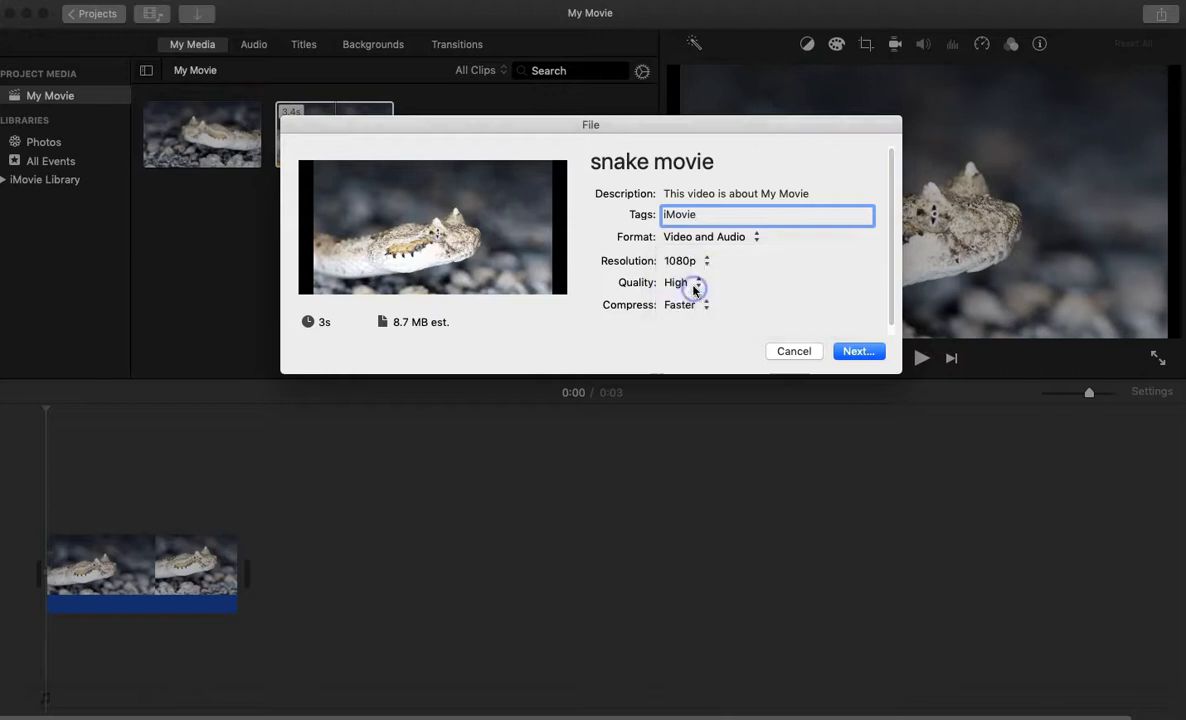
pyautogui.moveTo(697, 282)
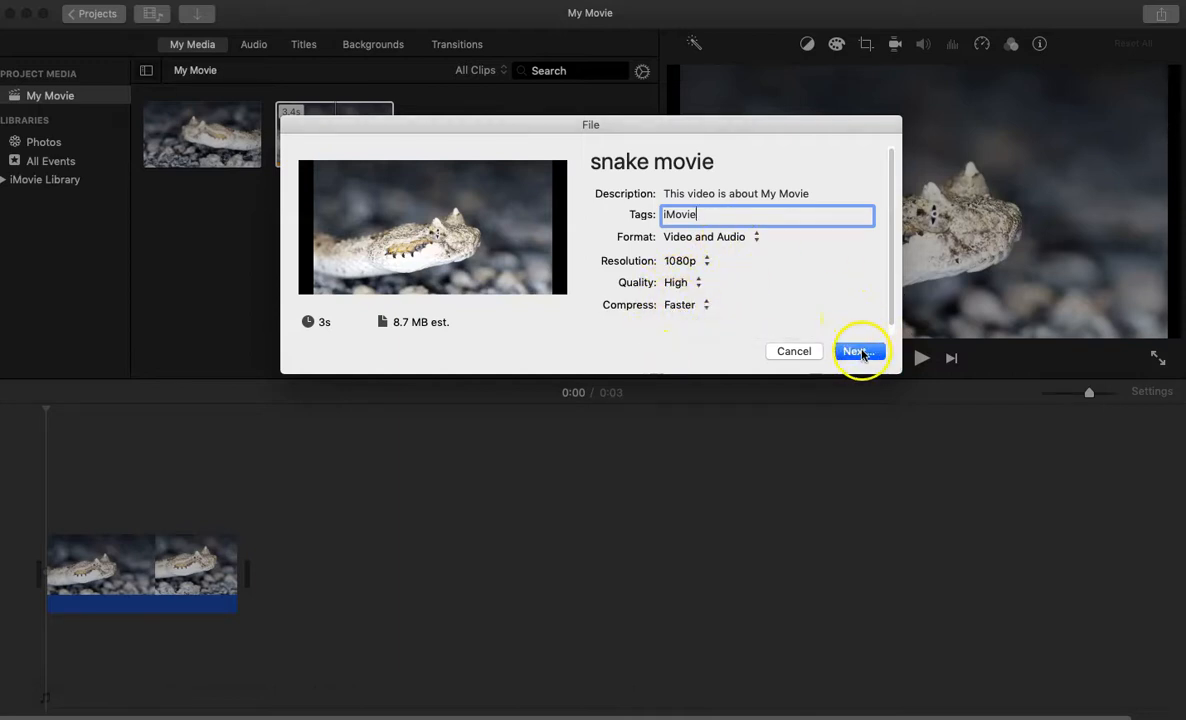
pyautogui.click(858, 351)
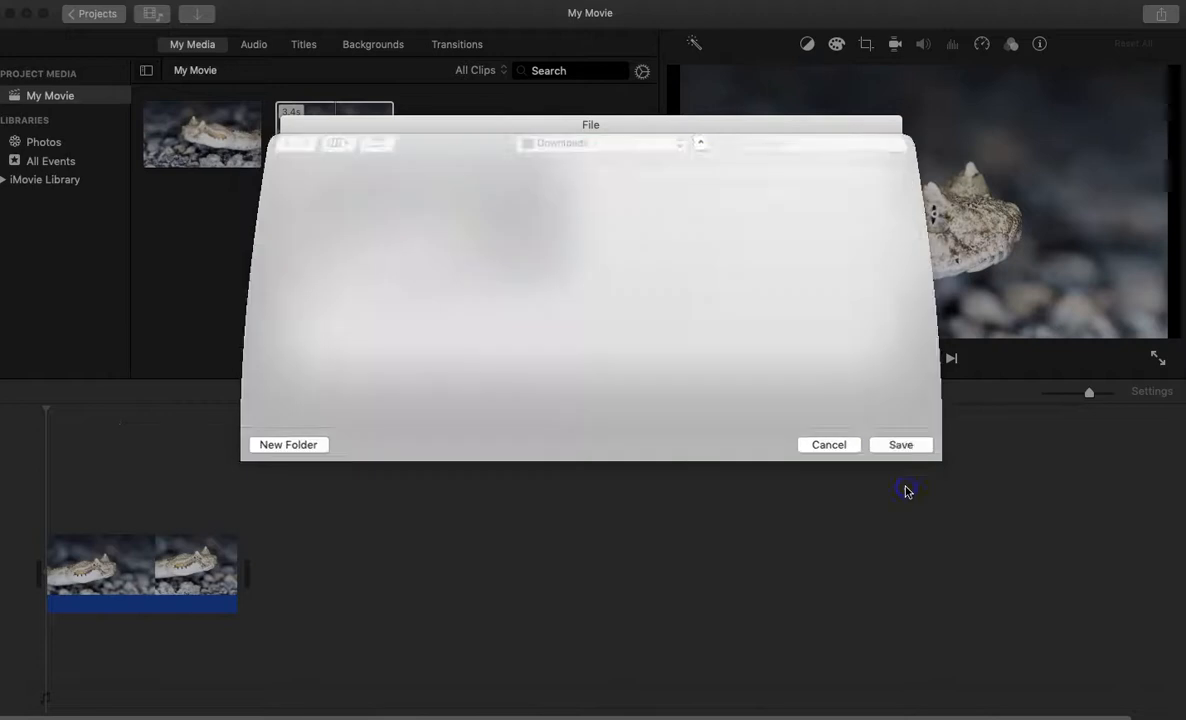
# Save 'snake movie.mp4' and reveal it in Finder's Downloads folder
pyautogui.click(827, 444)
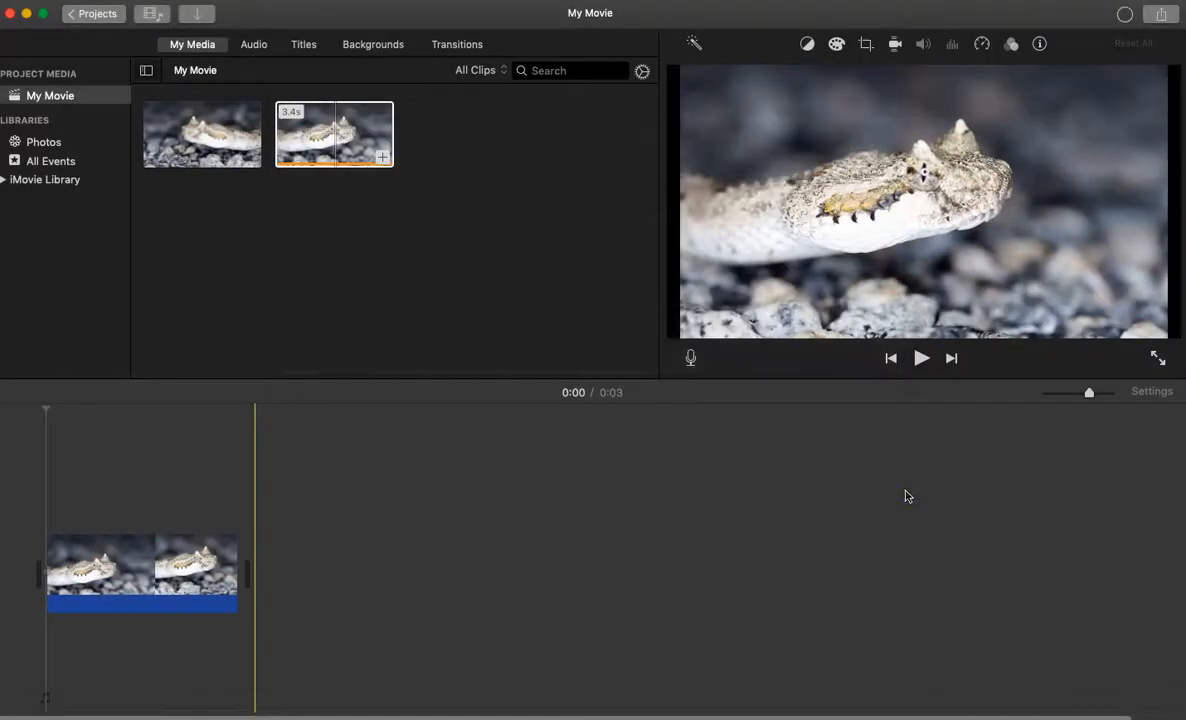
pyautogui.moveTo(685, 467)
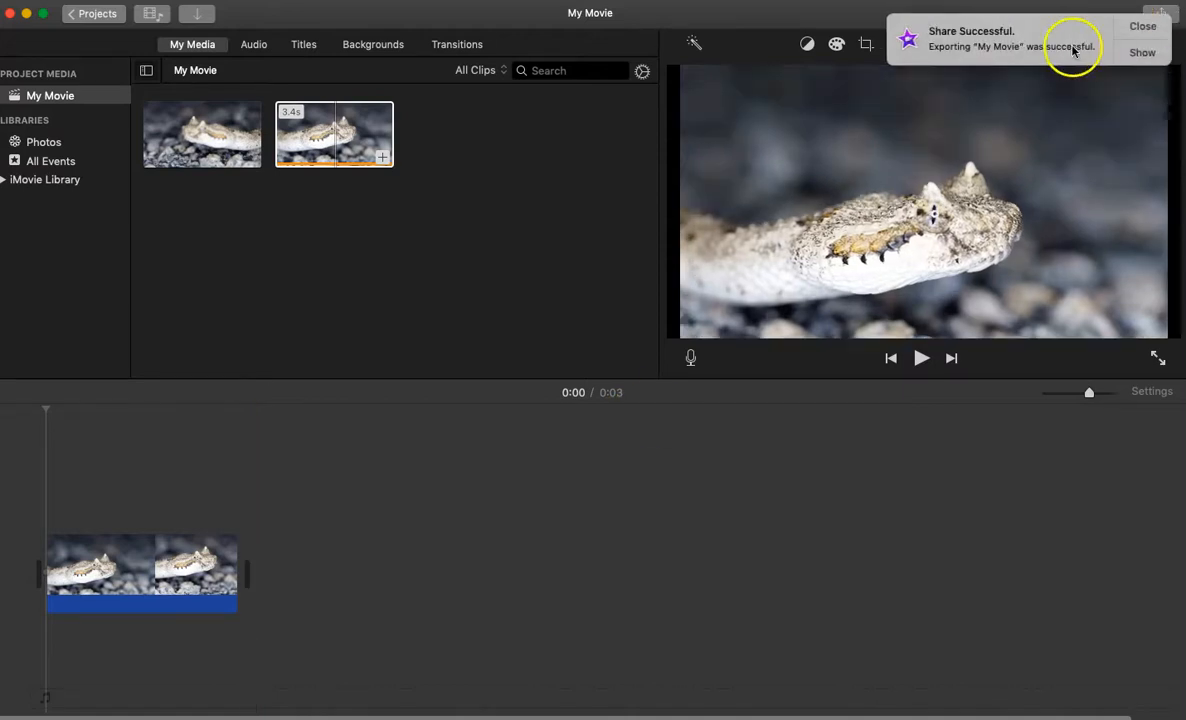
pyautogui.click(1142, 26)
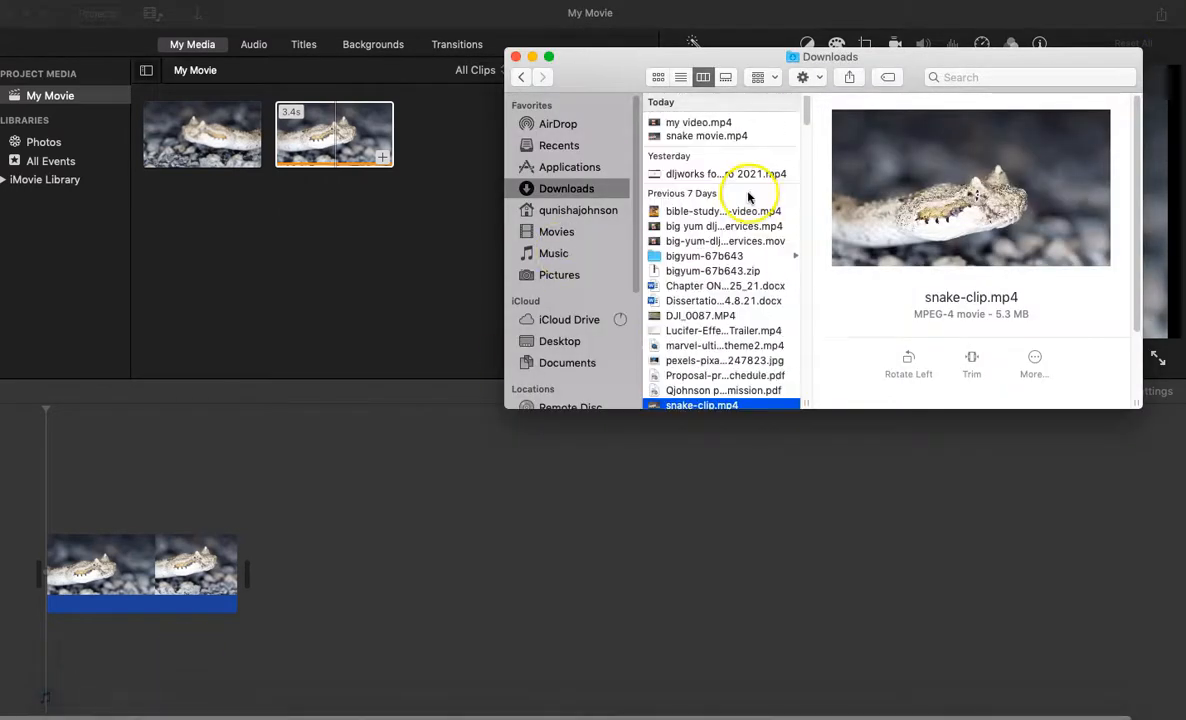
# Preview snake movie.mp4 (9 MB) in Downloads, then close the Finder window
pyautogui.click(706, 135)
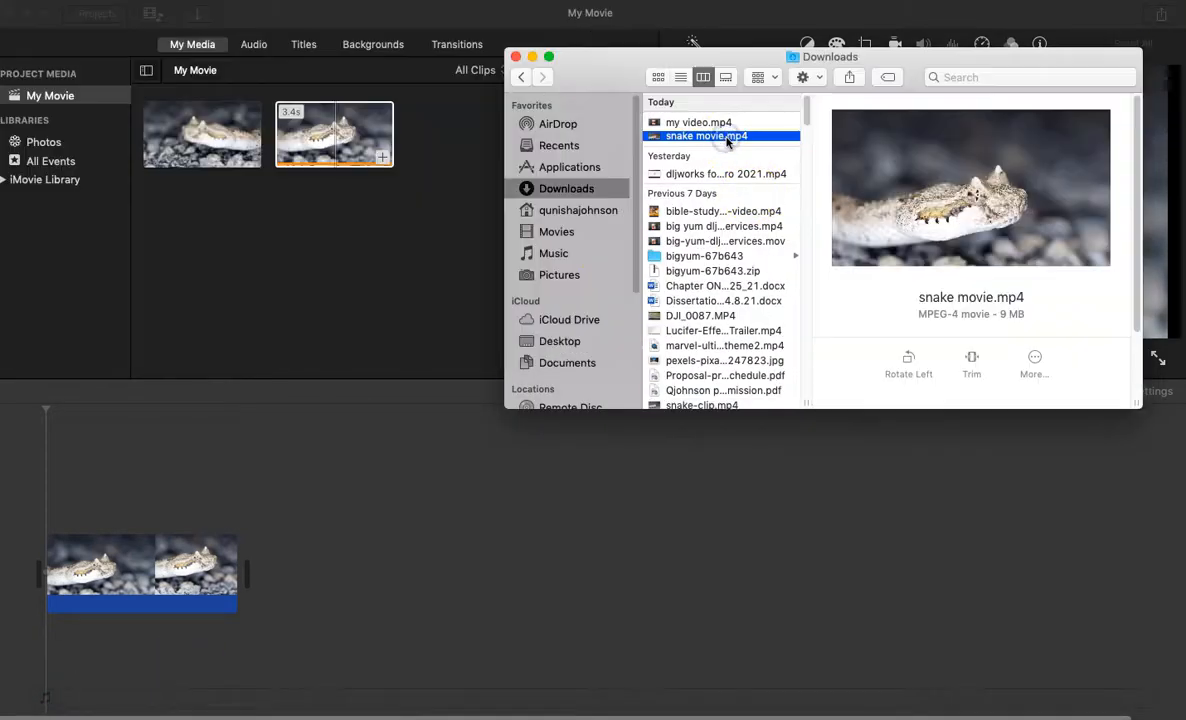
pyautogui.moveTo(1033, 330)
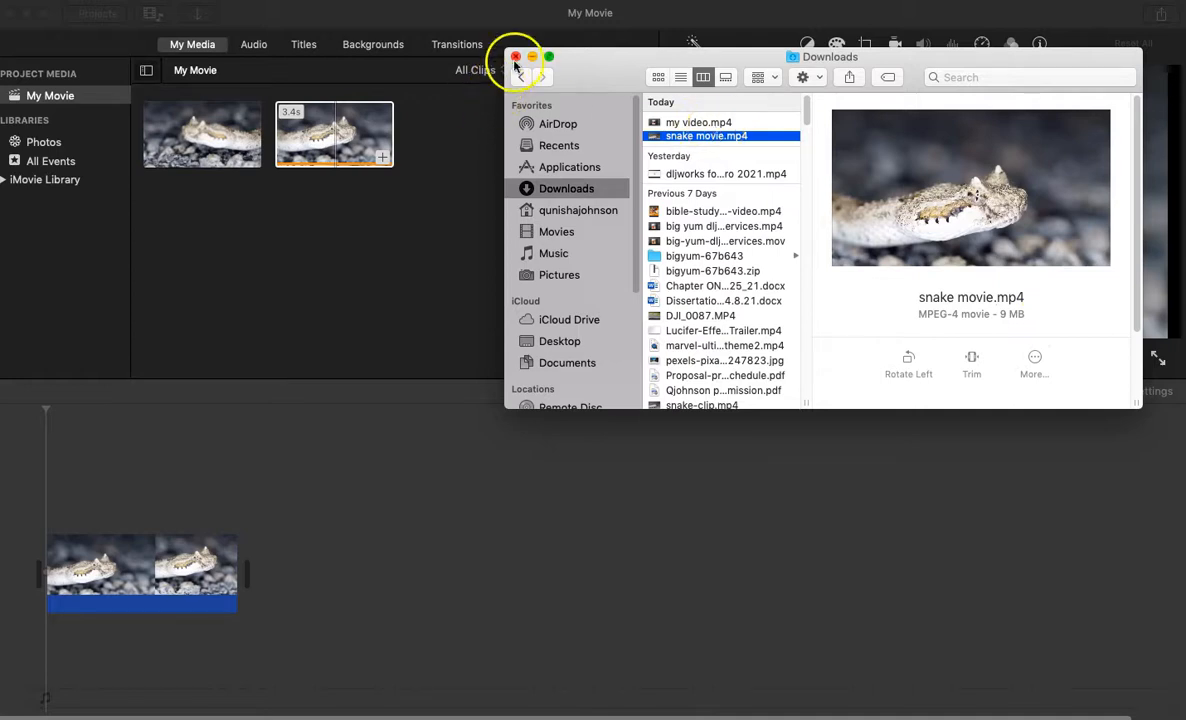
pyautogui.click(516, 57)
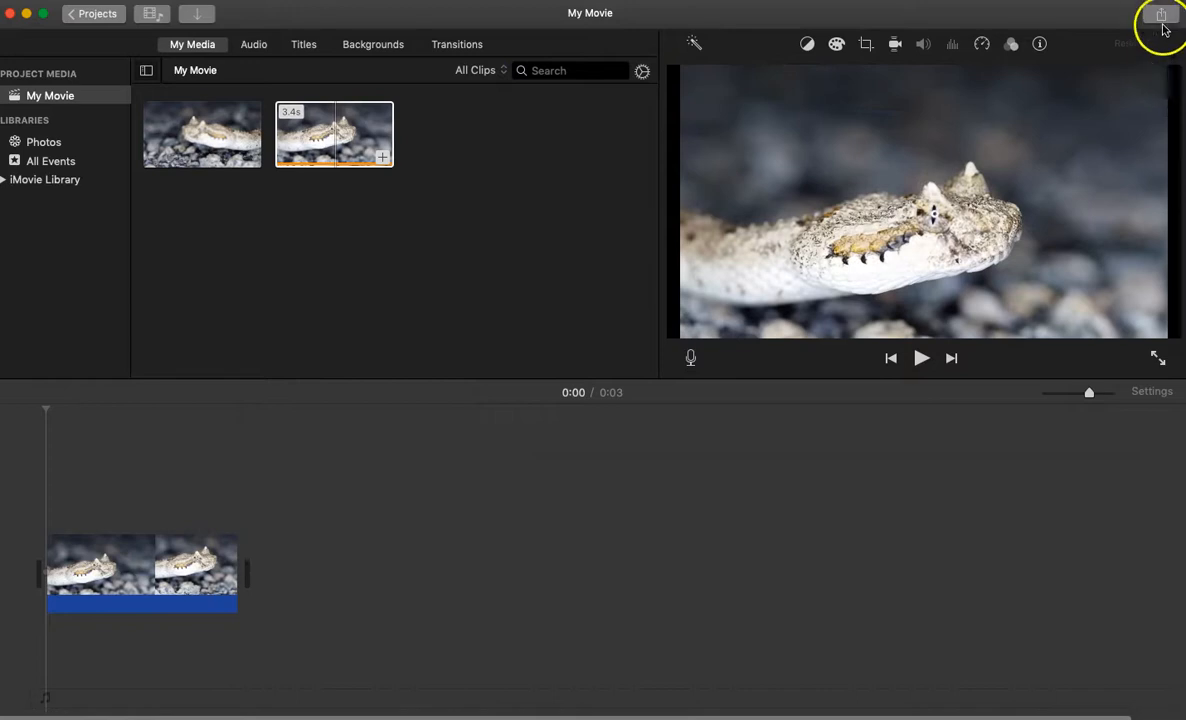
# Set up a File export at Best (ProRes) quality with Better Quality compression, then continue to saving
pyautogui.click(1161, 13)
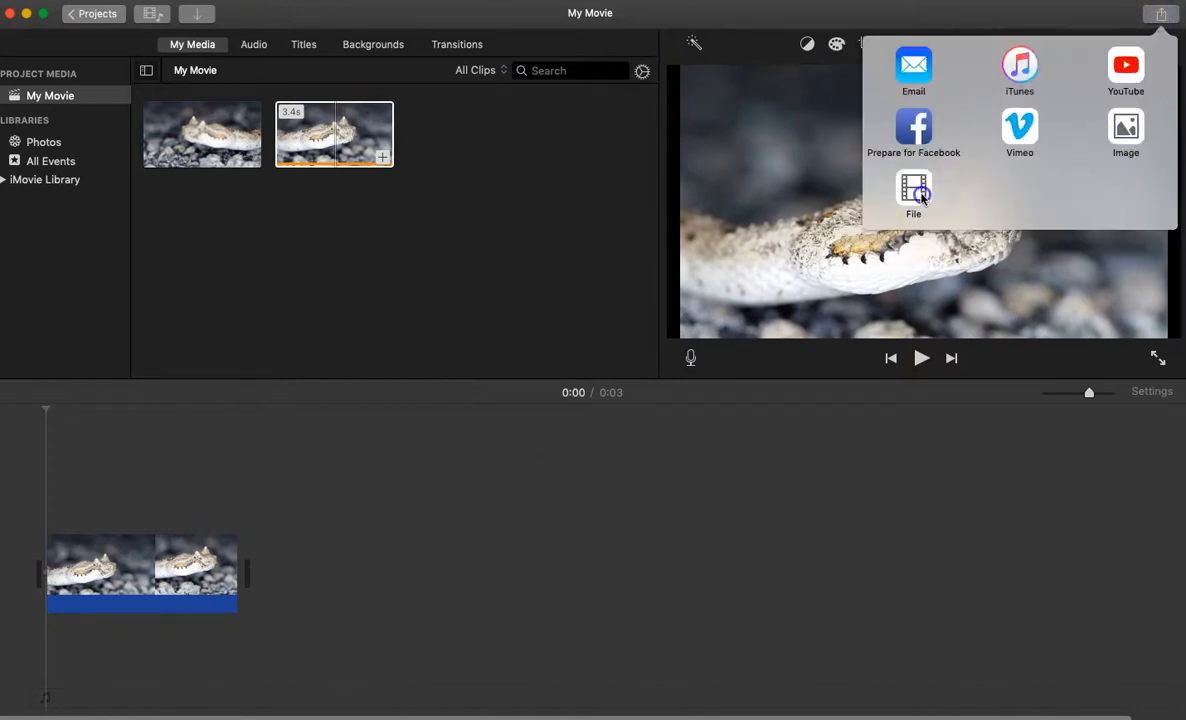
pyautogui.click(913, 195)
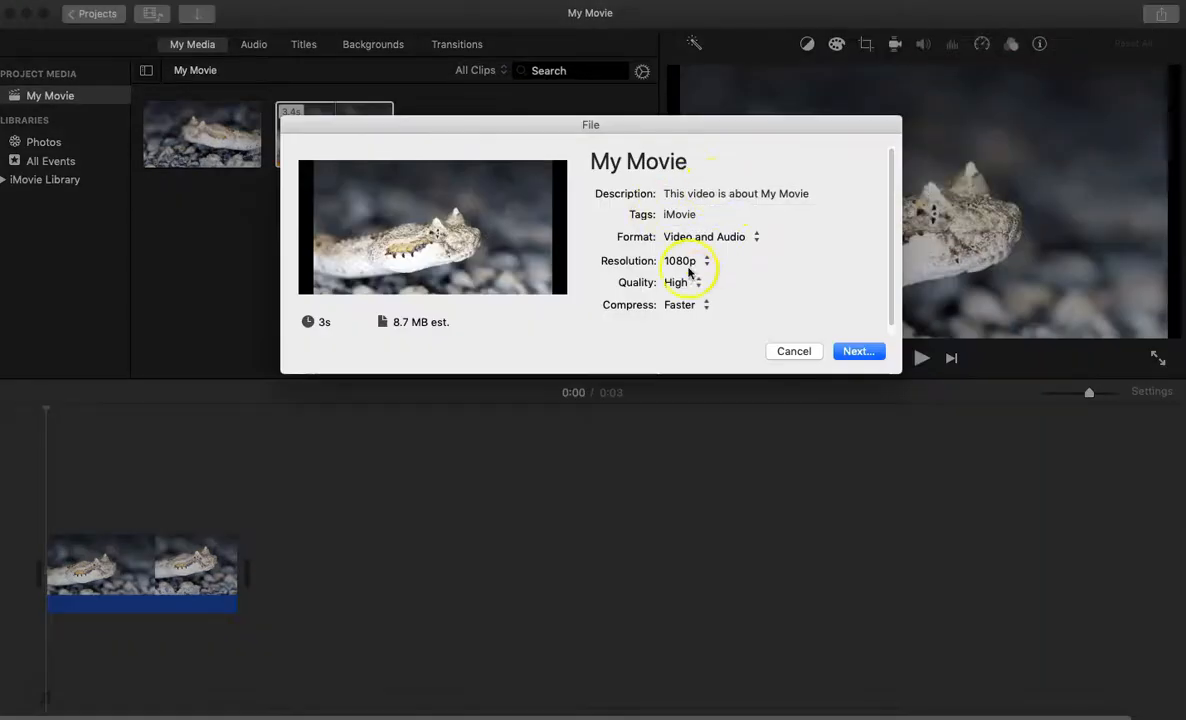
pyautogui.click(686, 282)
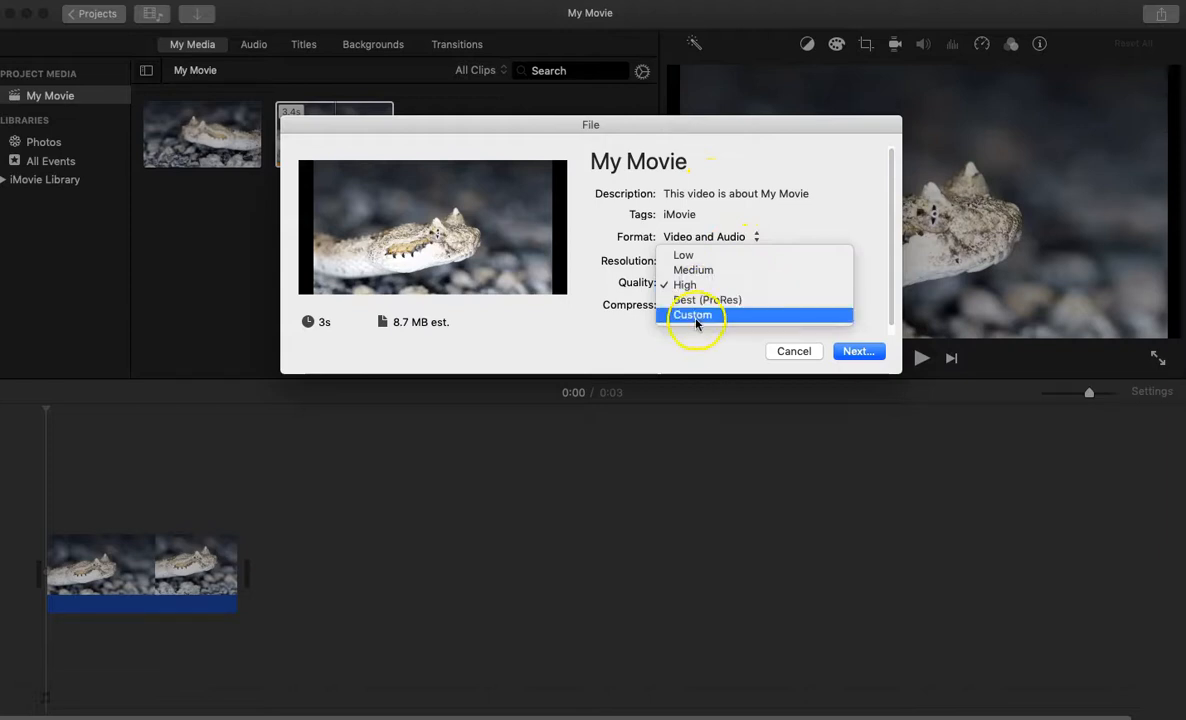
pyautogui.click(707, 300)
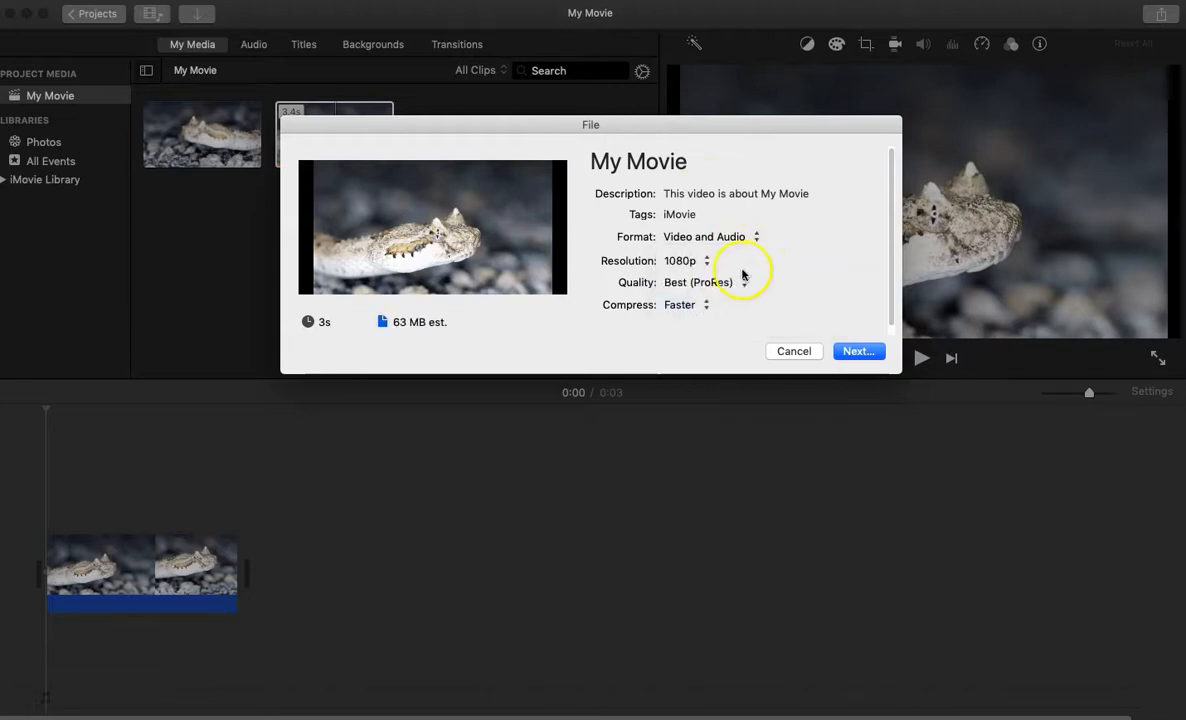
pyautogui.moveTo(818, 303)
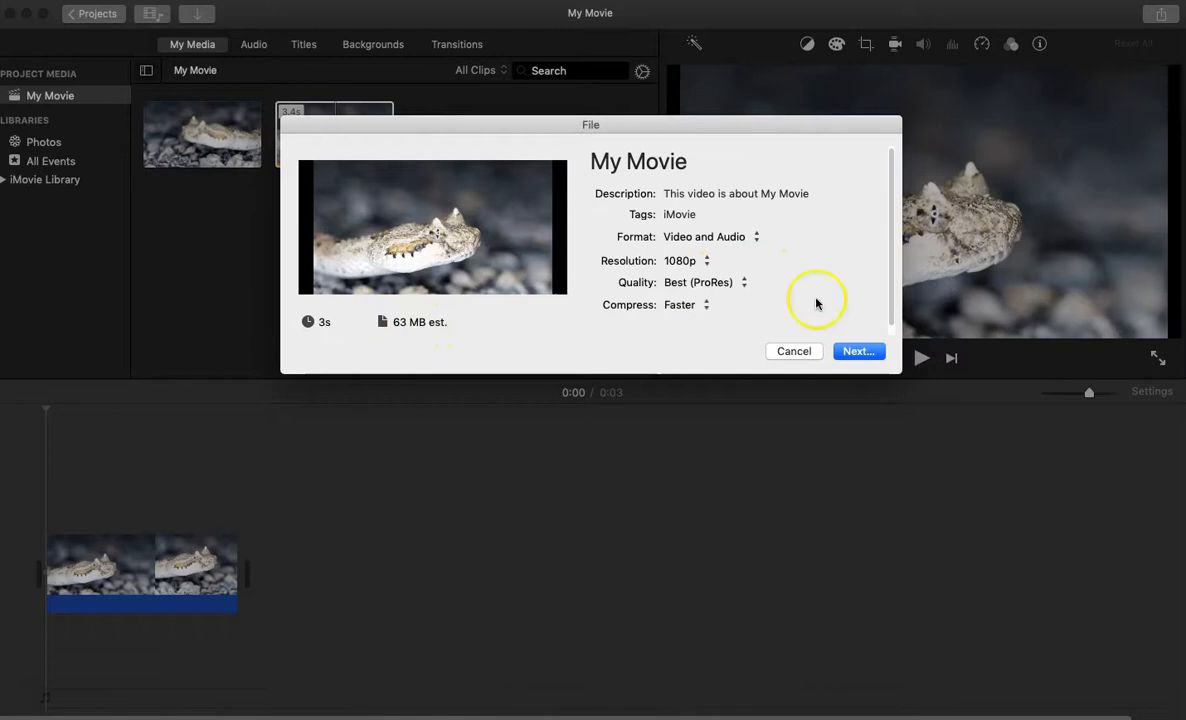
pyautogui.click(705, 304)
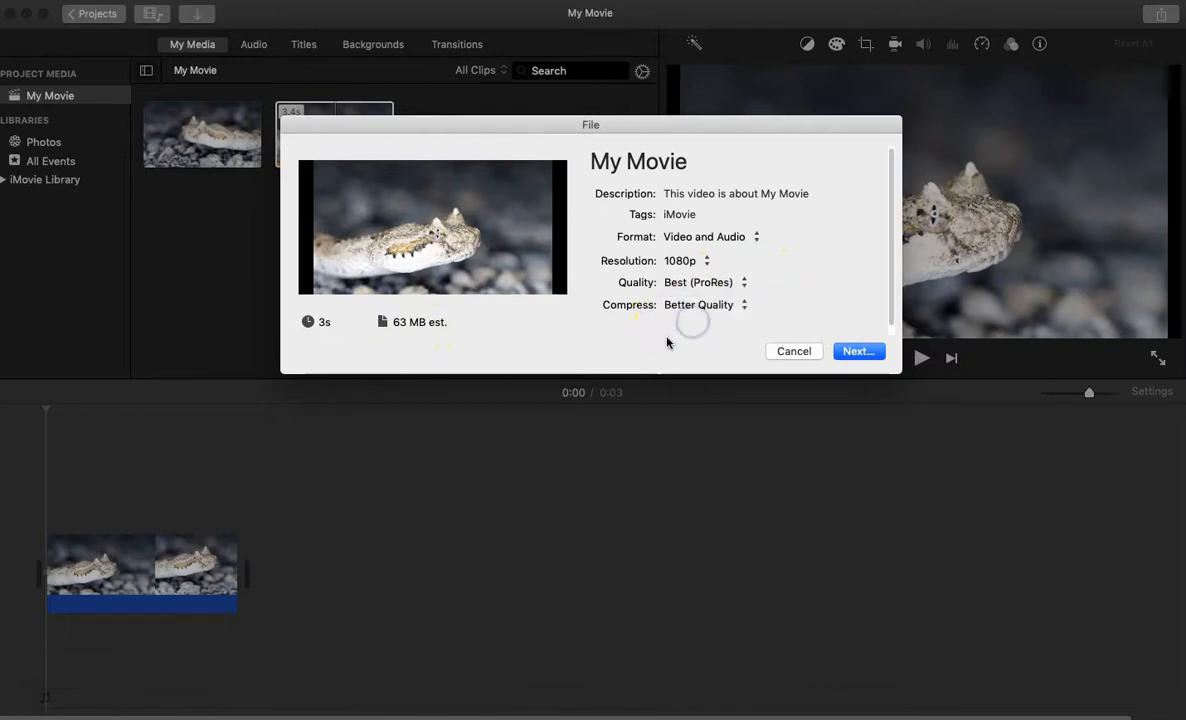
pyautogui.moveTo(838, 238)
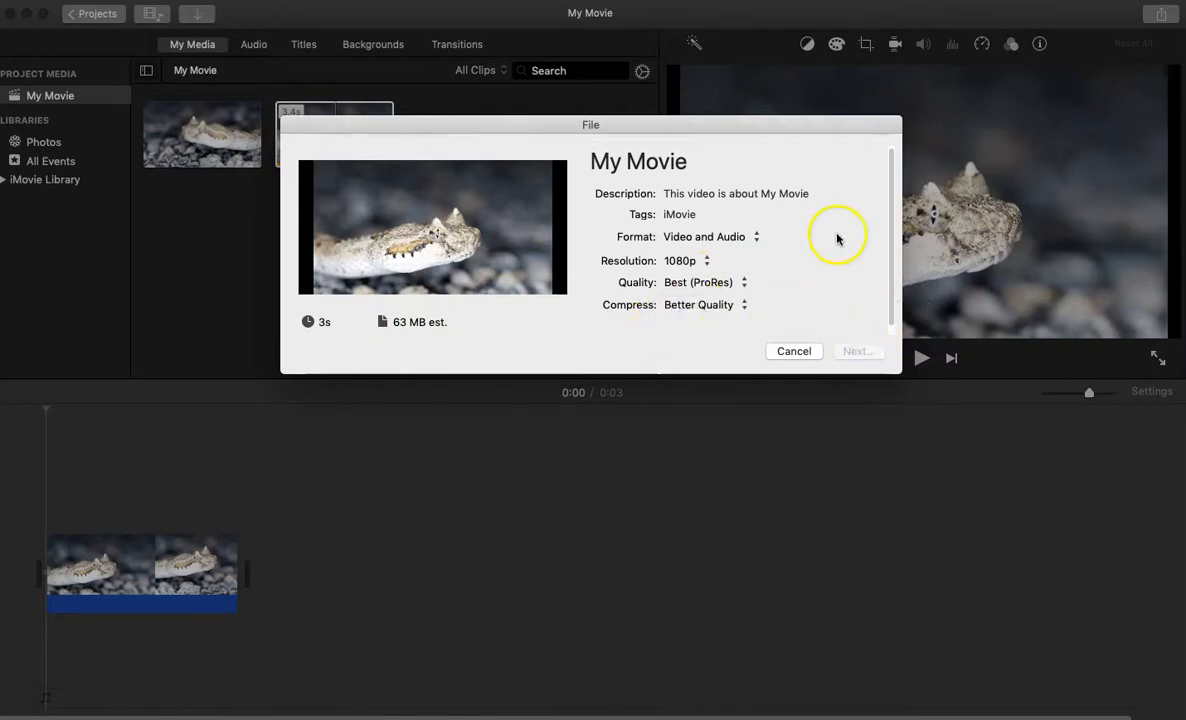
pyautogui.click(857, 351)
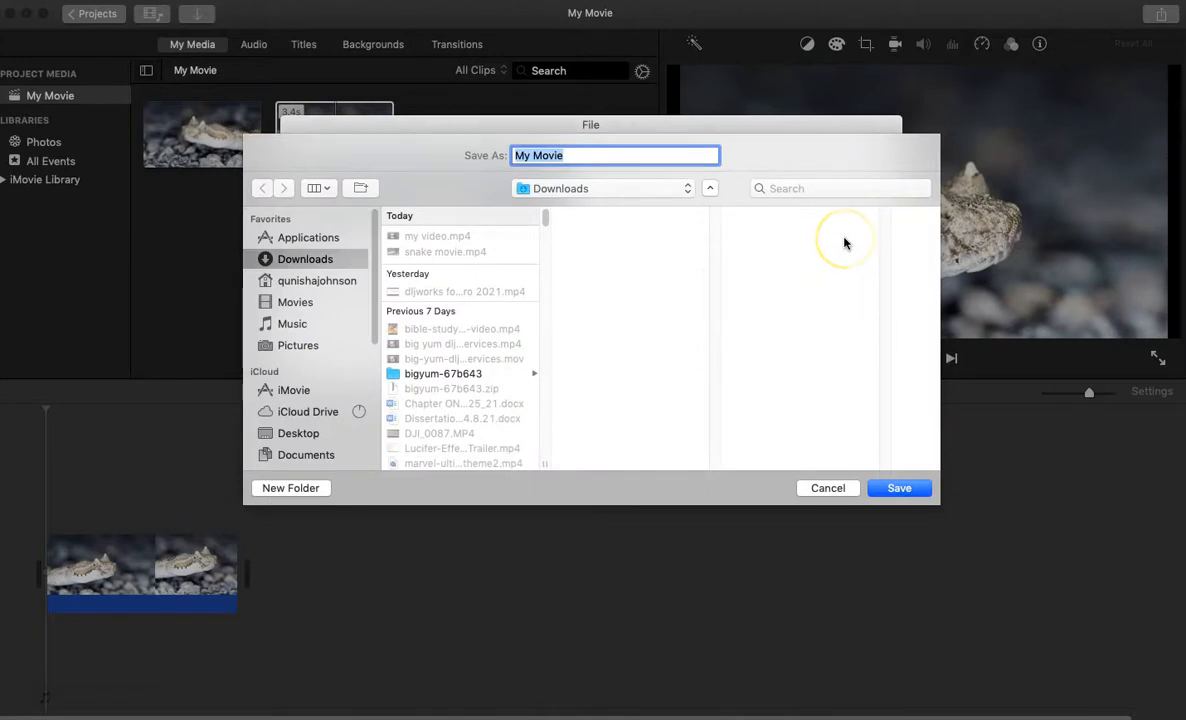
# Save the ProRes export into Downloads as snake-movie2.mov and dismiss the success notice
pyautogui.write('snake-m')
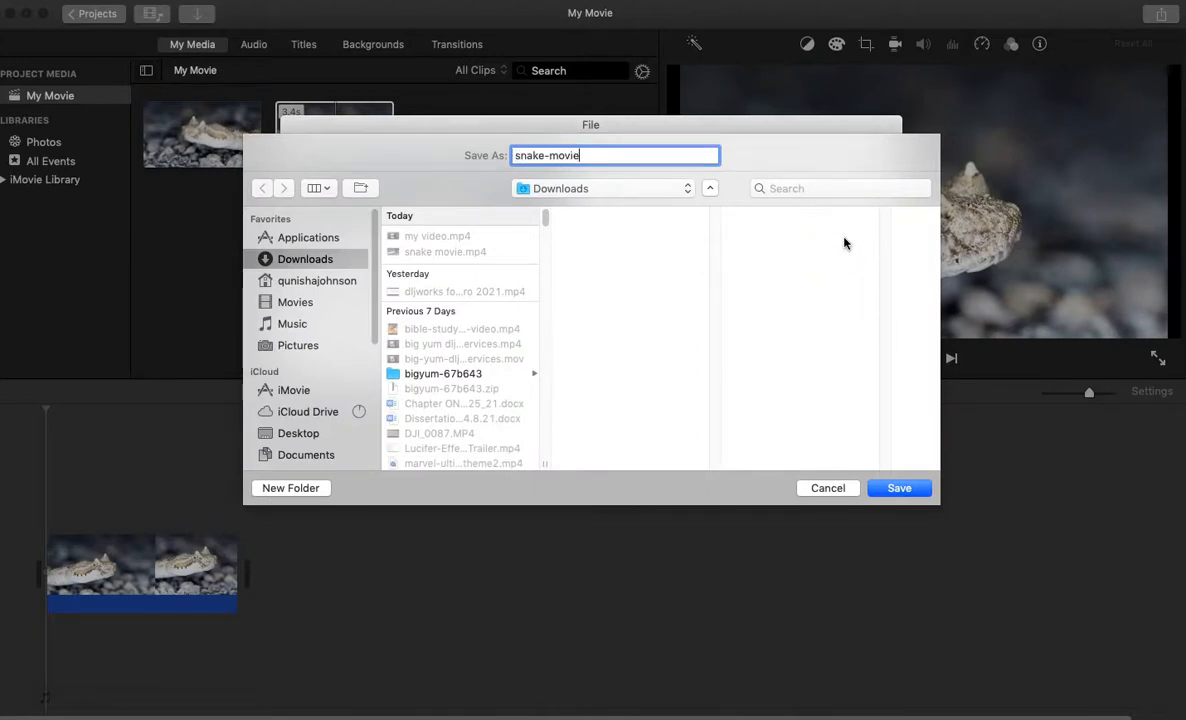
pyautogui.click(898, 488)
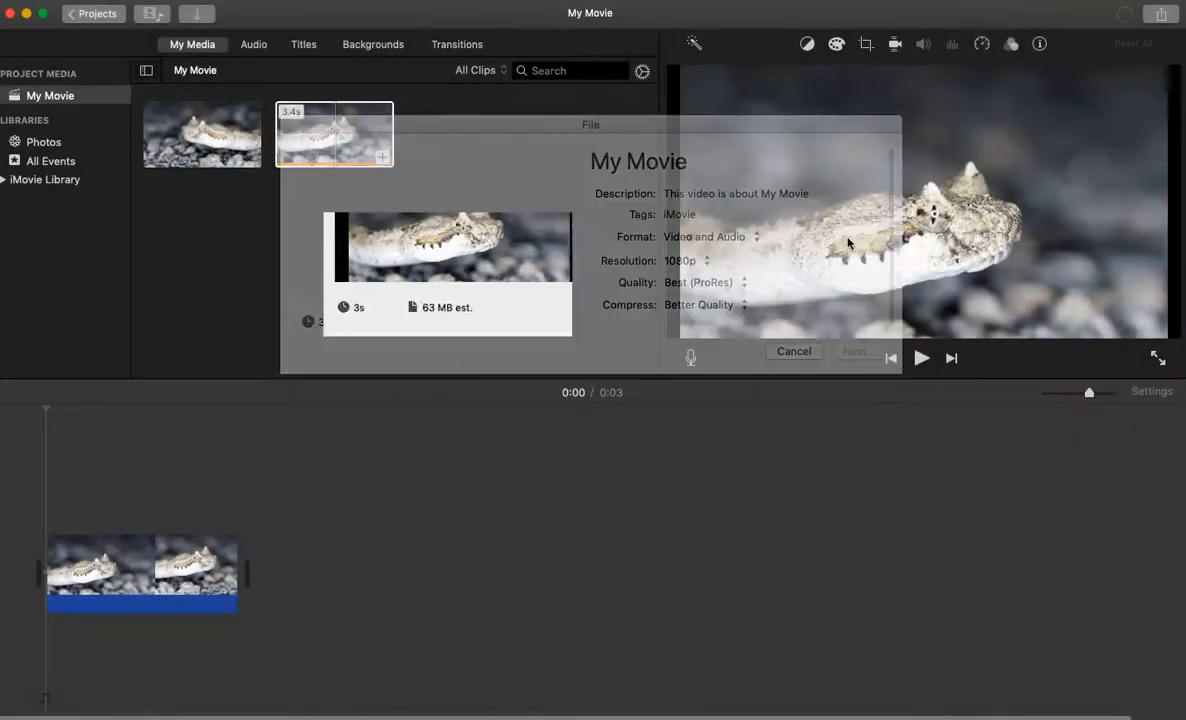
pyautogui.click(794, 351)
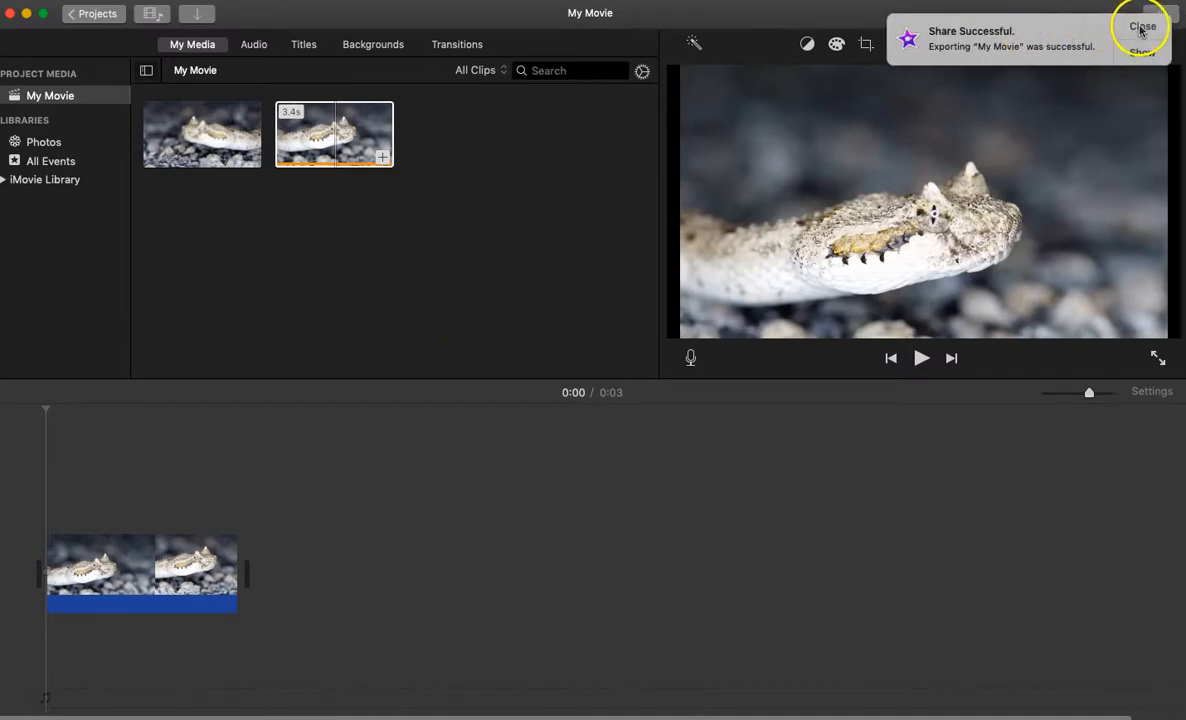
pyautogui.click(1142, 26)
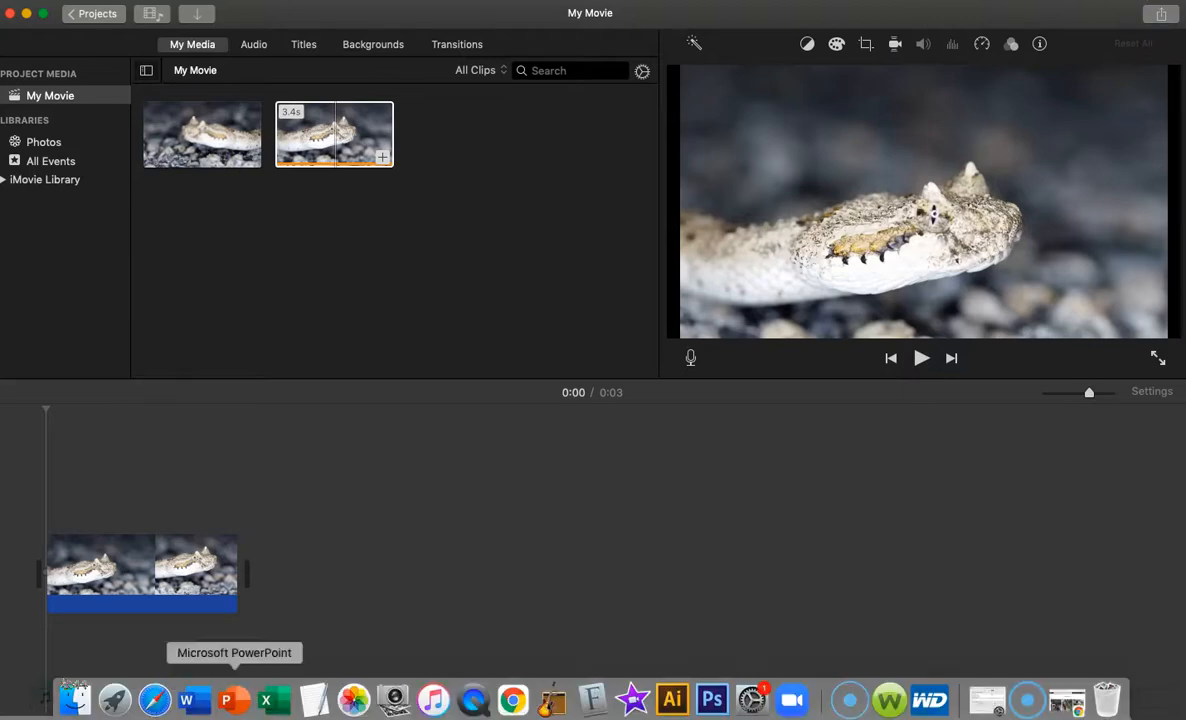
# Open Finder to check Downloads for snake-movie2.mov
pyautogui.click(74, 699)
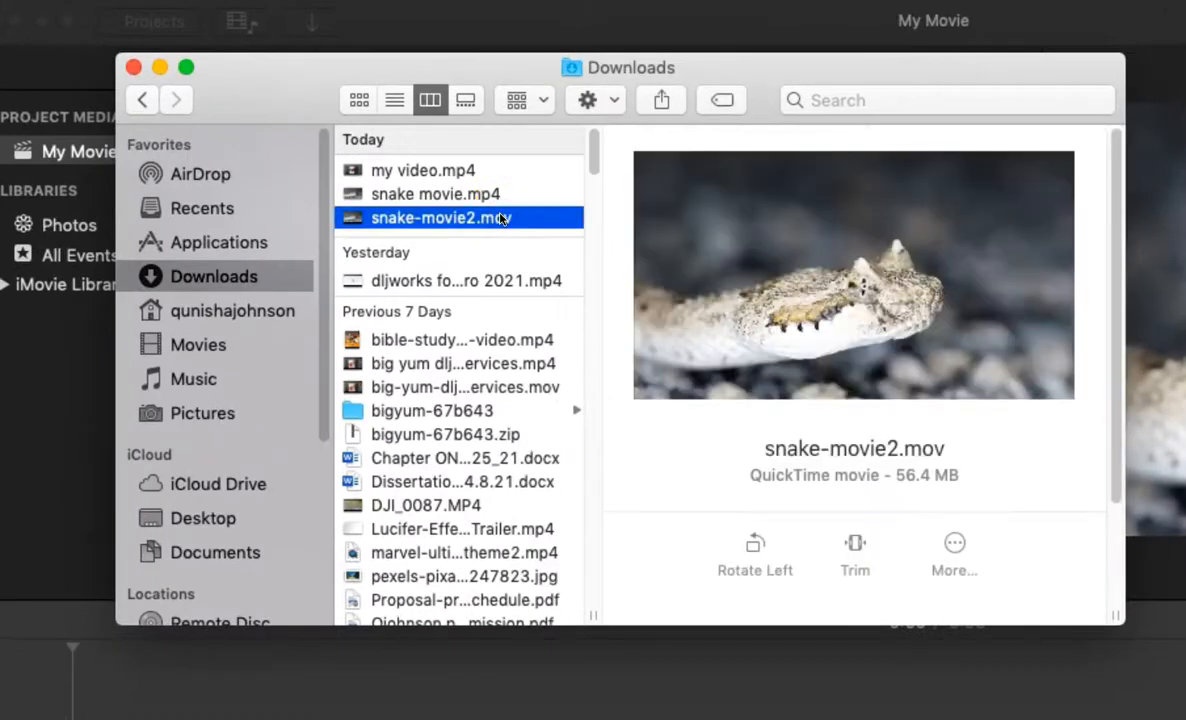
pyautogui.moveTo(635, 408)
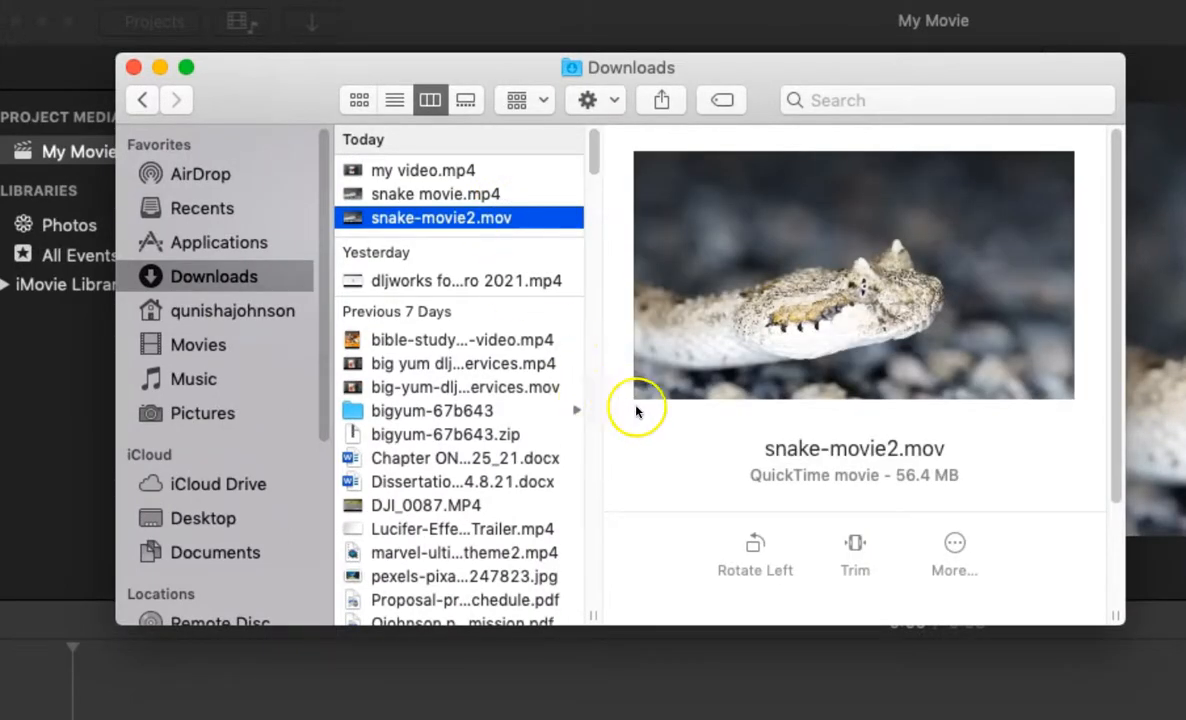
pyautogui.moveTo(660, 447)
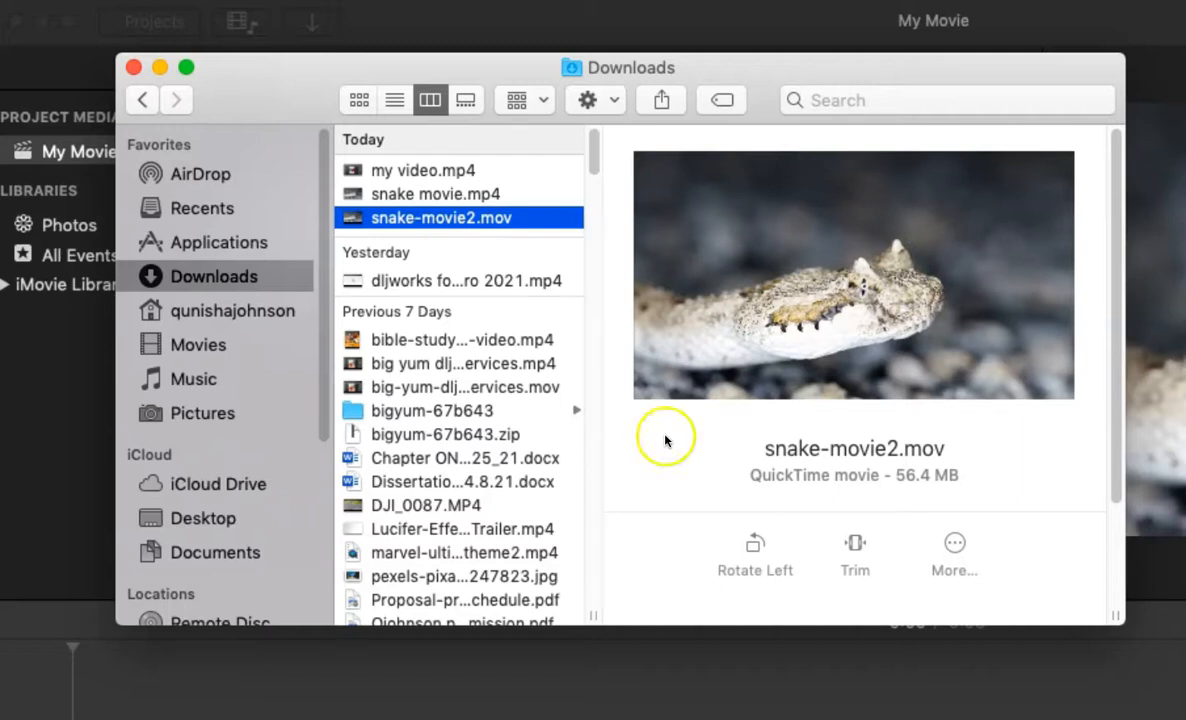
pyautogui.moveTo(470, 194)
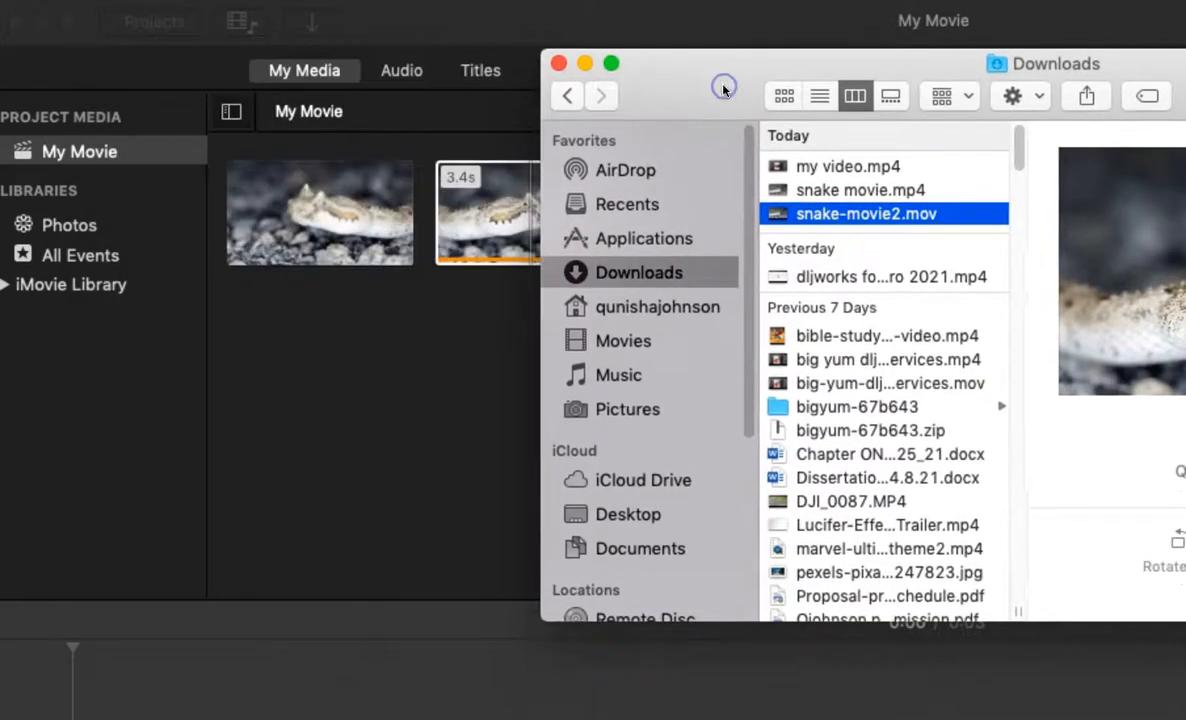
pyautogui.moveTo(688, 79)
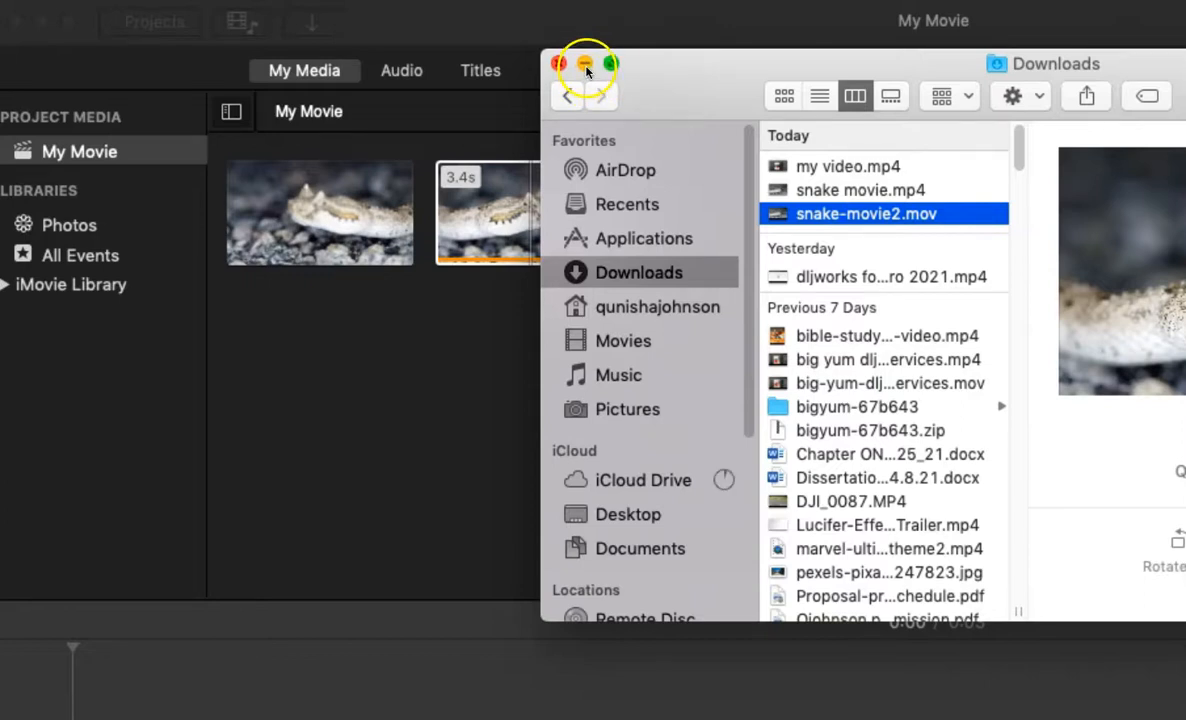
pyautogui.moveTo(945, 213)
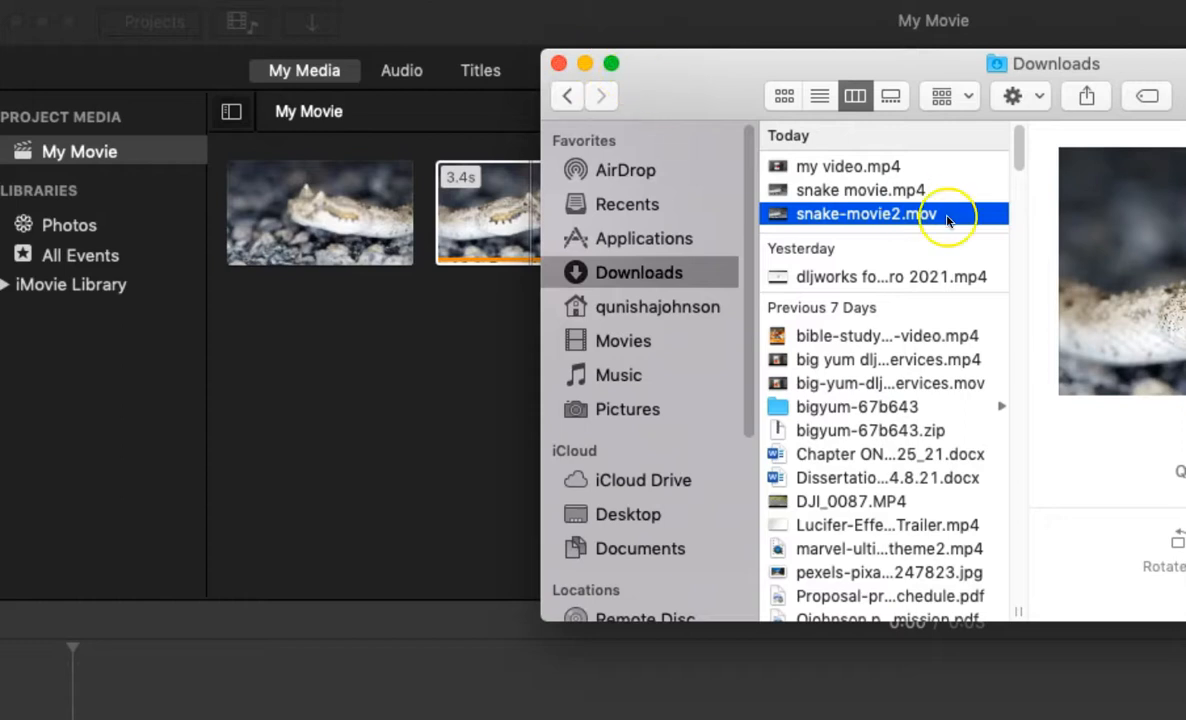
pyautogui.moveTo(920, 214)
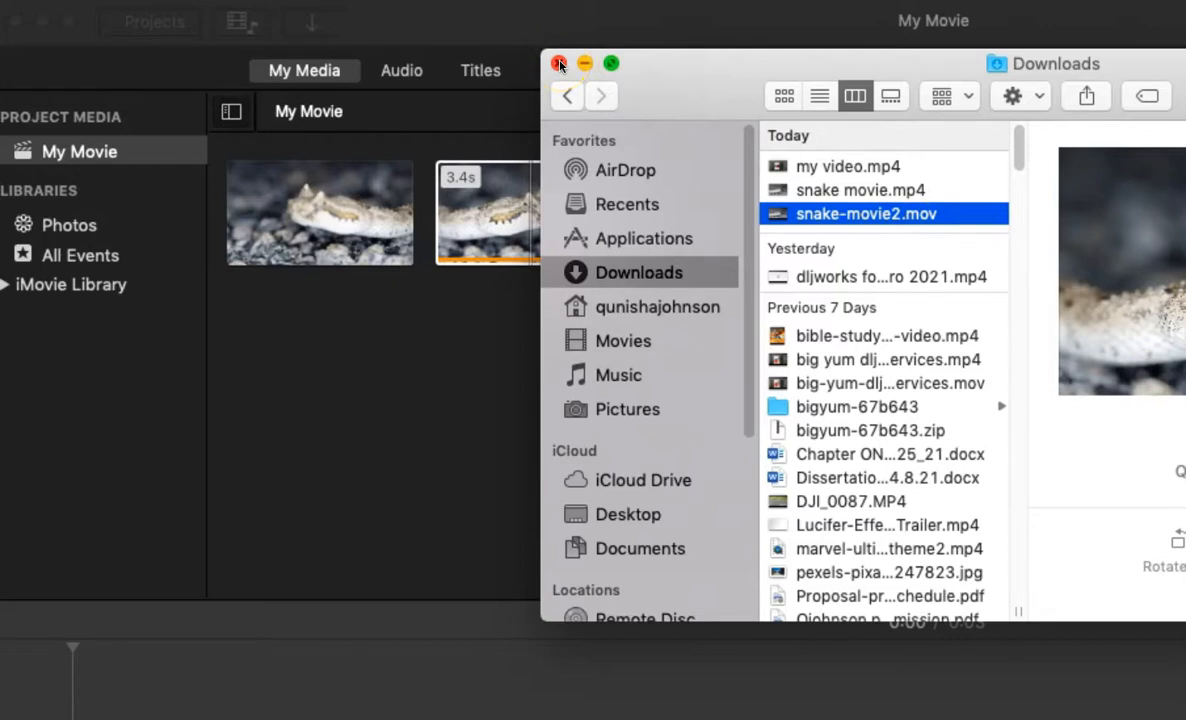
pyautogui.moveTo(643, 74)
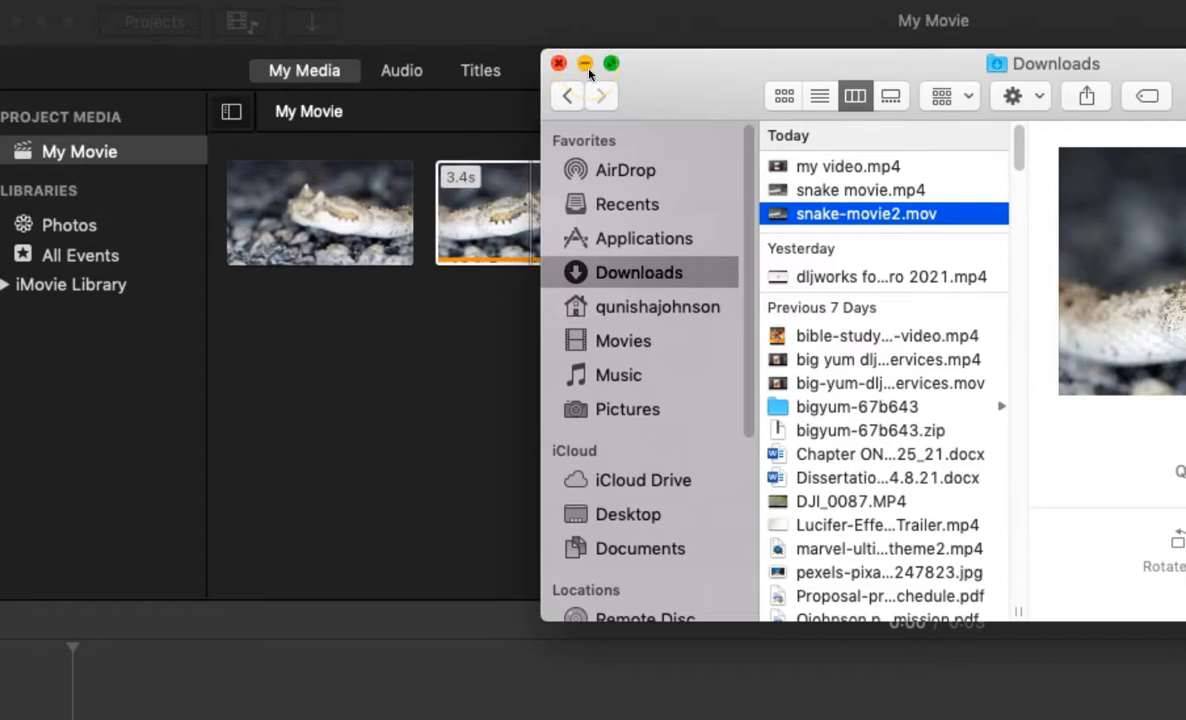
pyautogui.moveTo(586, 64)
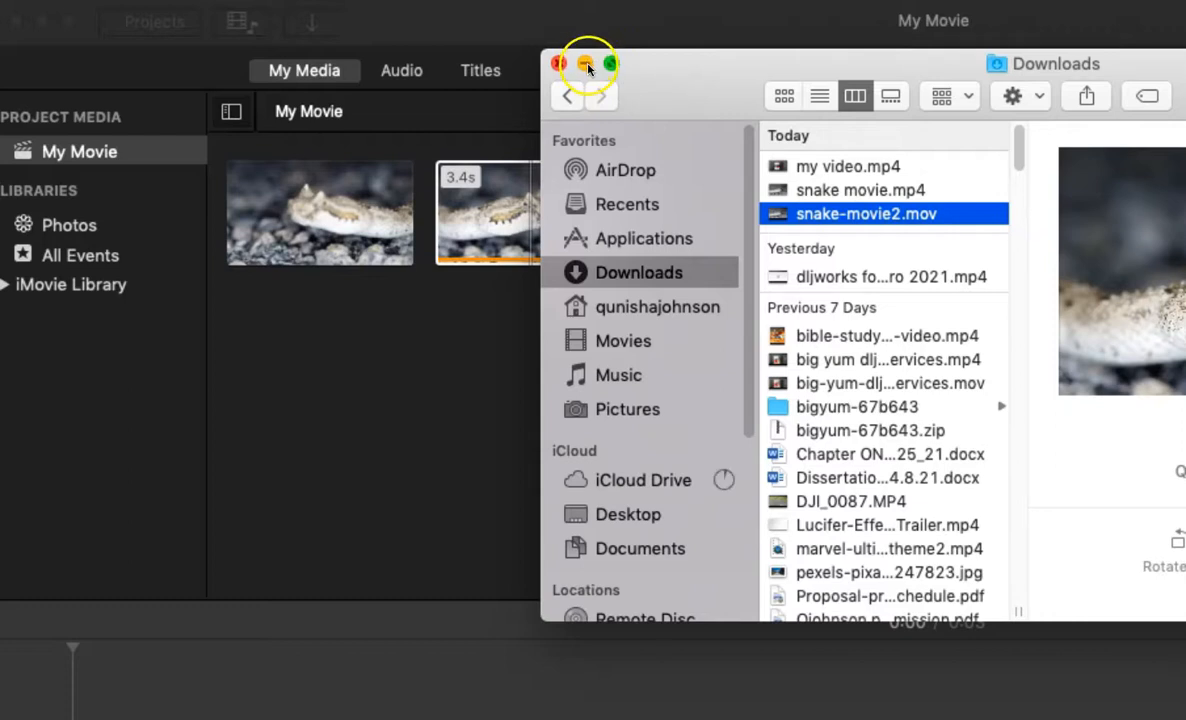
pyautogui.moveTo(600, 78)
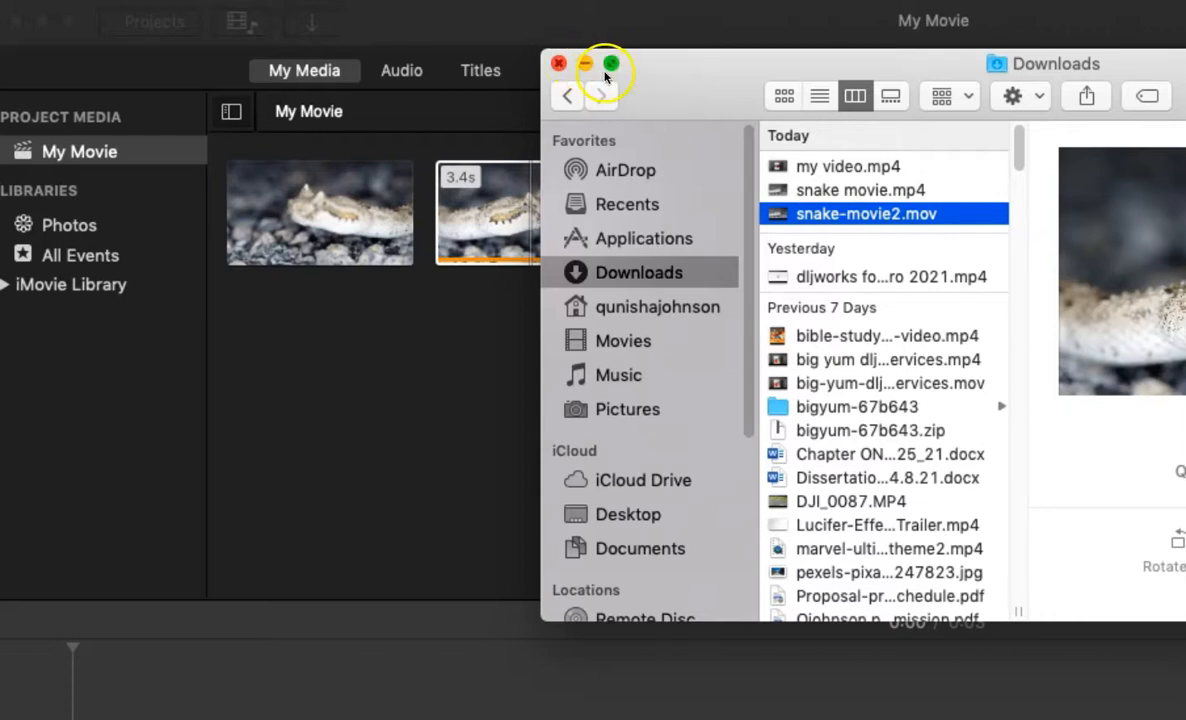